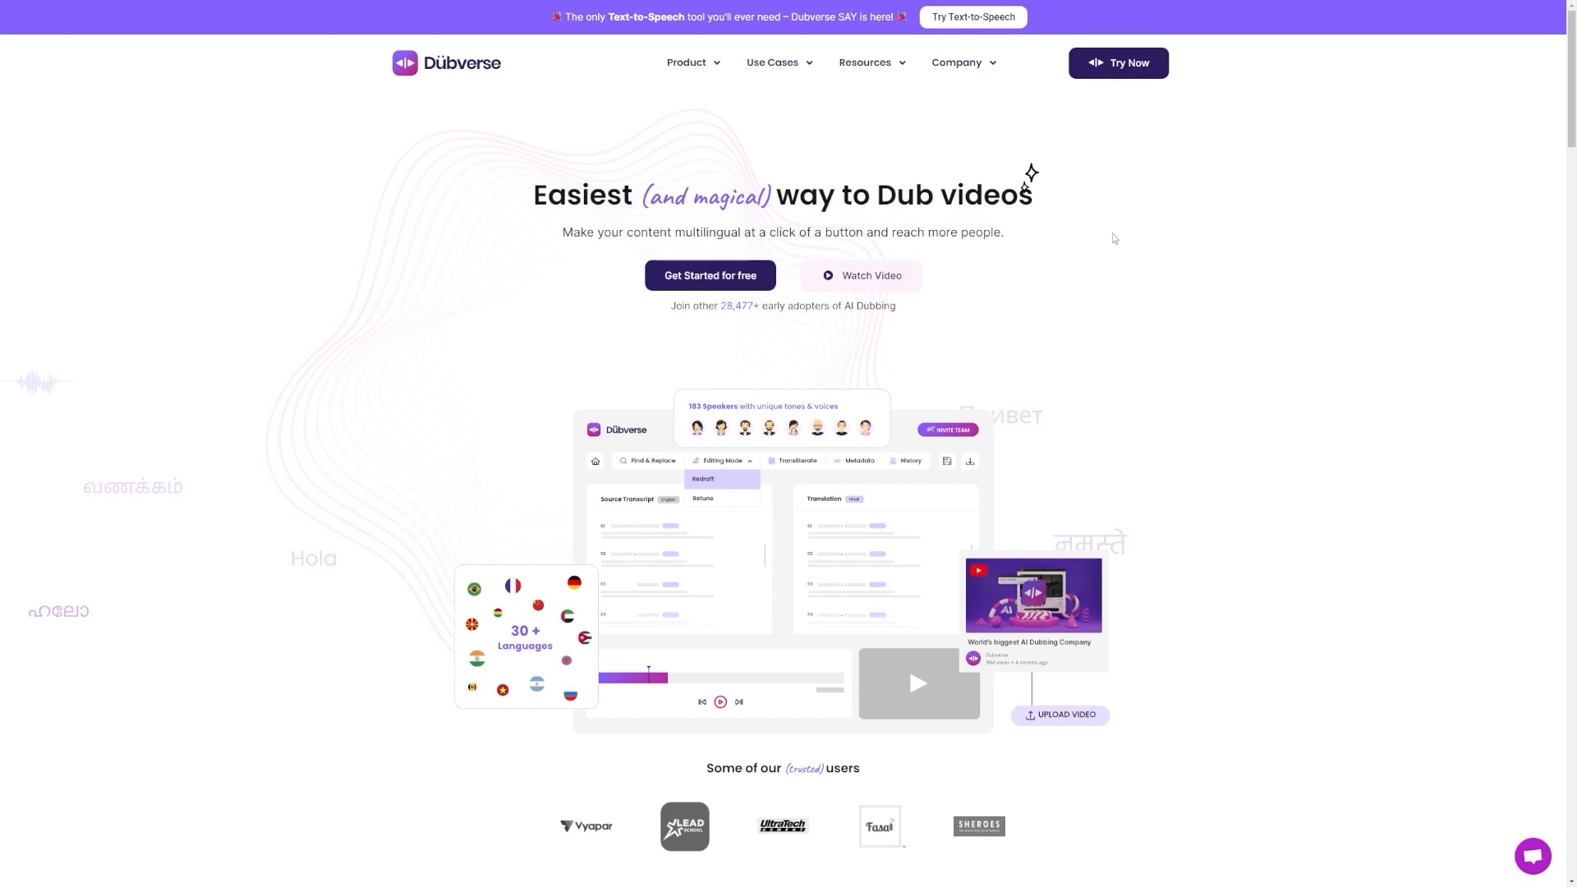
{"action": "mouse_move", "coordinate": [1123, 234]}
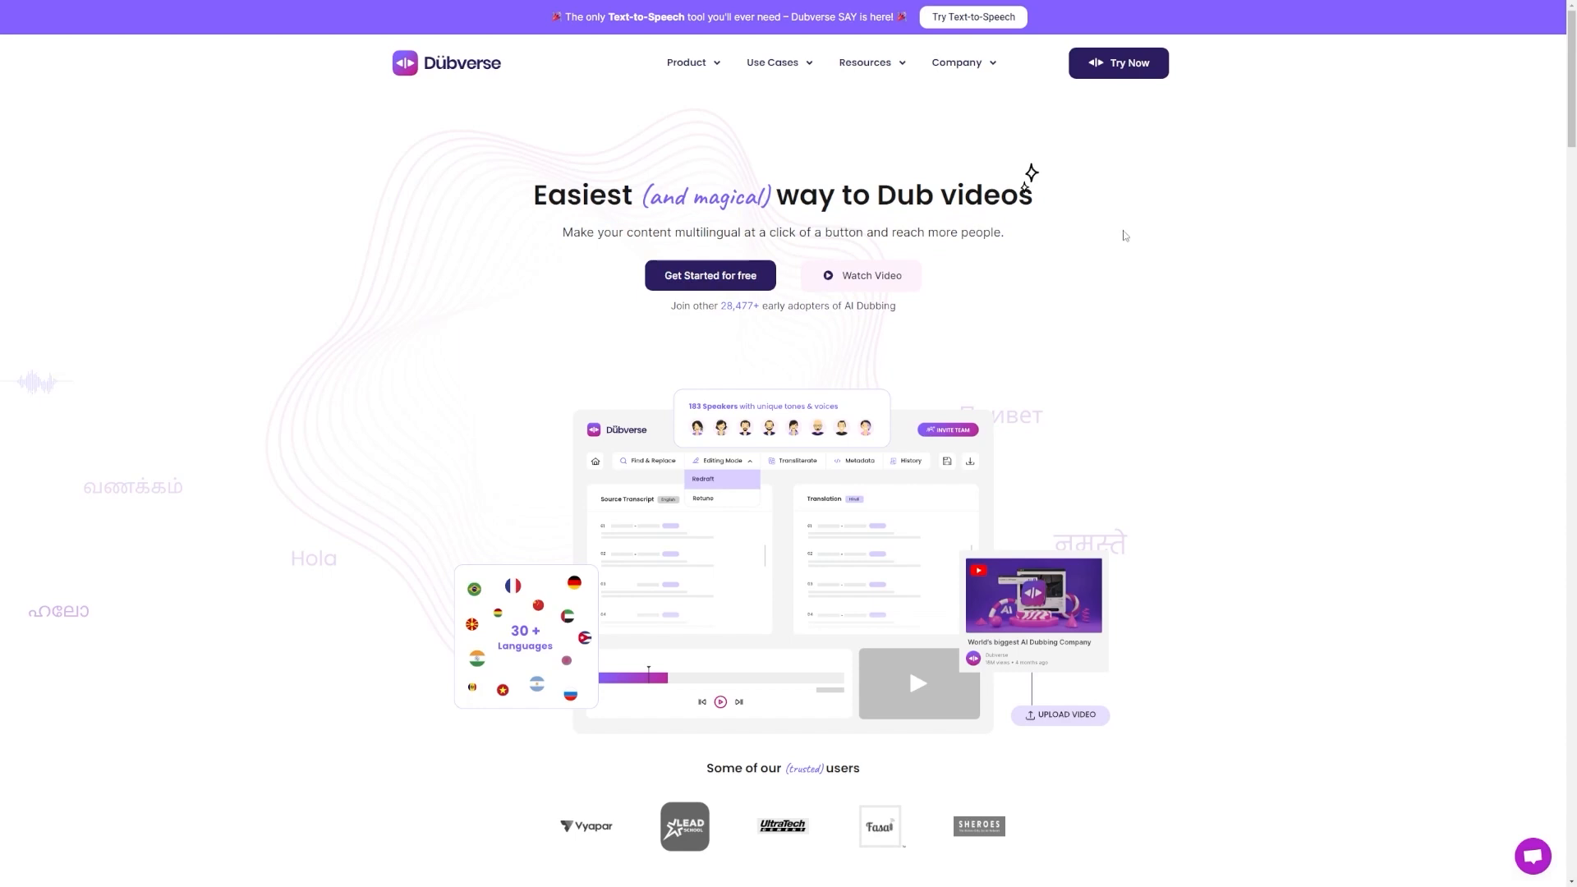
Scroll down through the MrBeast channel's videos page
{"action": "scroll", "scroll_direction": "down", "scroll_amount": 3}
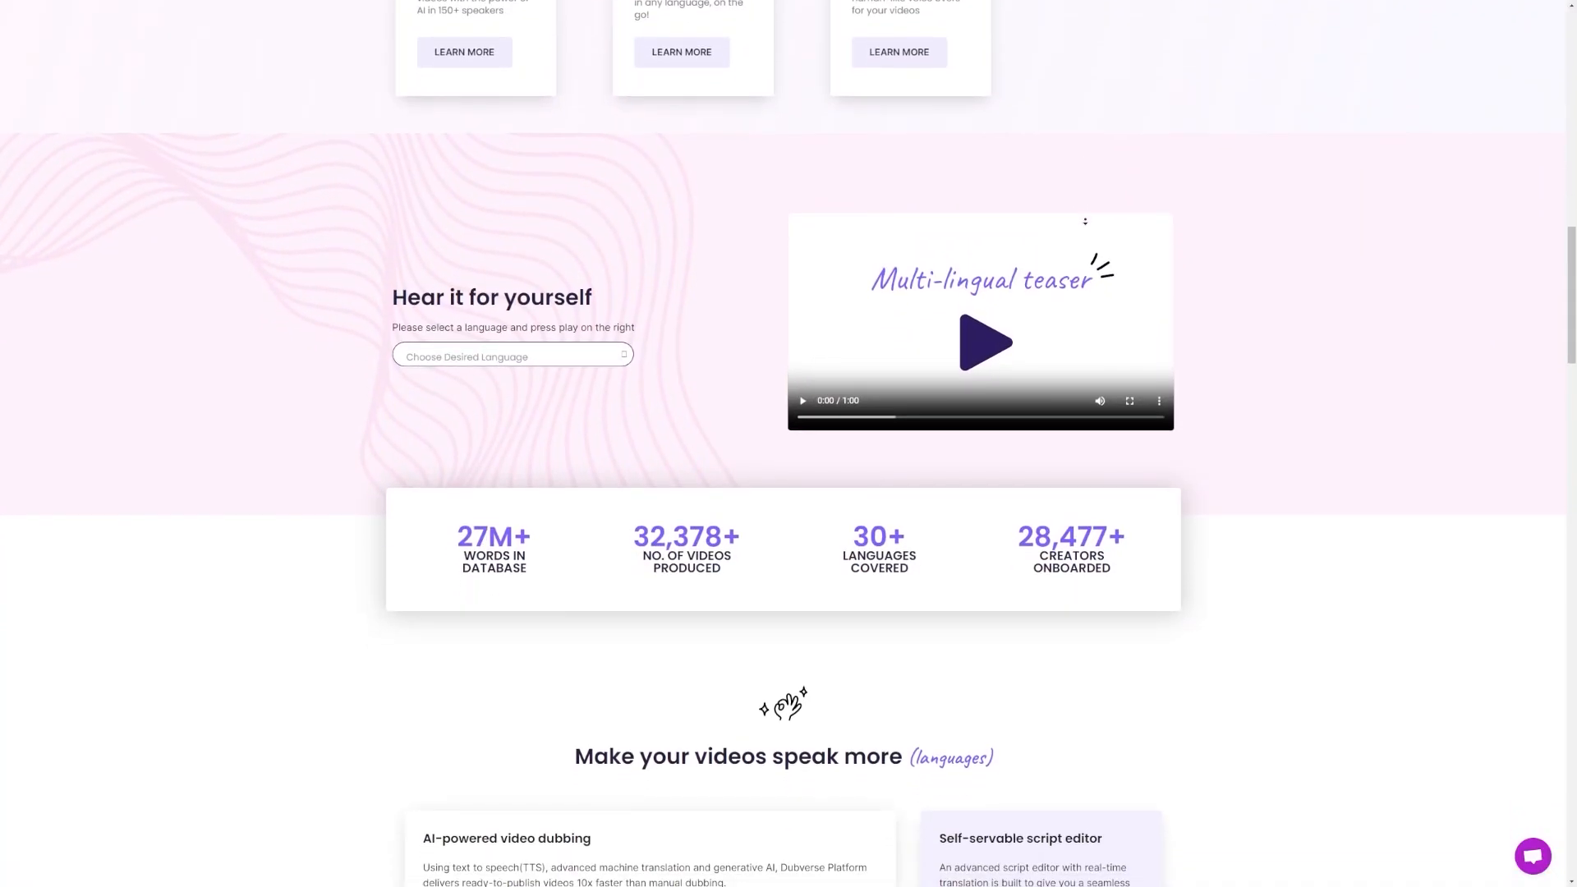
{"action": "scroll", "scroll_direction": "down", "scroll_amount": 3}
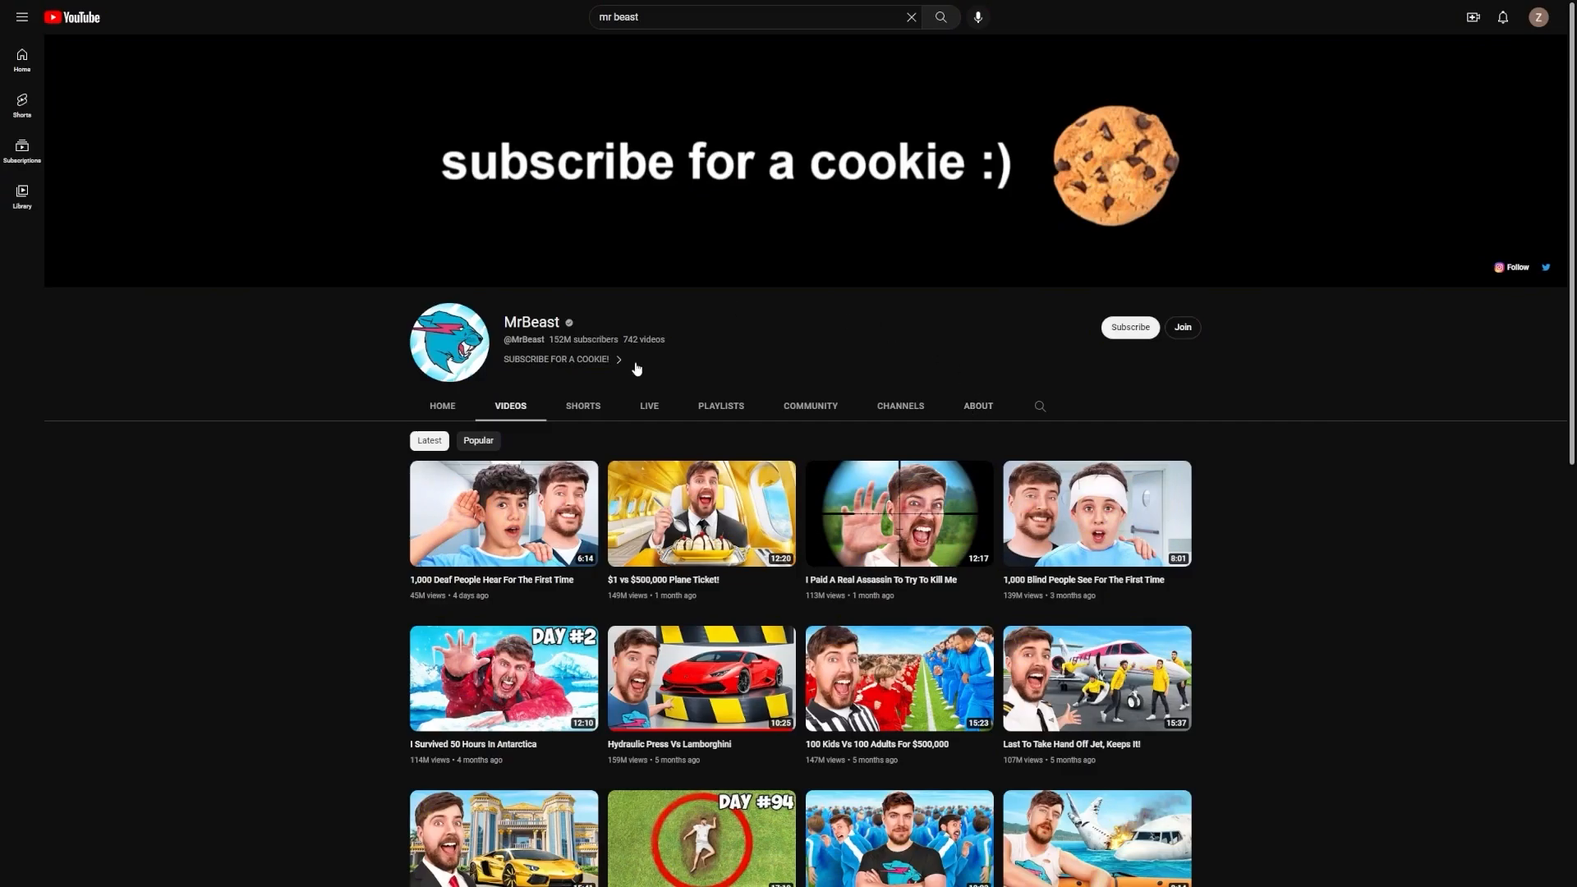
{"action": "scroll", "scroll_direction": "down", "scroll_amount": 3}
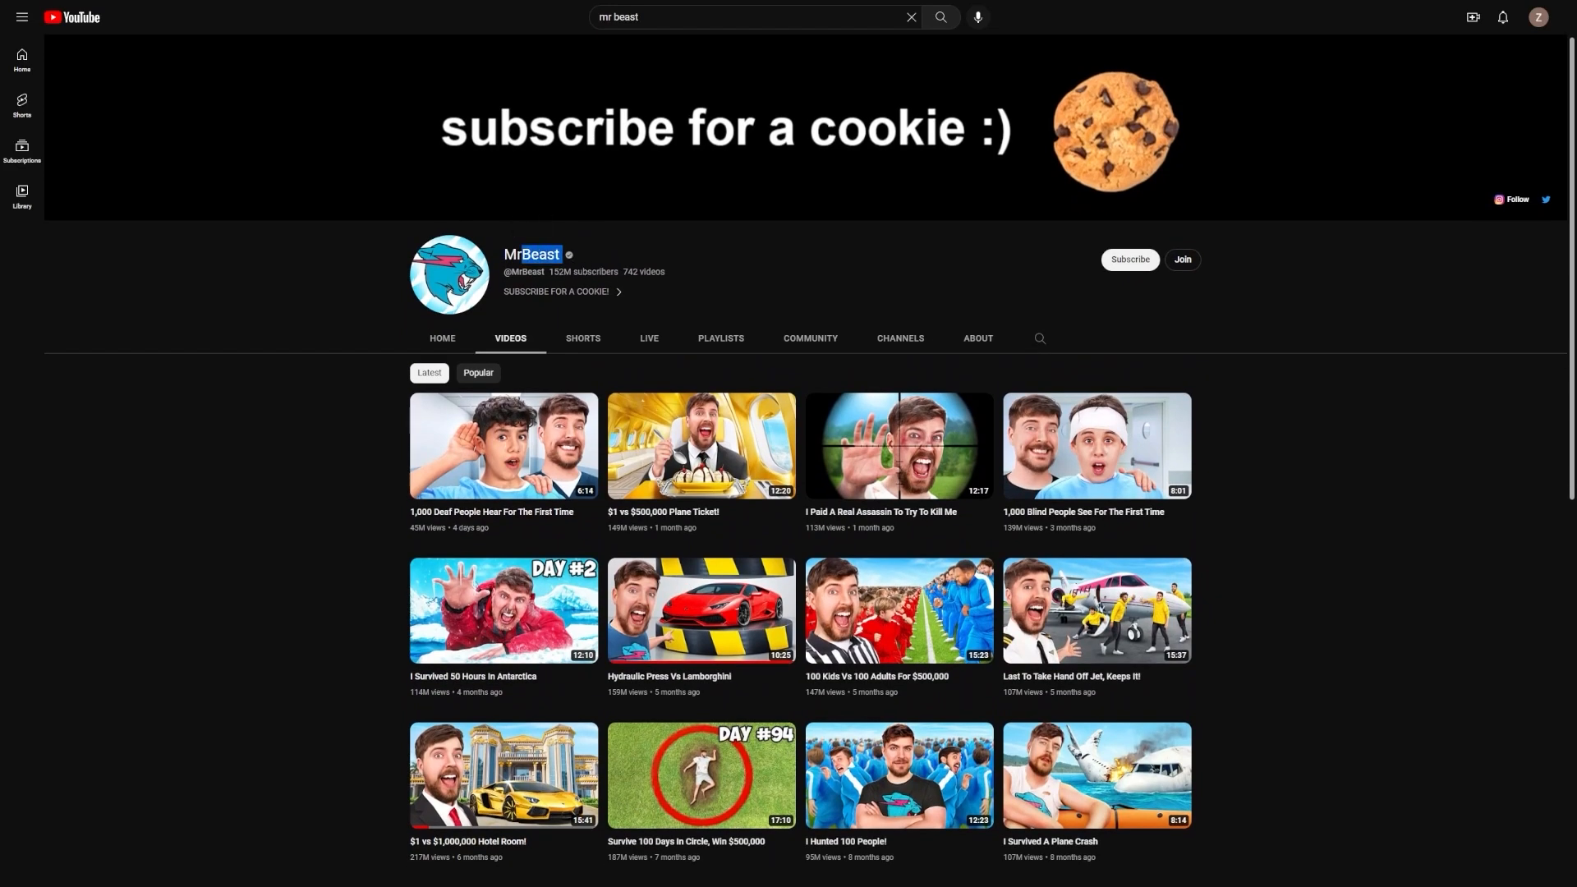
{"action": "mouse_move", "coordinate": [1318, 364]}
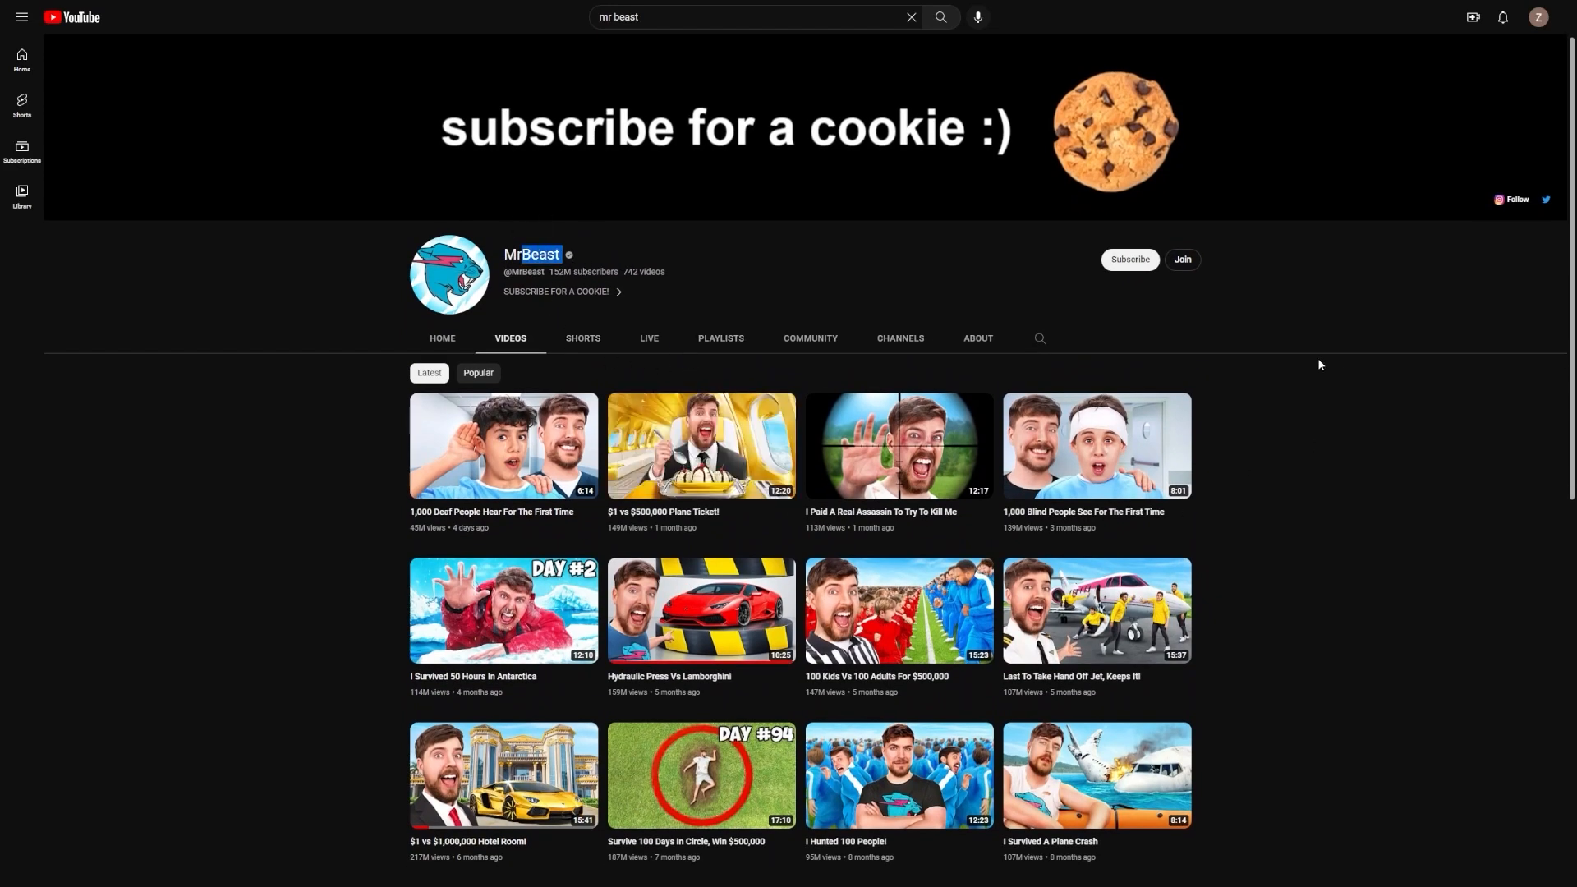
{"action": "scroll", "scroll_direction": "down", "scroll_amount": 3}
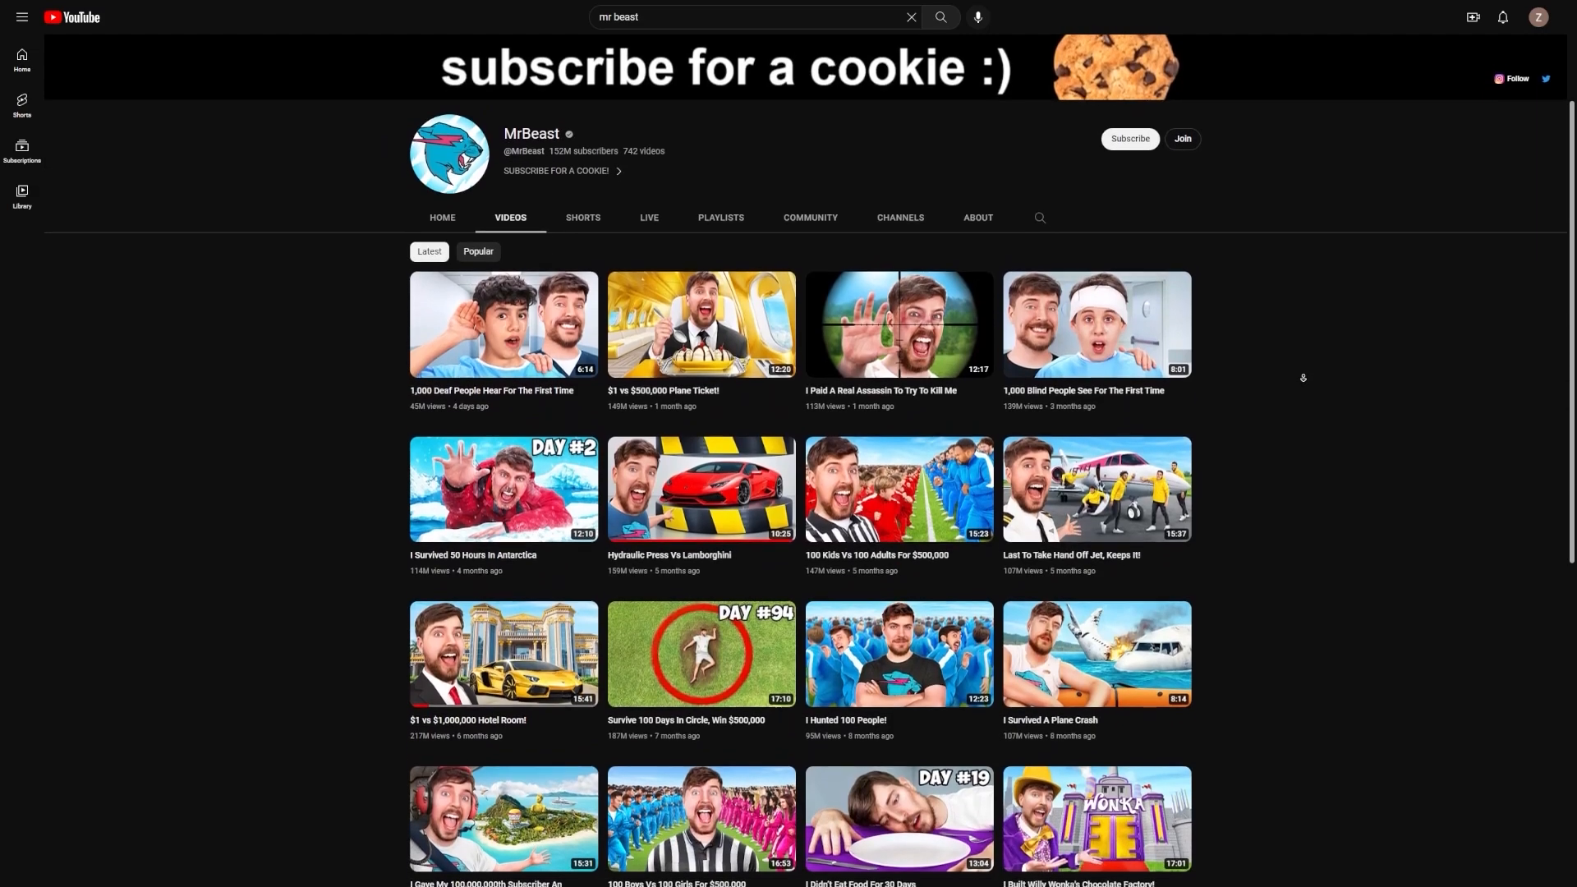
{"action": "scroll", "scroll_direction": "down", "scroll_amount": 3}
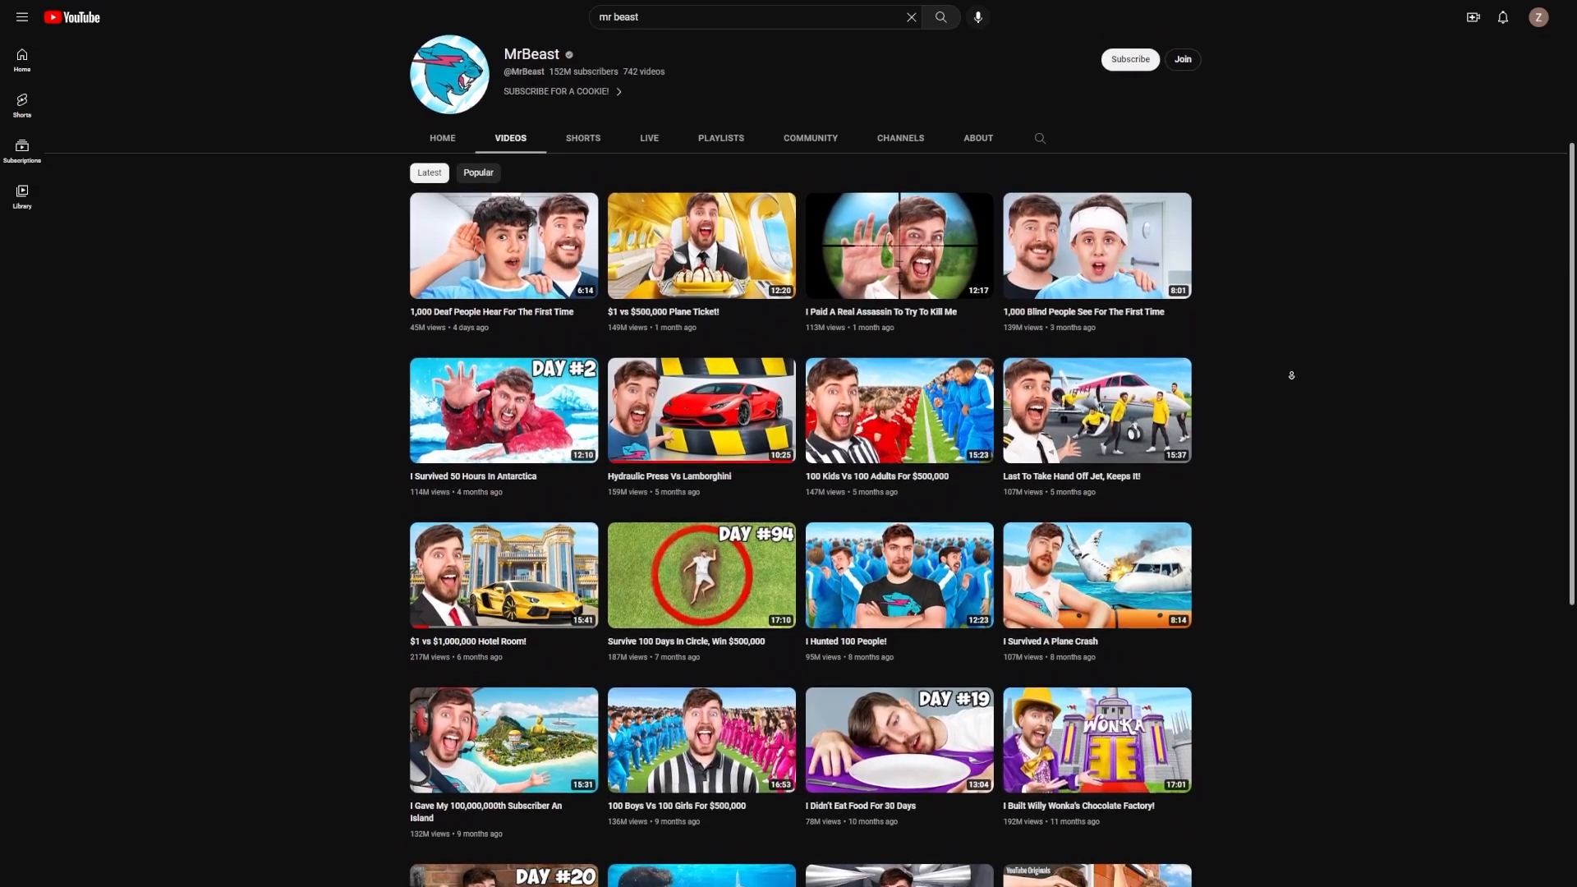
{"action": "scroll", "scroll_direction": "down", "scroll_amount": 3}
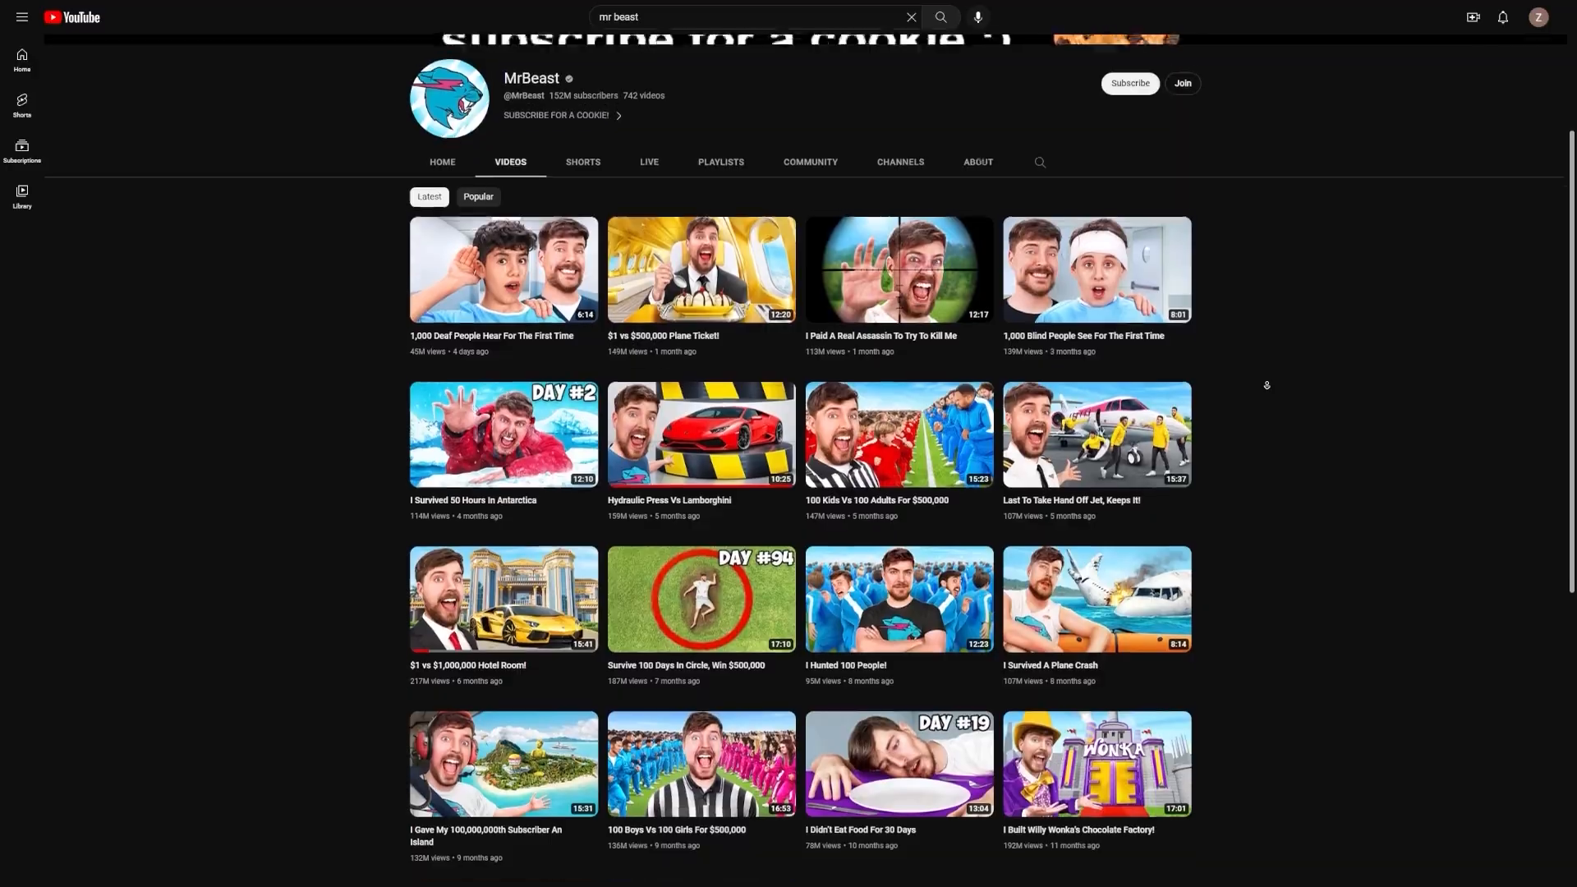
{"action": "scroll", "scroll_direction": "down", "scroll_amount": 3}
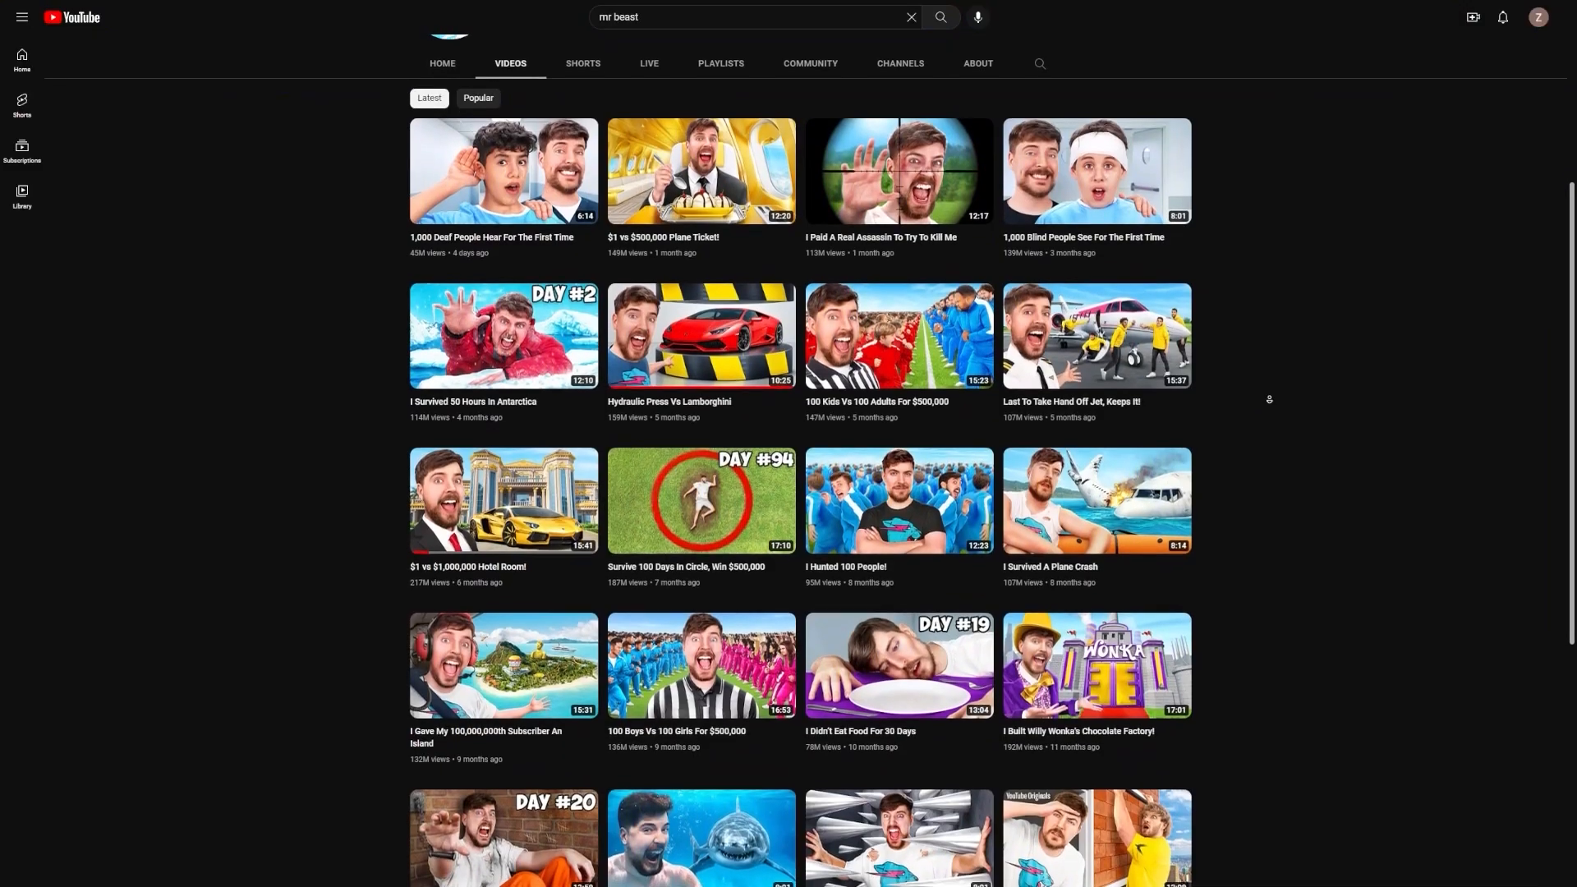
{"action": "scroll", "scroll_direction": "down", "scroll_amount": 3}
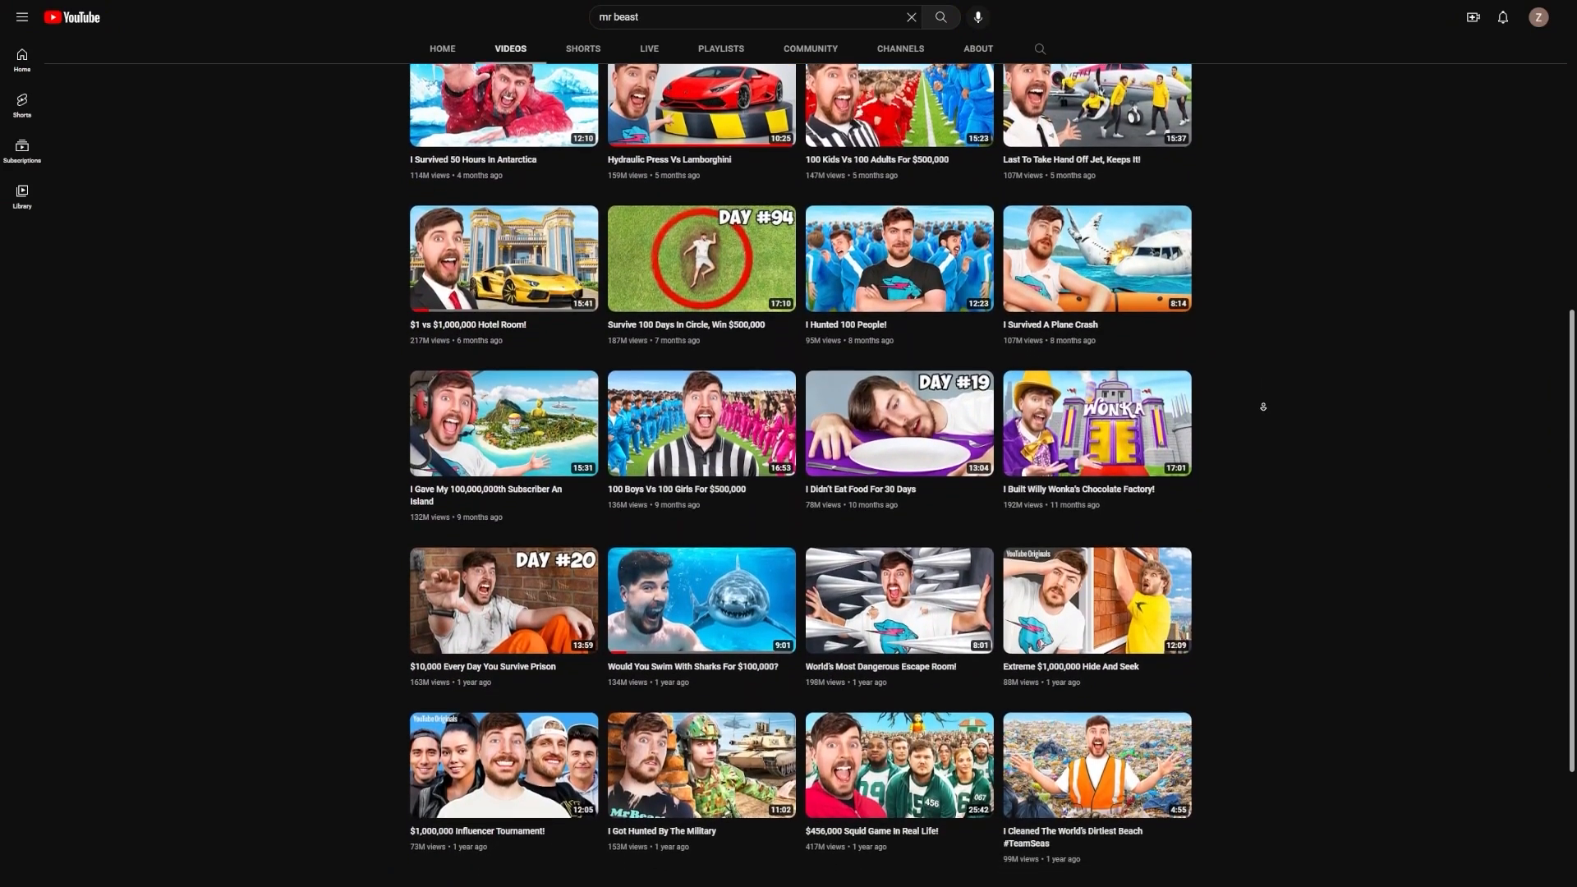
View MrBeast's other channels, then search 'mr beast es' and pick 'mrbeast español'
{"action": "scroll", "scroll_direction": "down", "scroll_amount": 3}
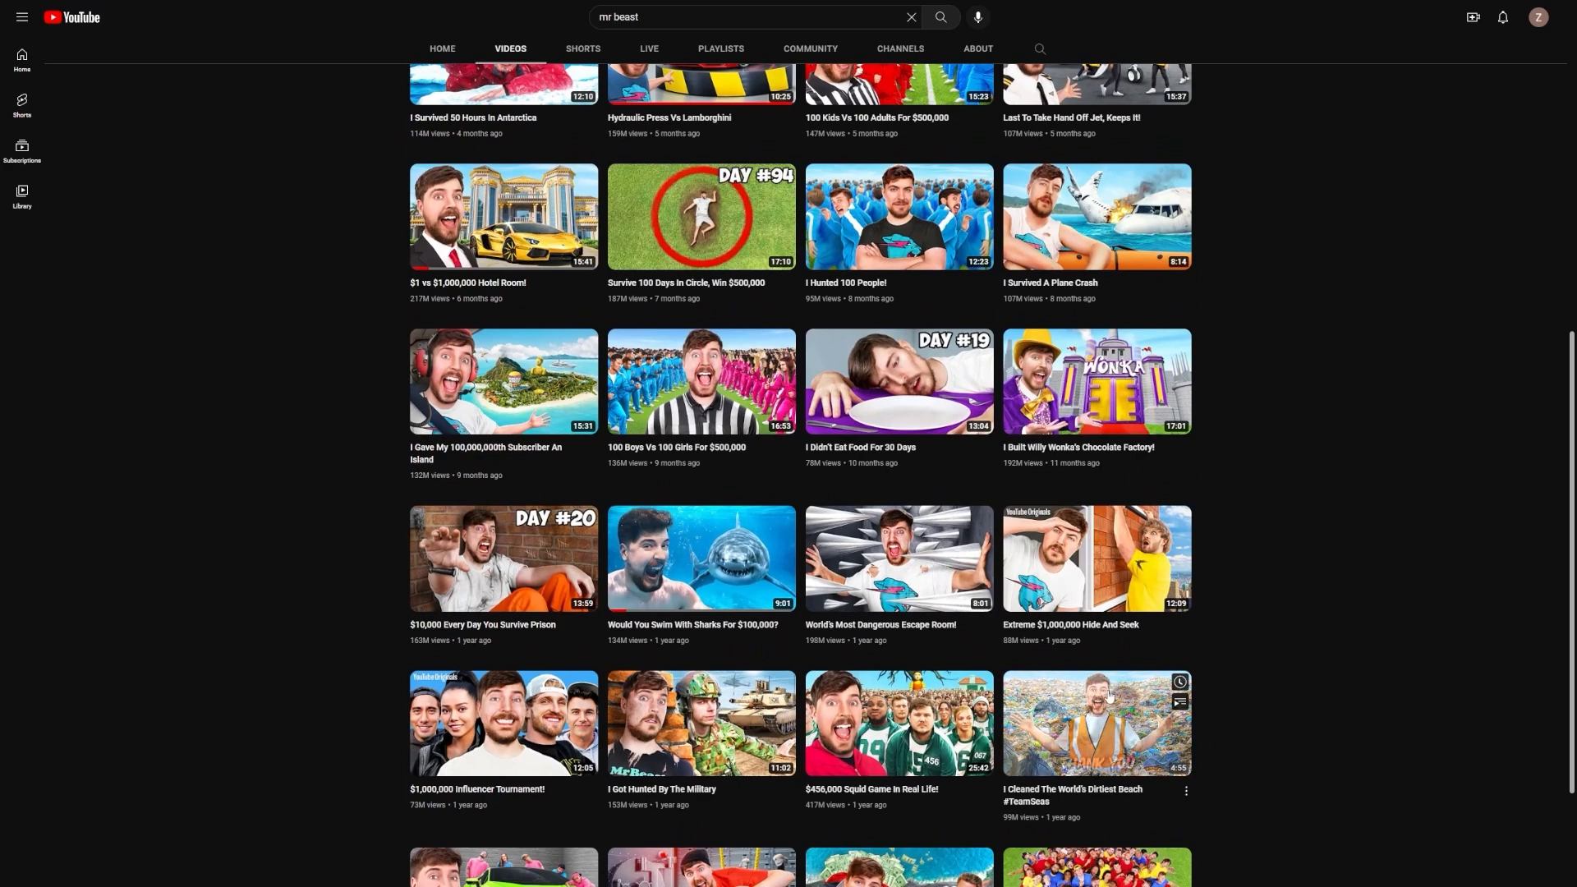
{"action": "left_click", "coordinate": [897, 49]}
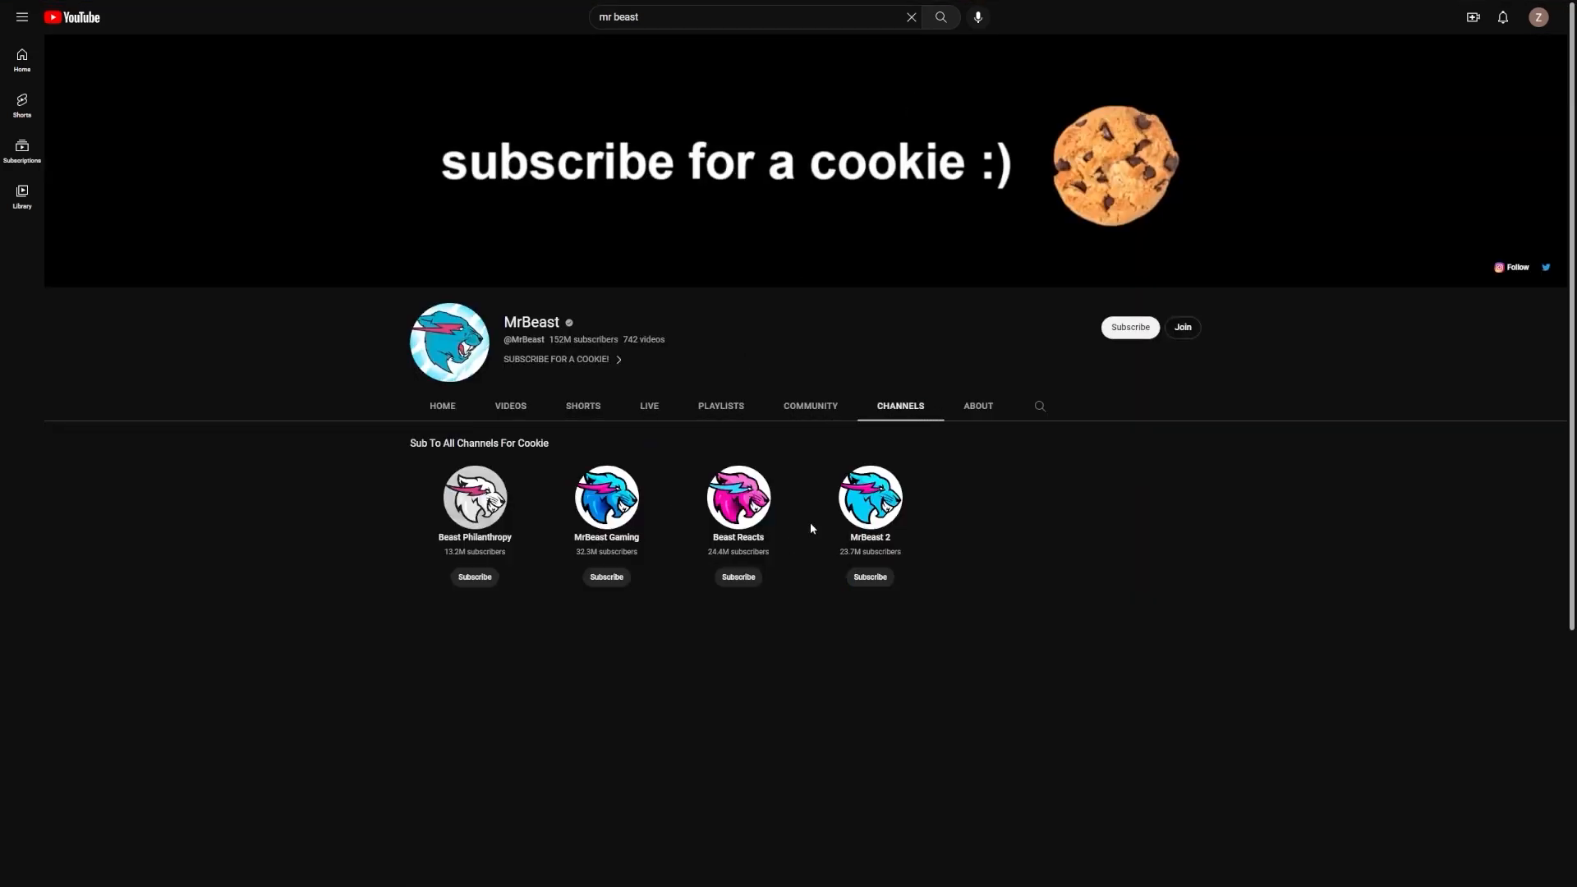
{"action": "mouse_move", "coordinate": [1060, 524]}
{"action": "type", "text": " es"}
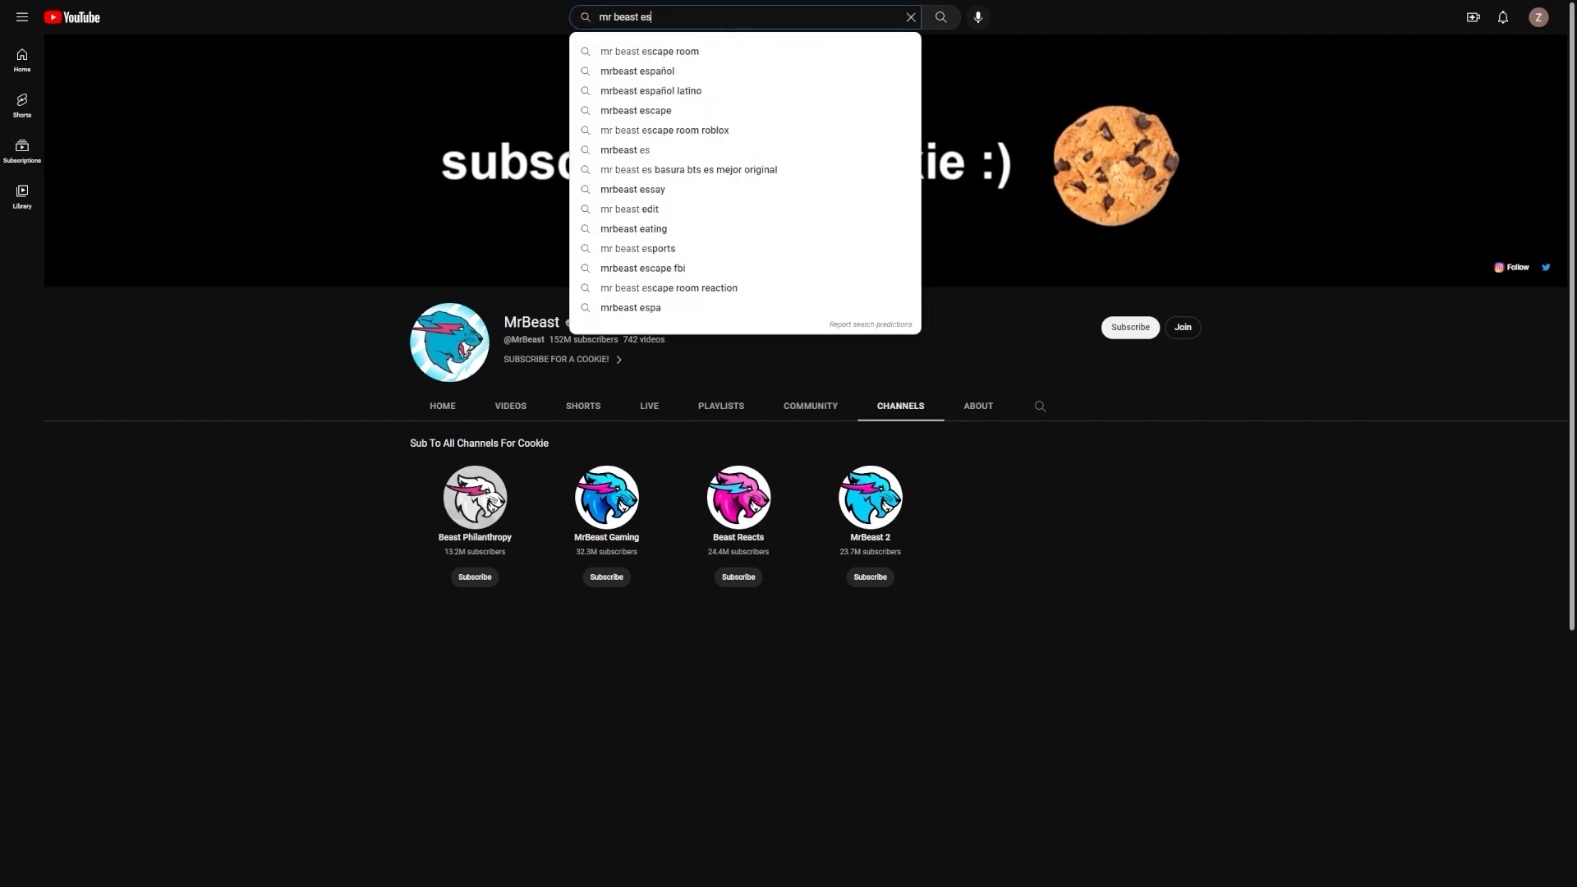
{"action": "left_click", "coordinate": [636, 71]}
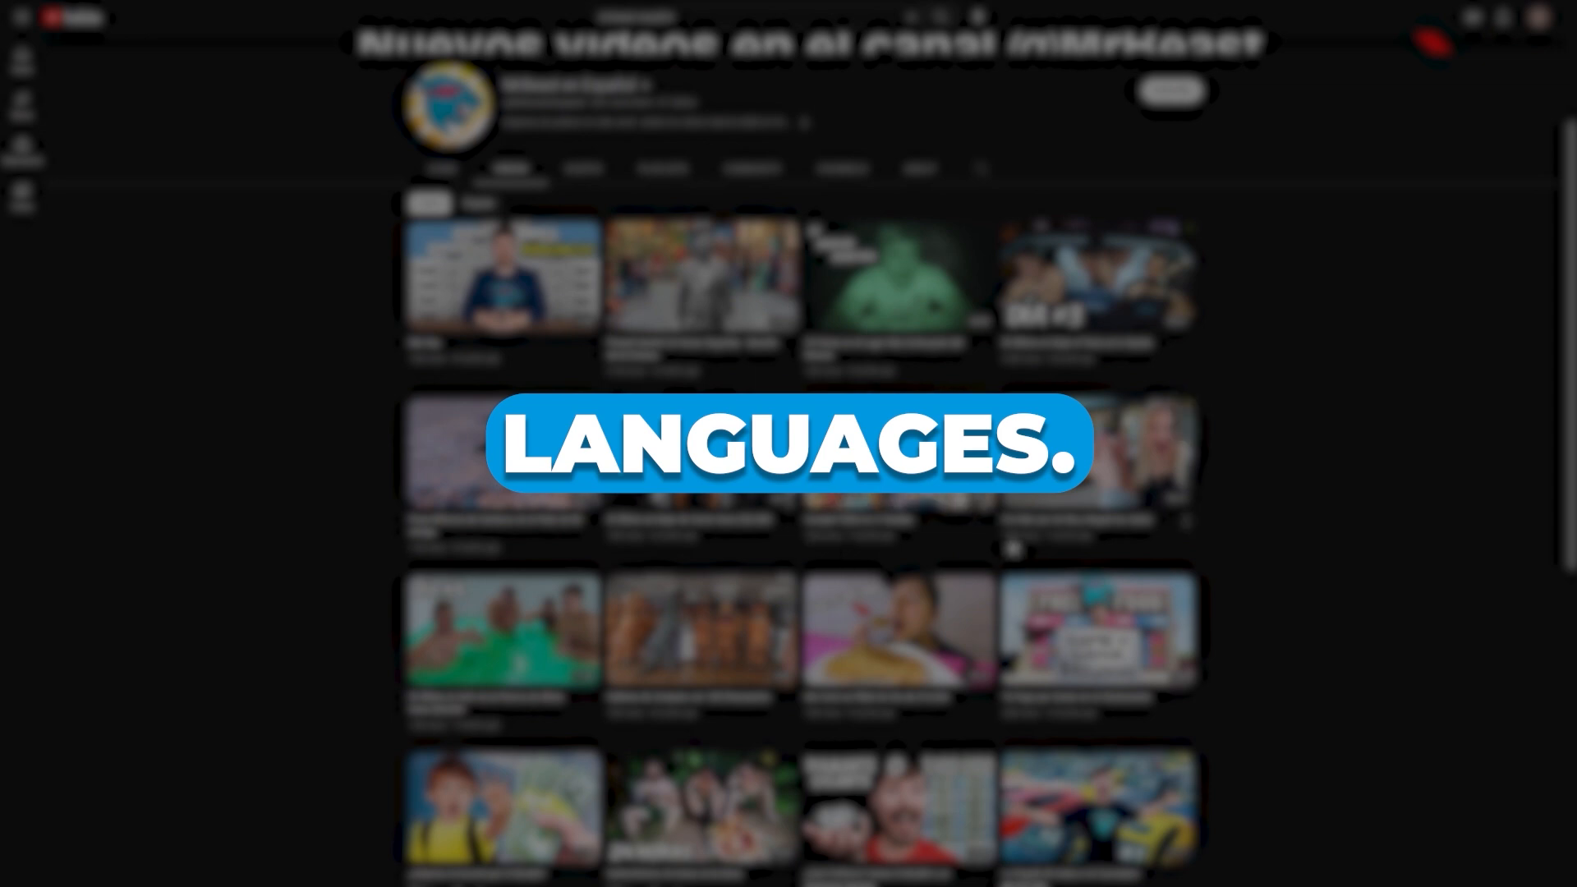
View MrBeast en Español's featured channels, then its About description and stats
{"action": "scroll", "scroll_direction": "down", "scroll_amount": 3}
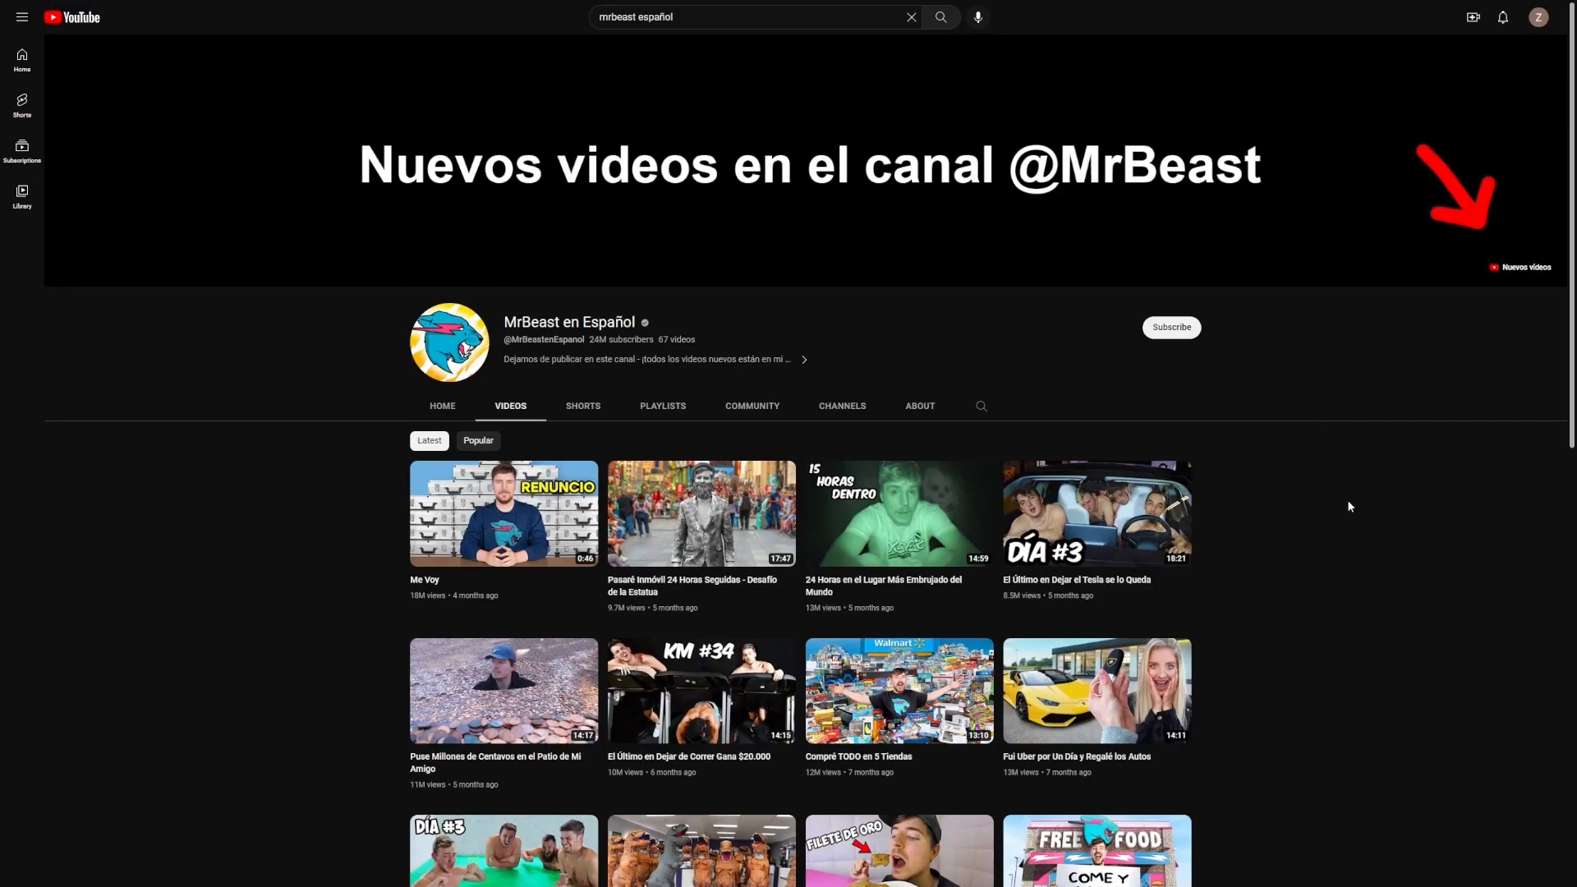
{"action": "left_click", "coordinate": [842, 405]}
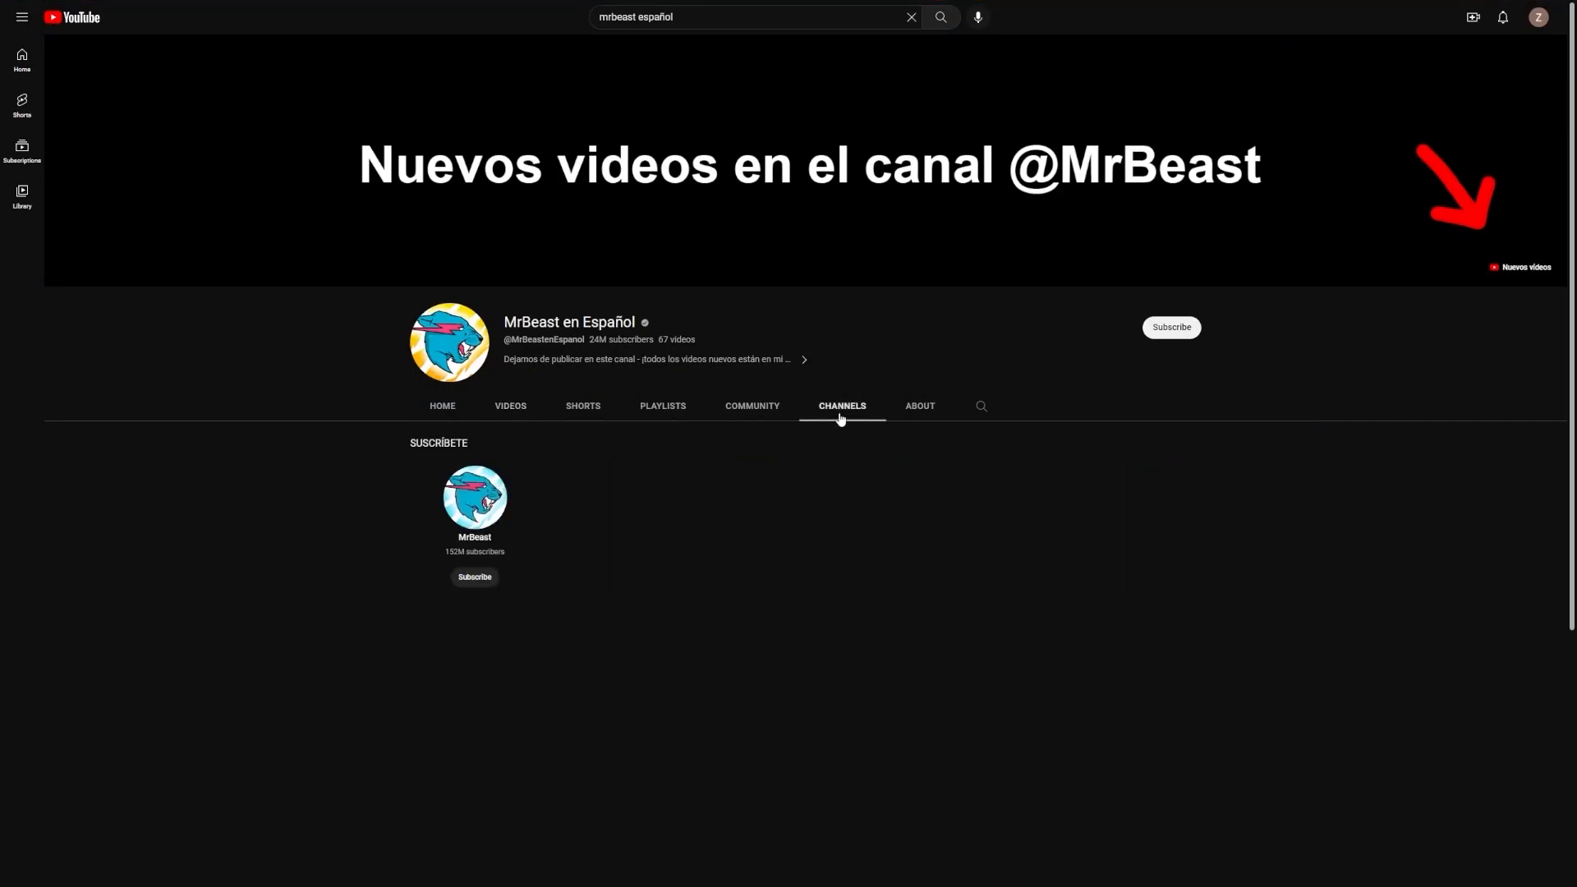
{"action": "left_click", "coordinate": [916, 405]}
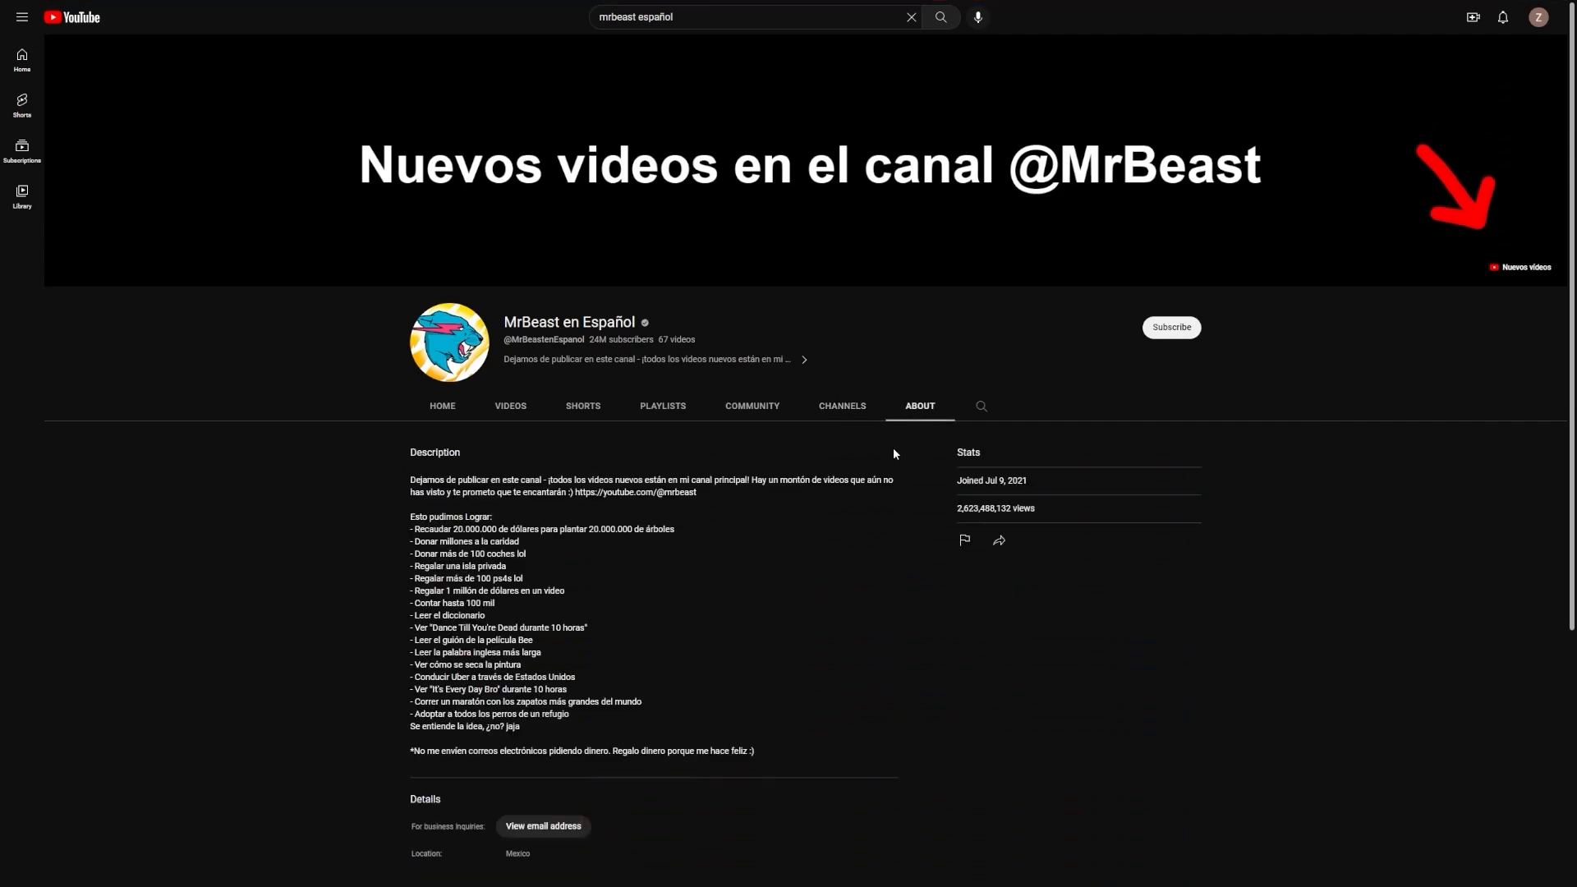
{"action": "mouse_move", "coordinate": [887, 473]}
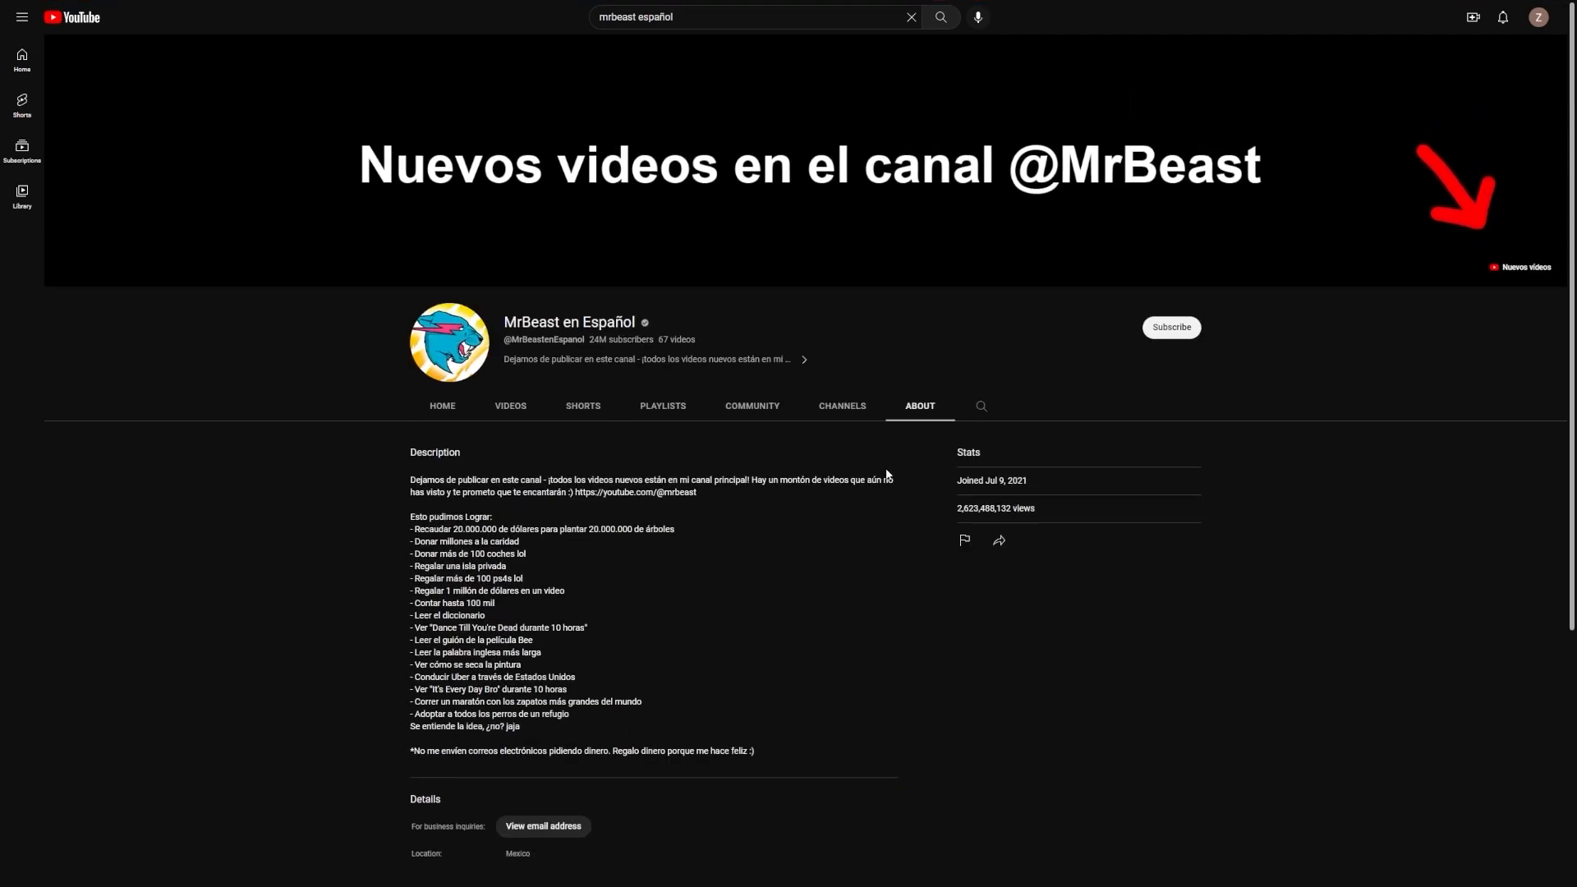
{"action": "mouse_move", "coordinate": [854, 295]}
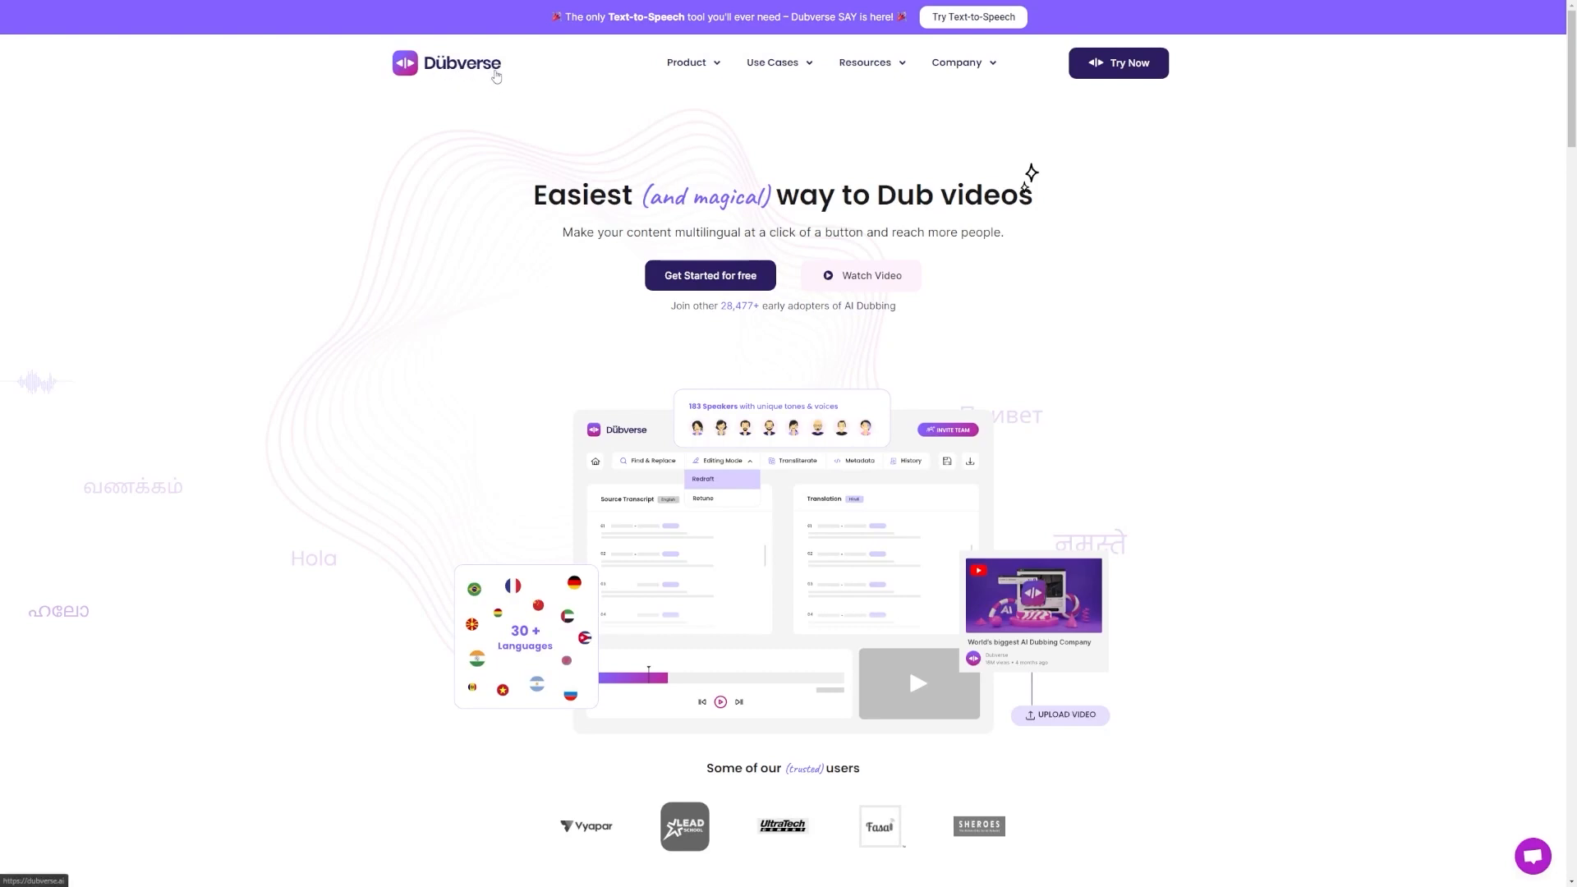
{"action": "mouse_move", "coordinate": [710, 275]}
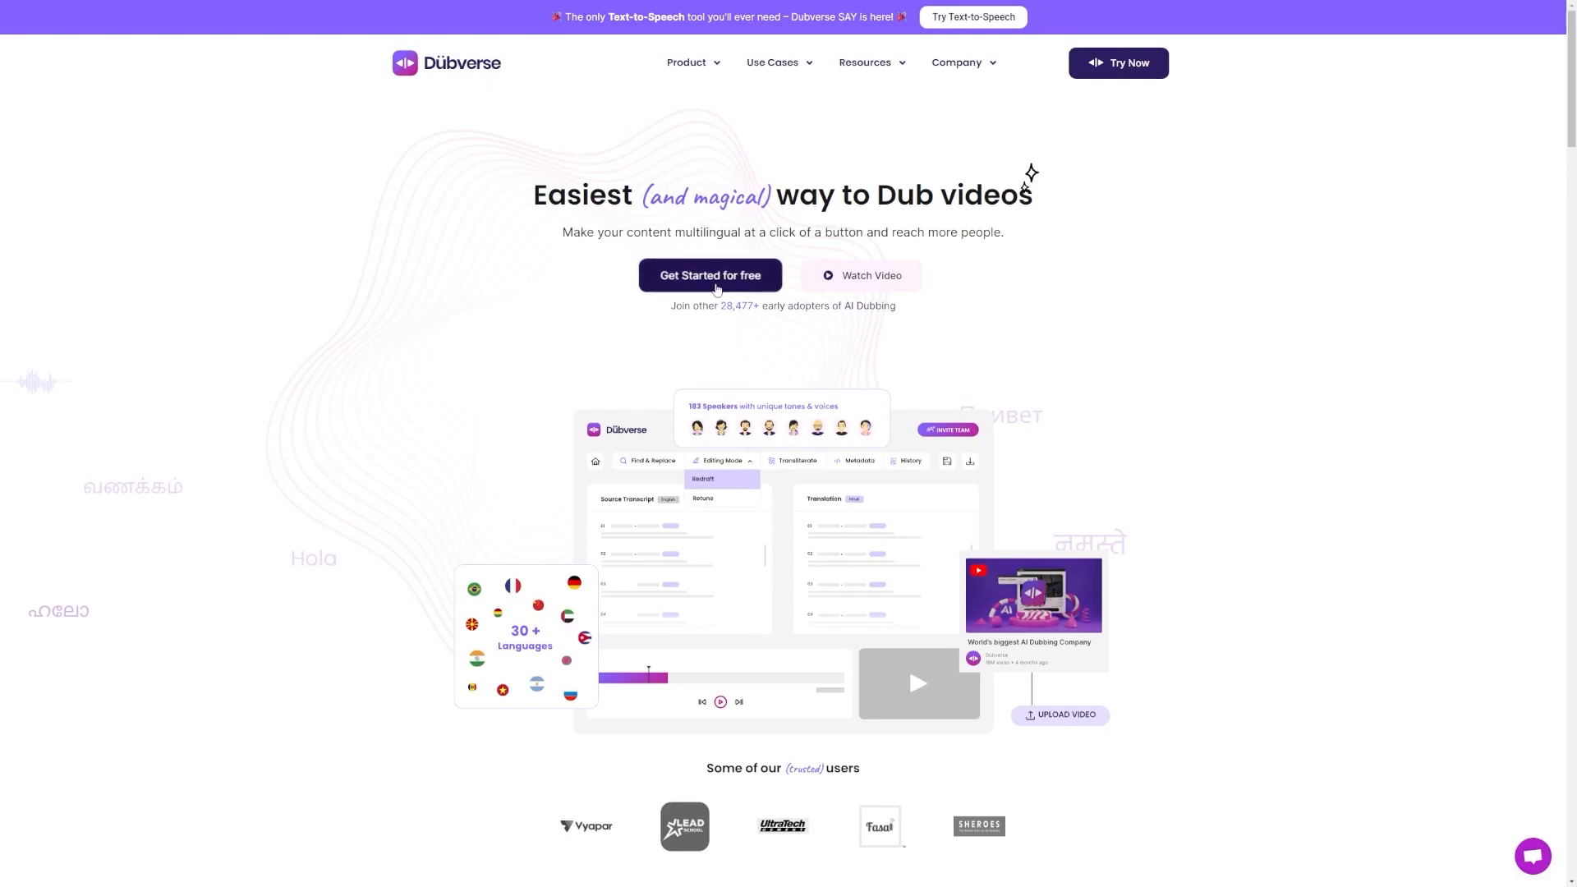
Sign up for free and log in to activate the 7-day trial with 50 credits
{"action": "left_click", "coordinate": [708, 274]}
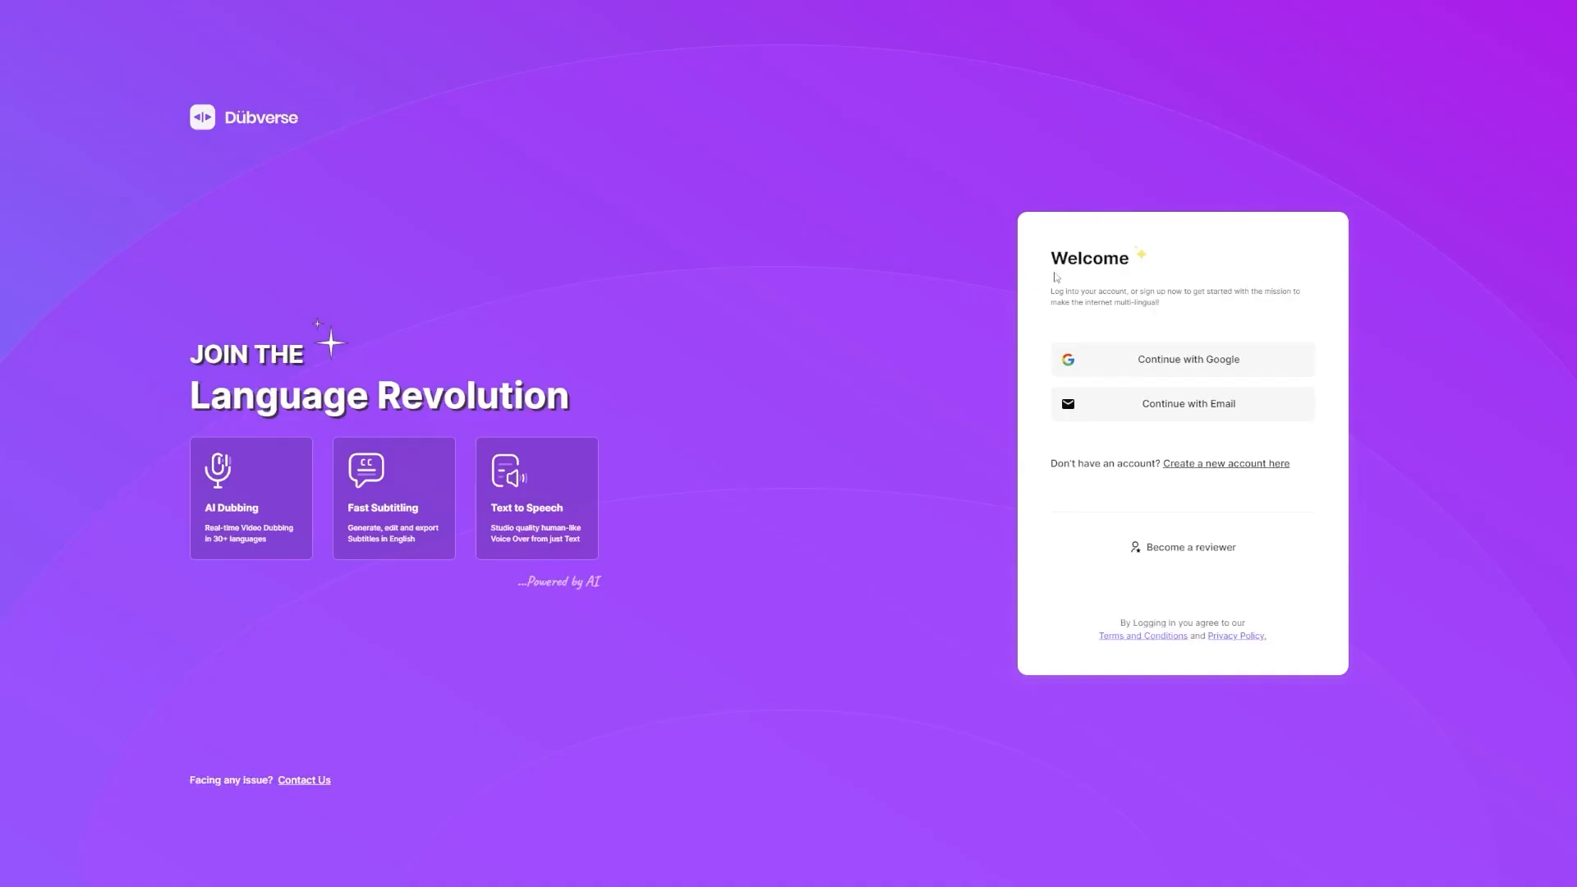
{"action": "double_click", "coordinate": [1088, 259]}
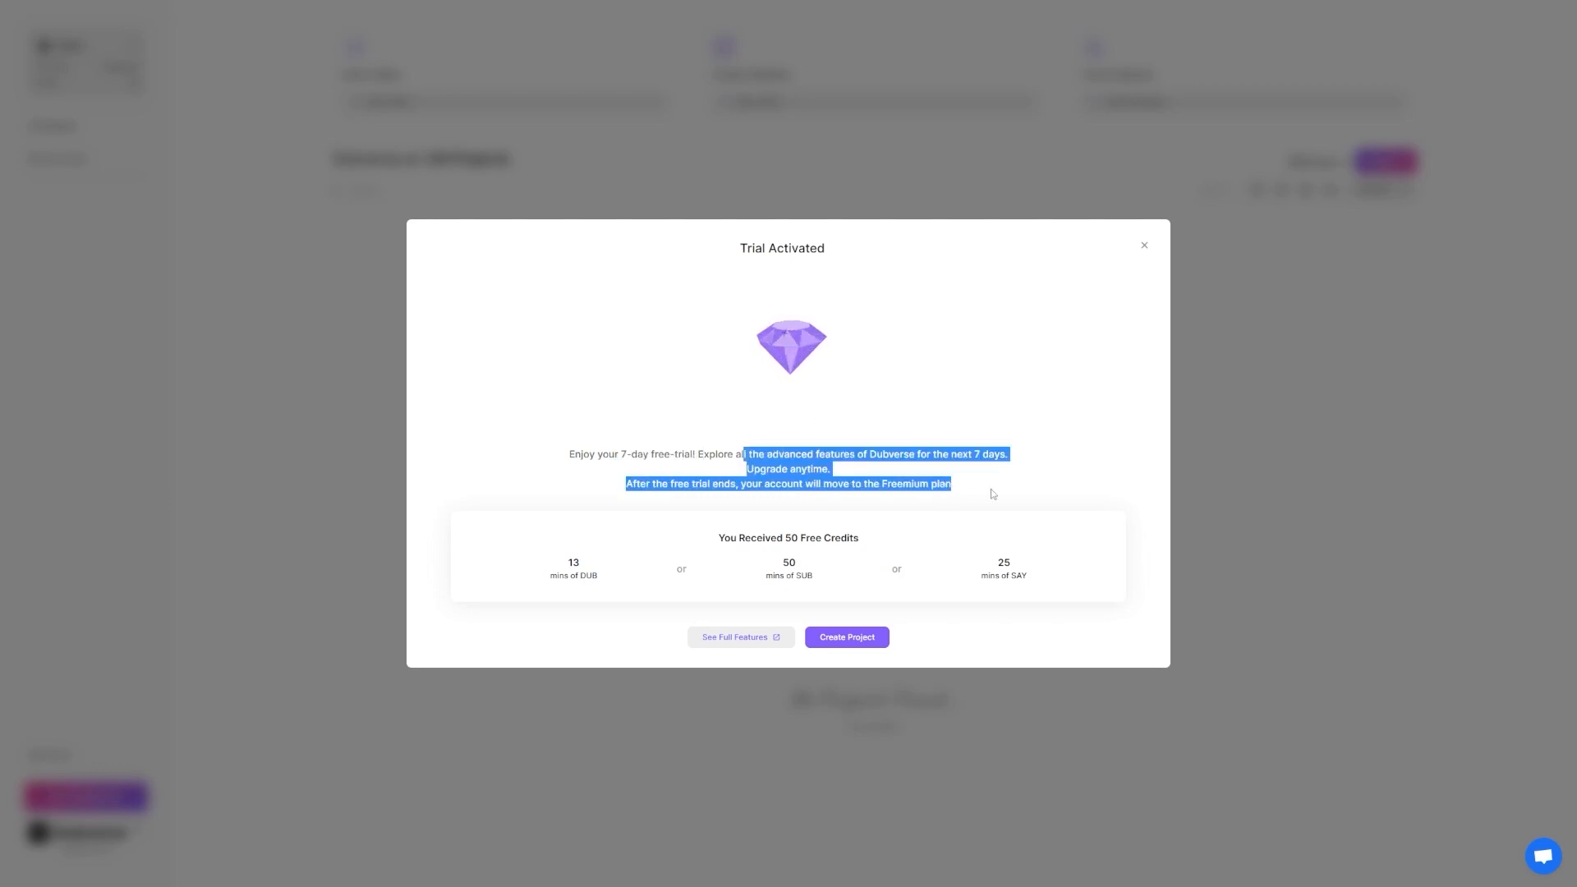
Close the Trial Activated notice to show the empty All Projects dashboard
{"action": "left_click", "coordinate": [1143, 245]}
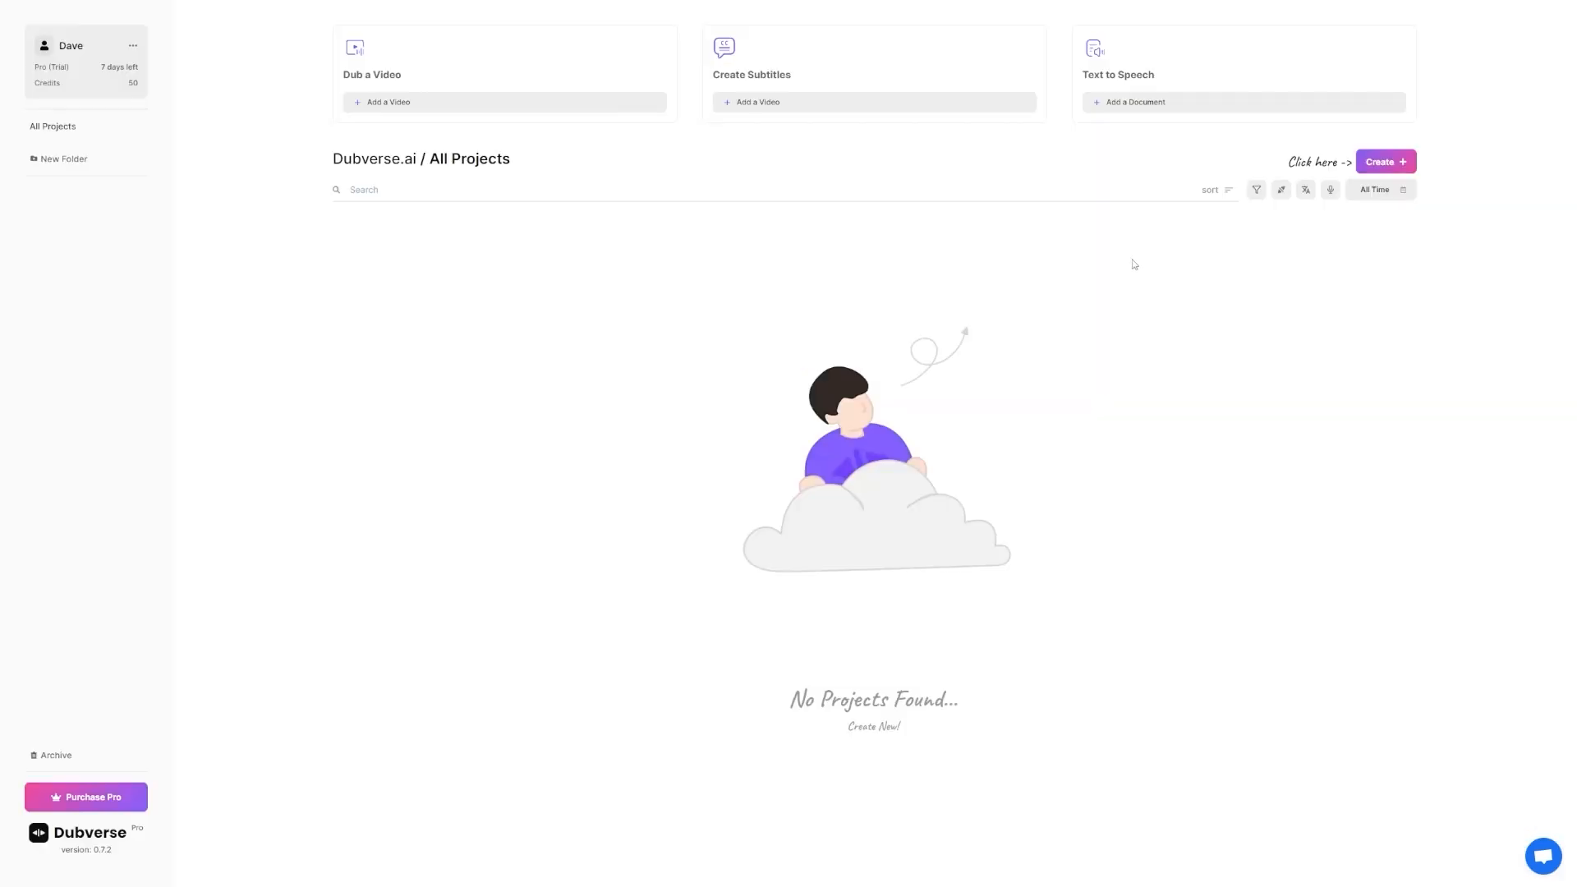
{"action": "mouse_move", "coordinate": [763, 274]}
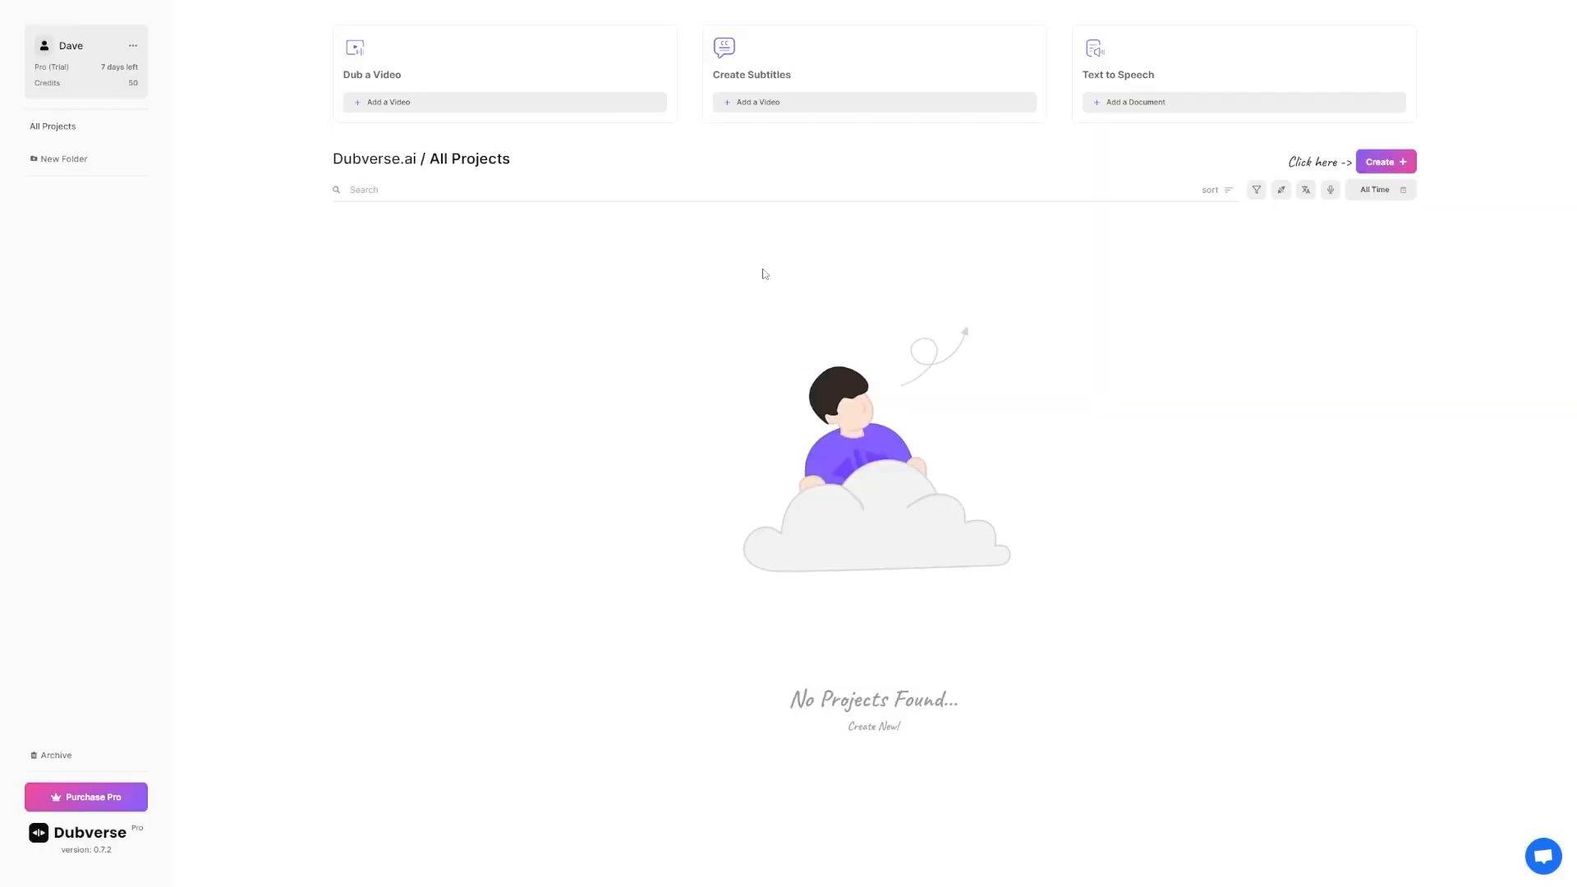
{"action": "mouse_move", "coordinate": [734, 286]}
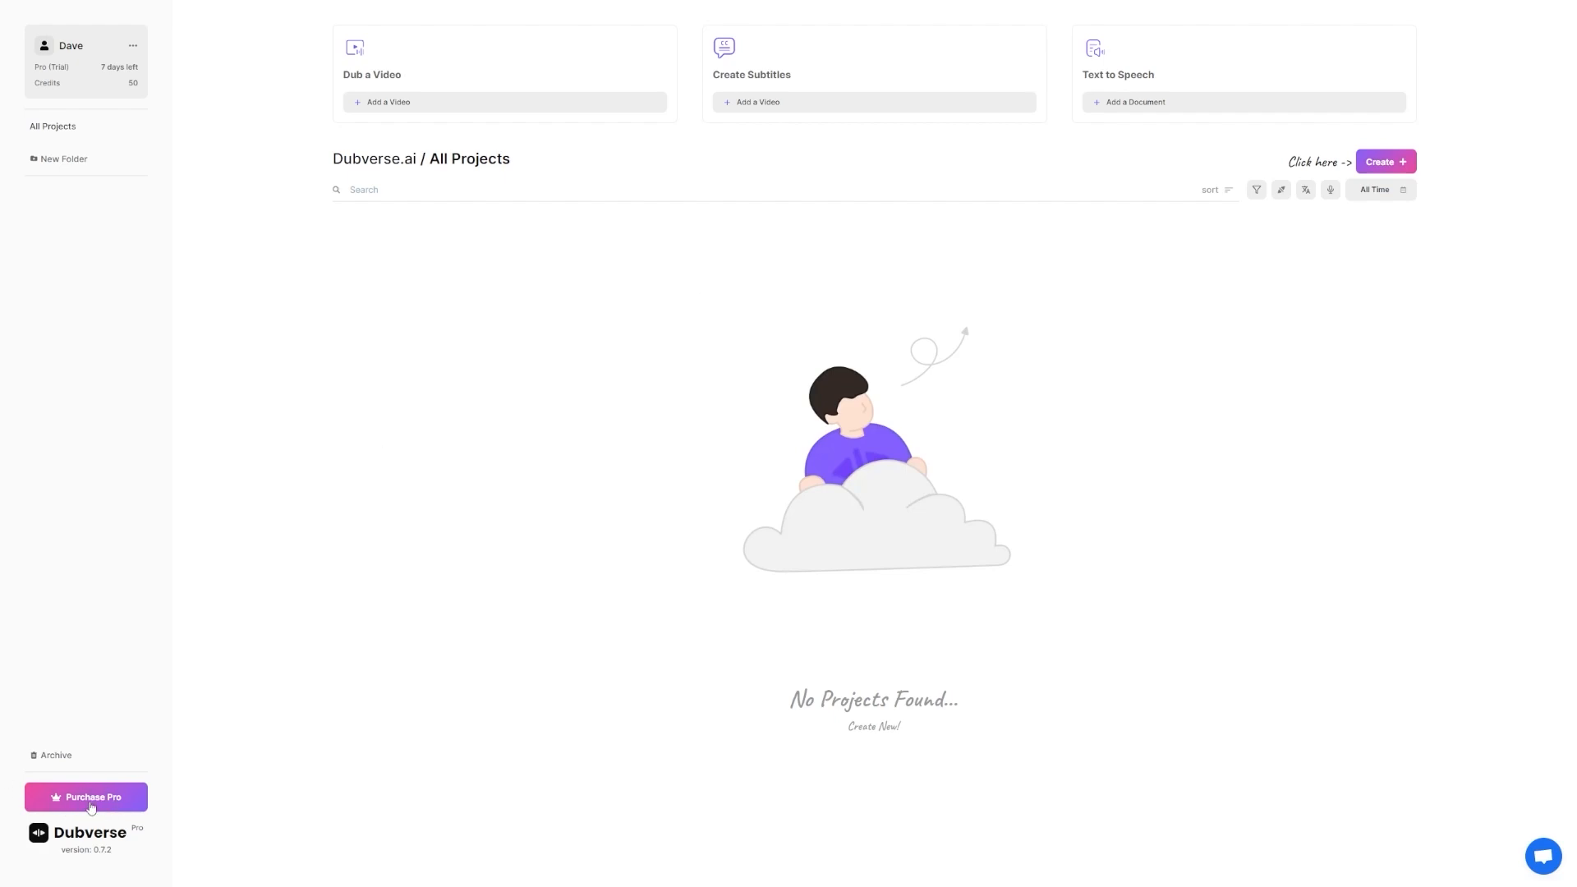
{"action": "mouse_move", "coordinate": [747, 474]}
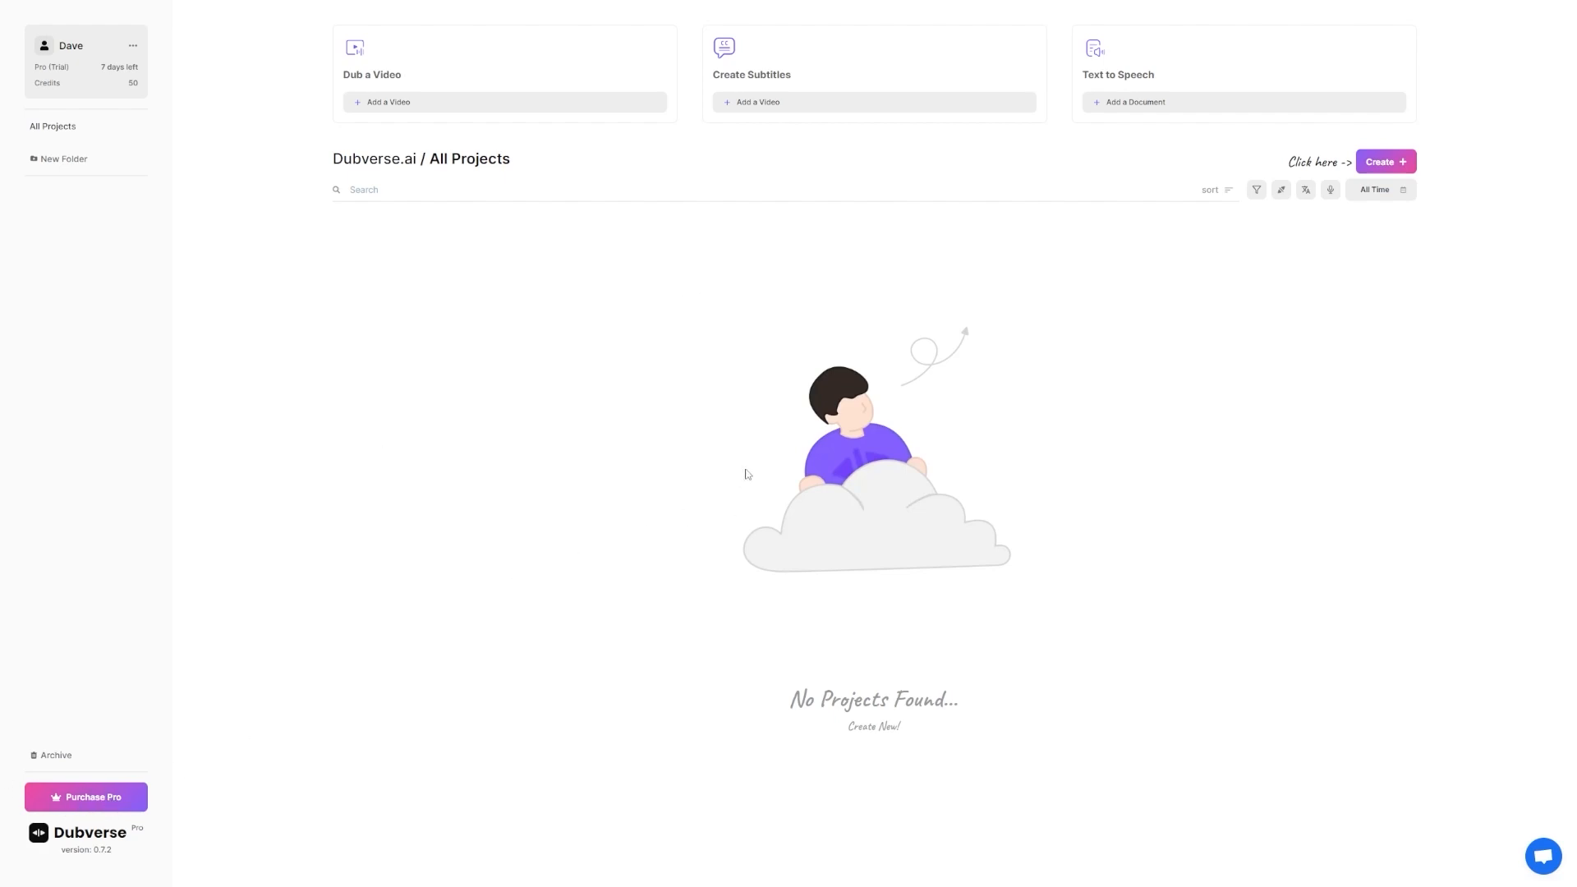
{"action": "mouse_move", "coordinate": [787, 431]}
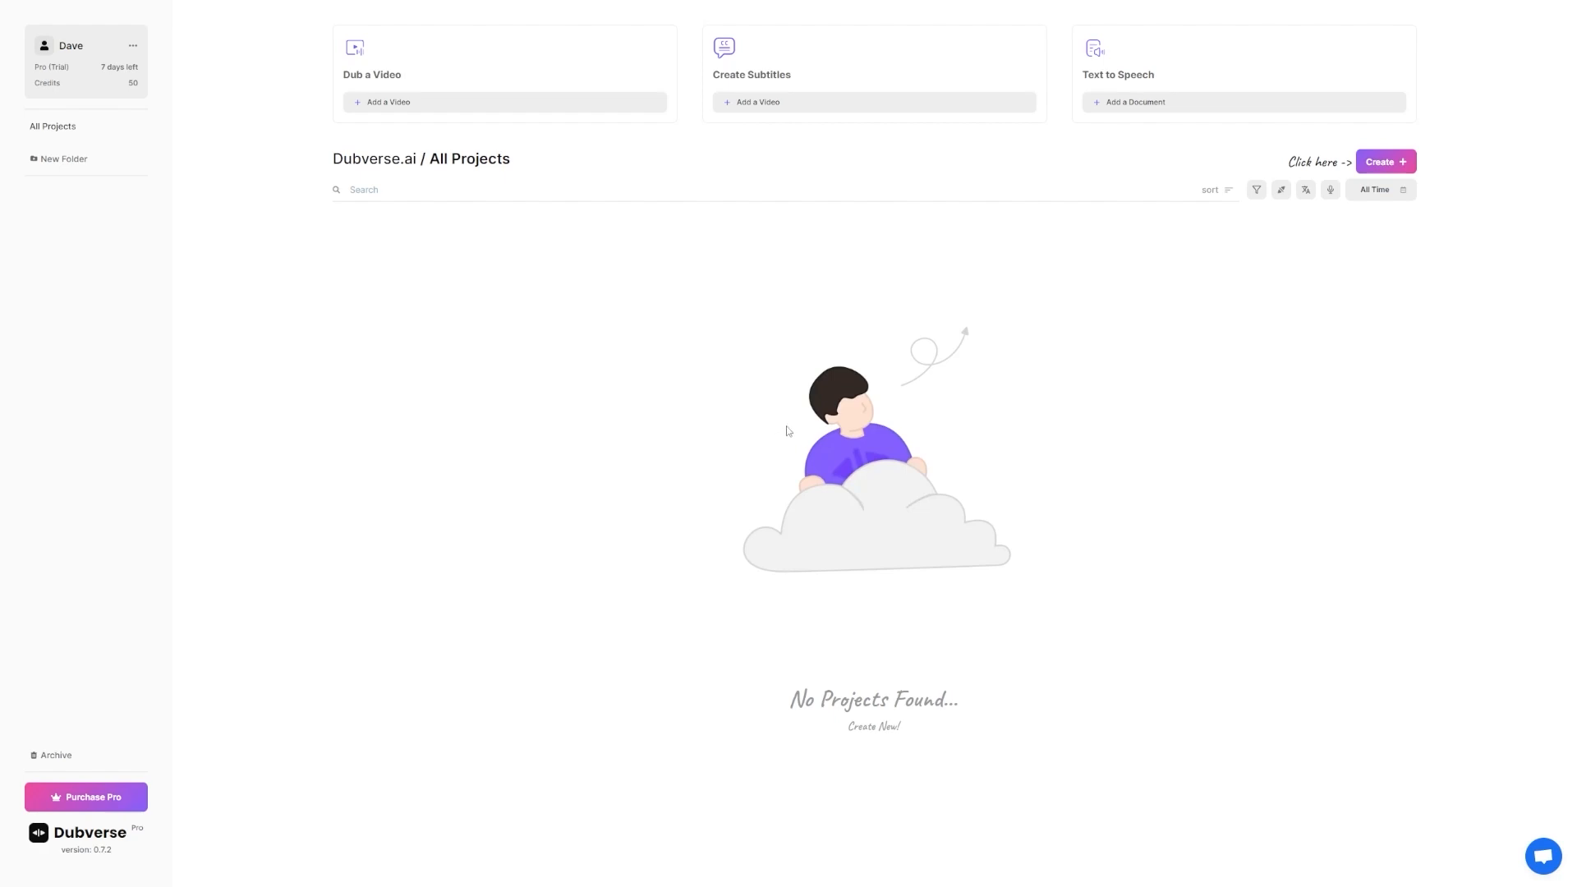
{"action": "mouse_move", "coordinate": [125, 794]}
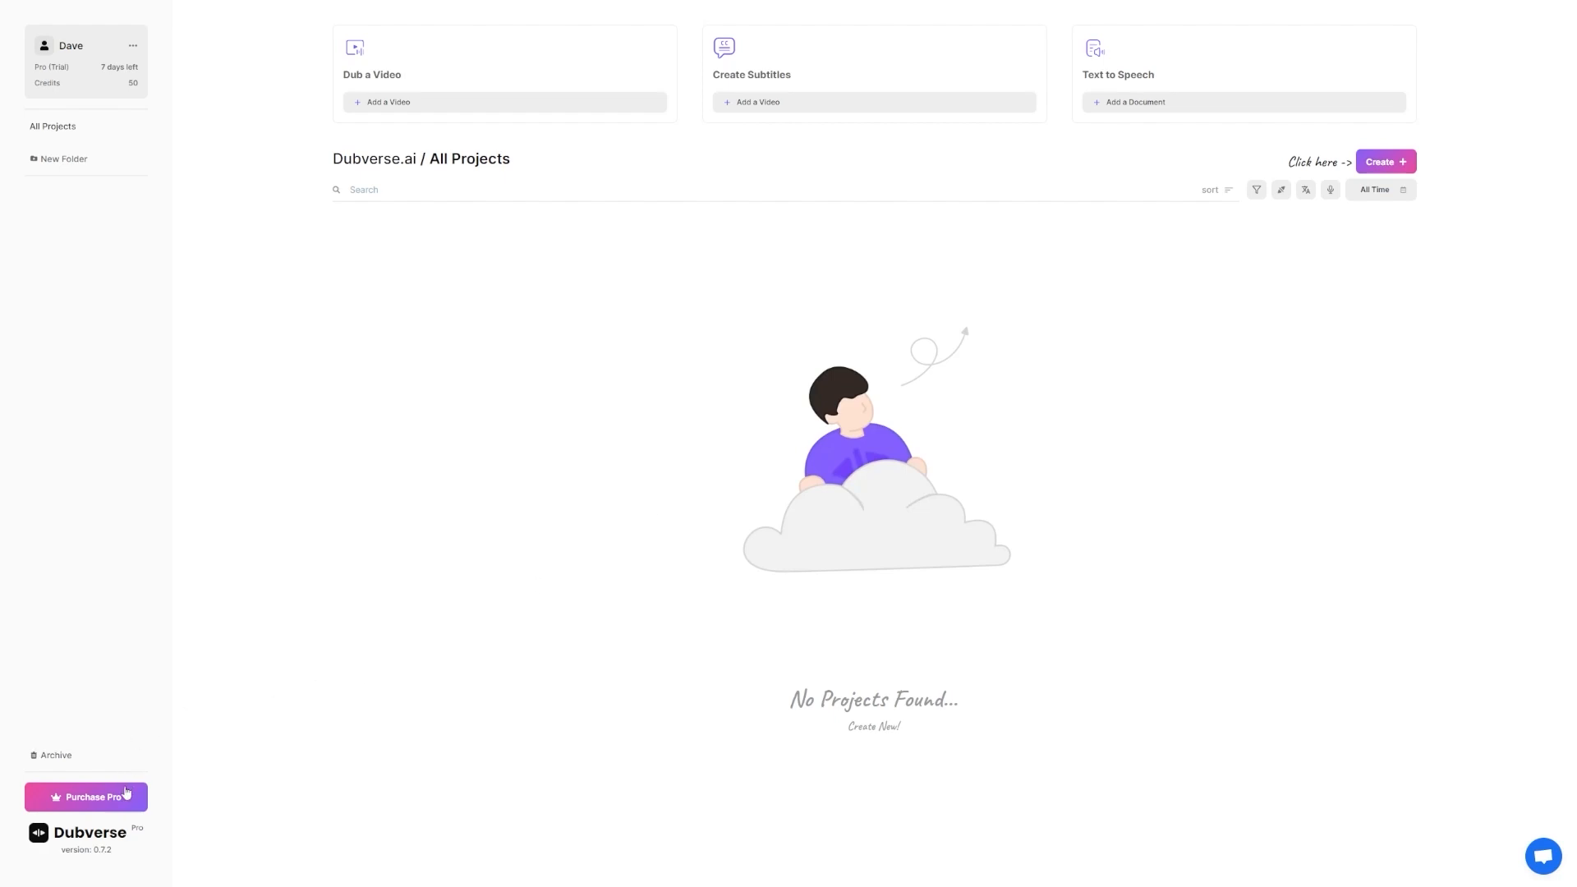
{"action": "mouse_move", "coordinate": [493, 601]}
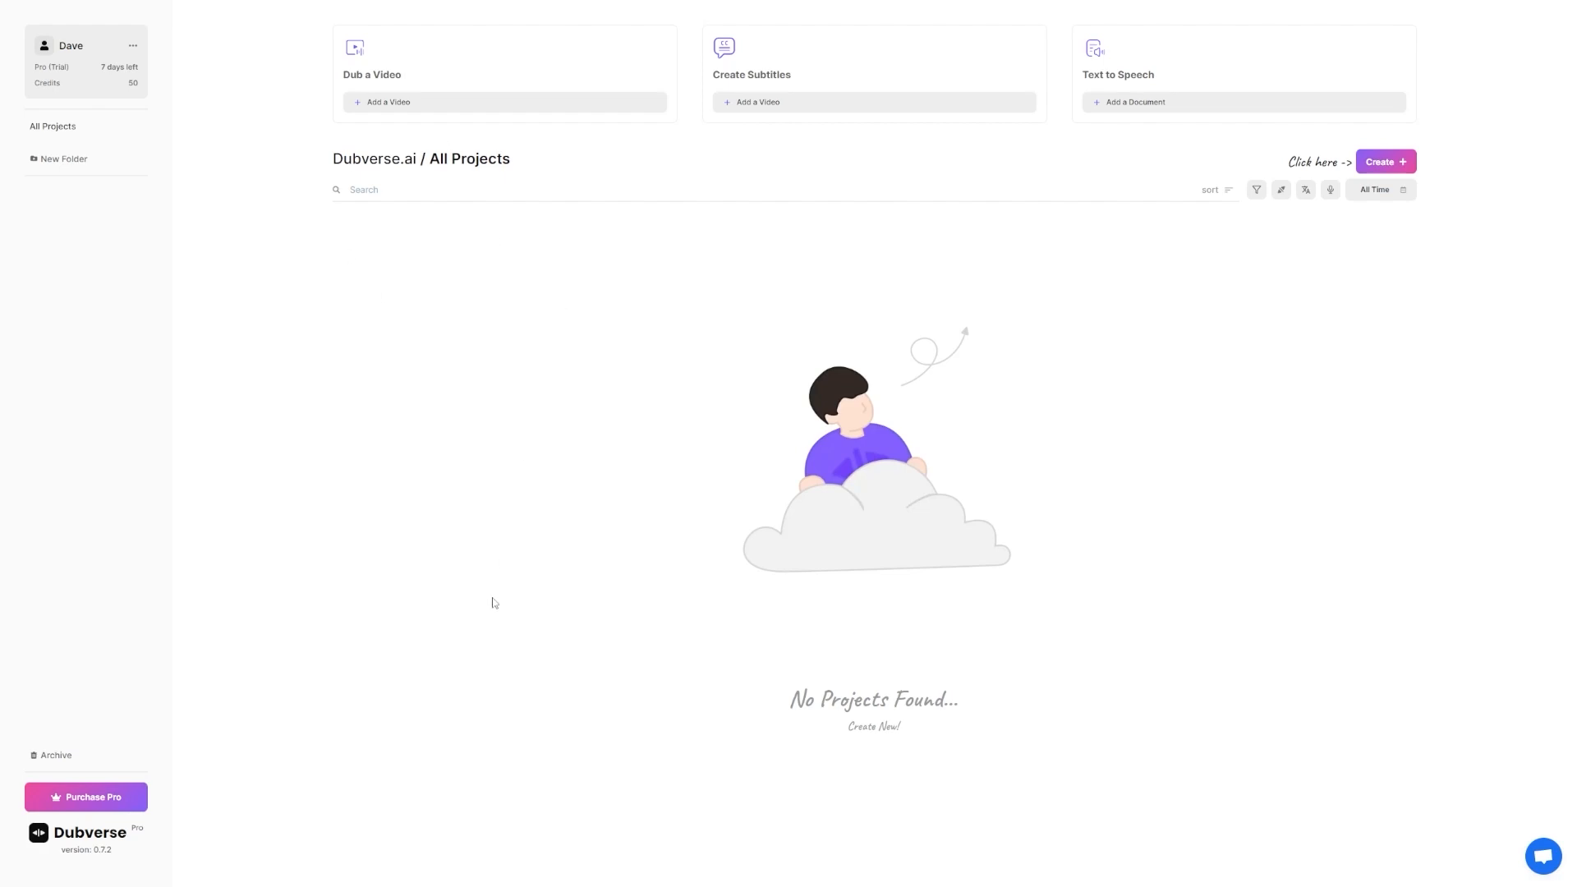
Check Pro plan prices for 500 and 100 monthly credits, then close the offer
{"action": "left_click", "coordinate": [86, 797]}
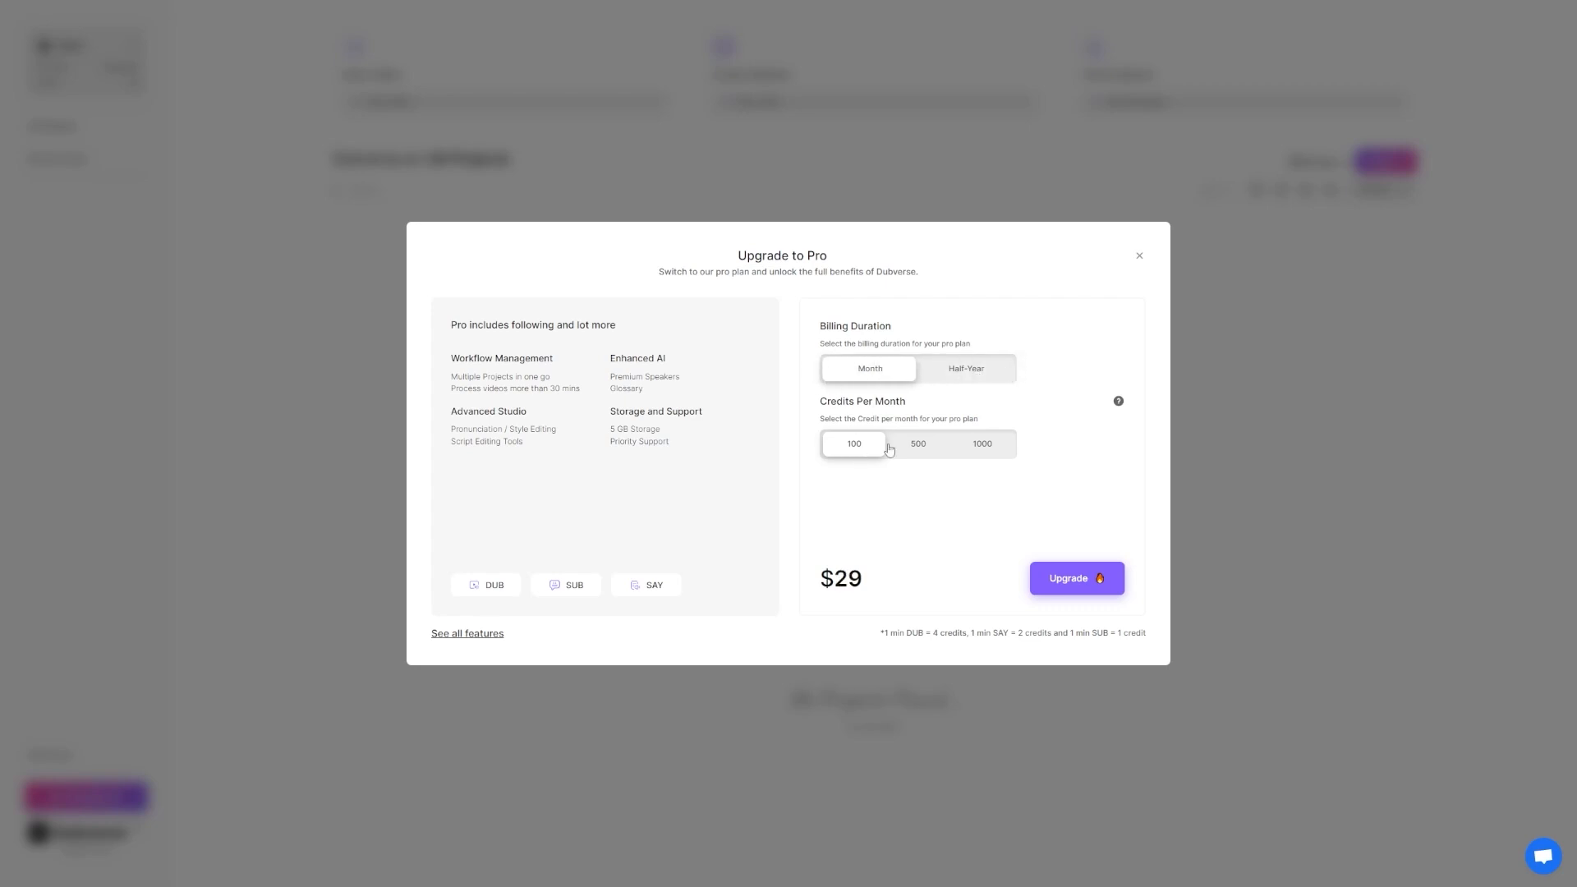
{"action": "left_click", "coordinate": [916, 444]}
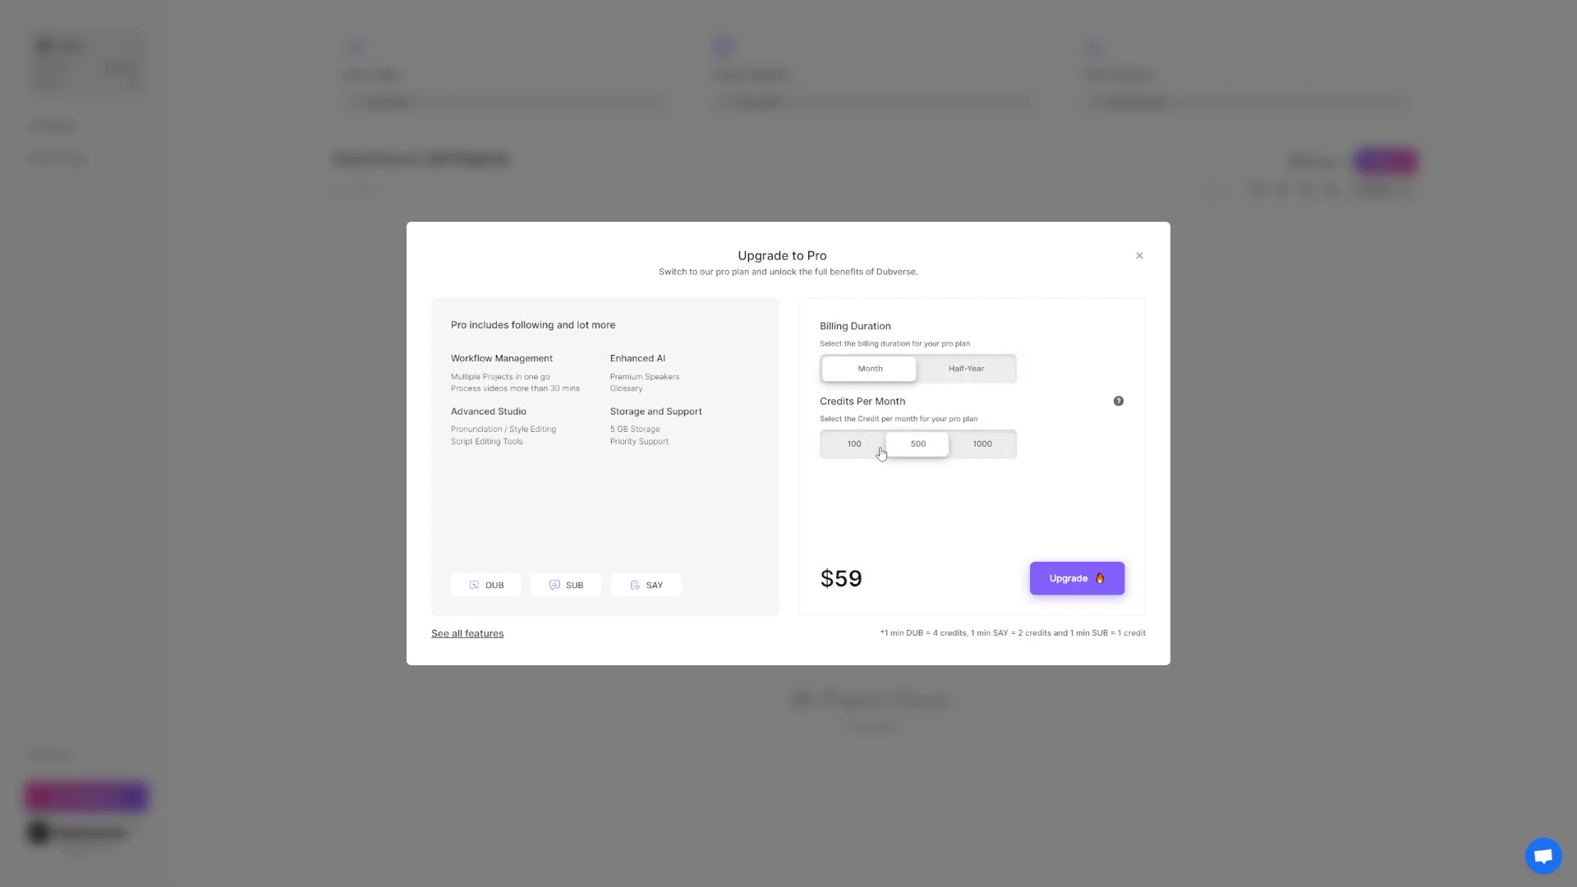
{"action": "left_click", "coordinate": [854, 443]}
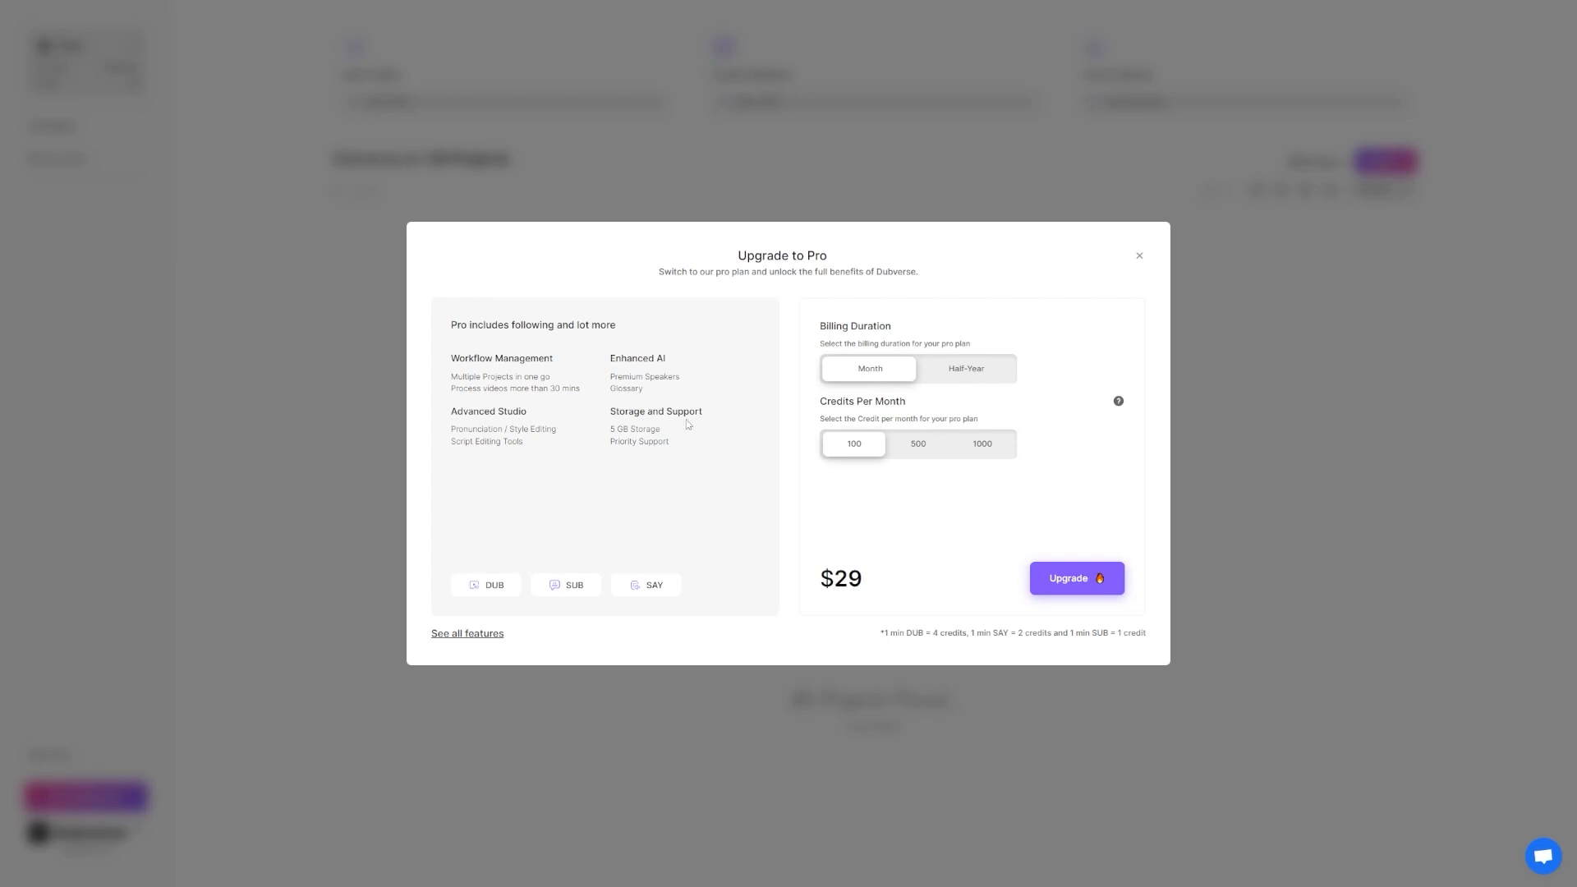
{"action": "left_click", "coordinate": [1138, 255]}
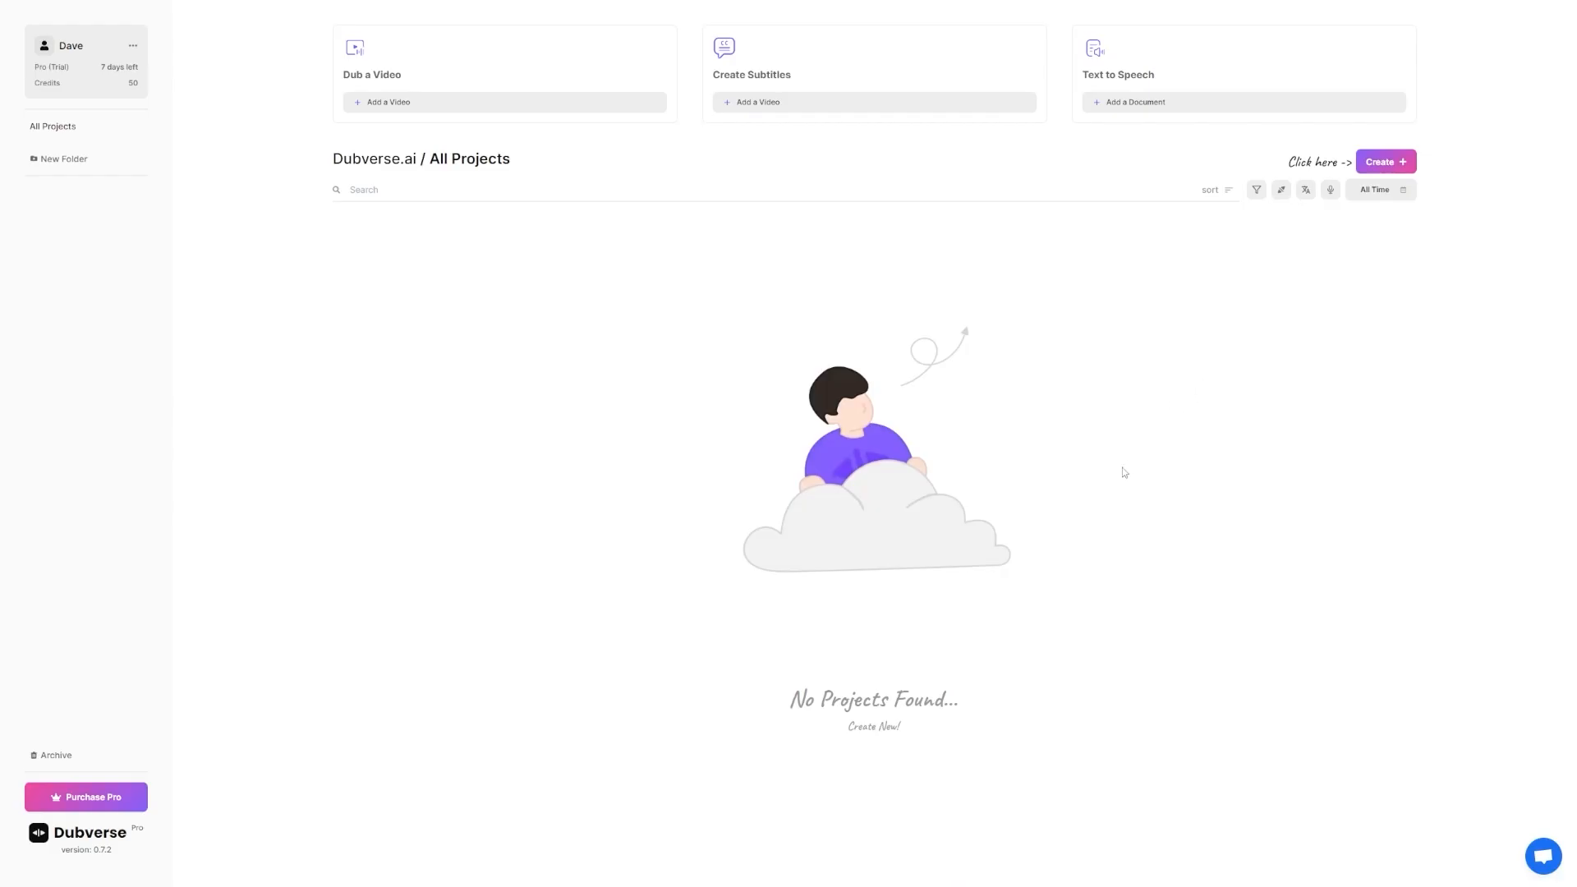
{"action": "mouse_move", "coordinate": [942, 305]}
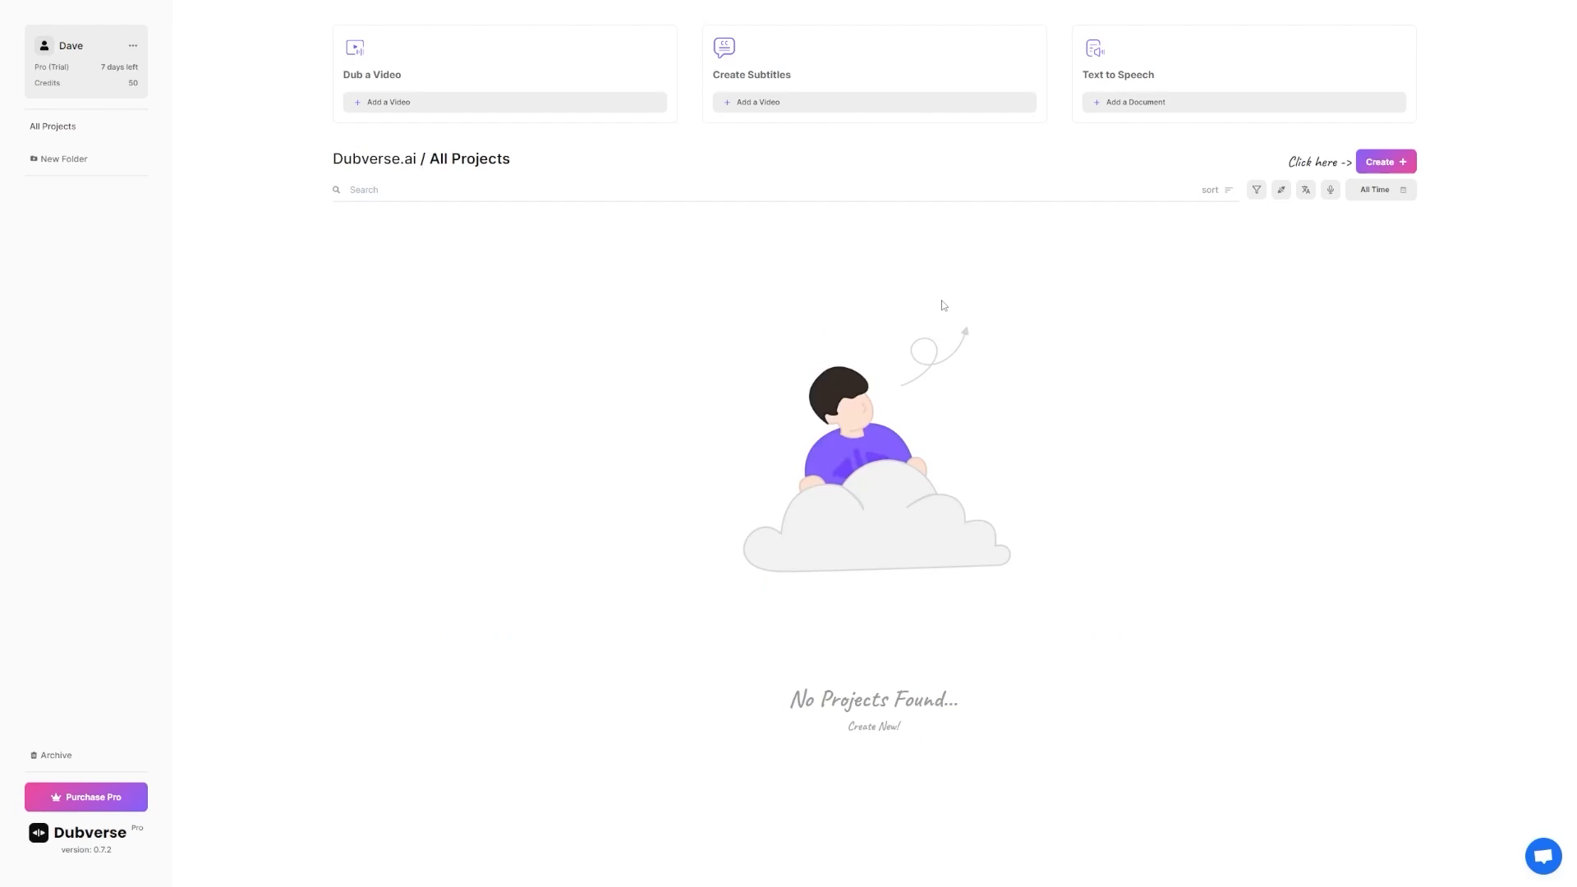
{"action": "mouse_move", "coordinate": [748, 248]}
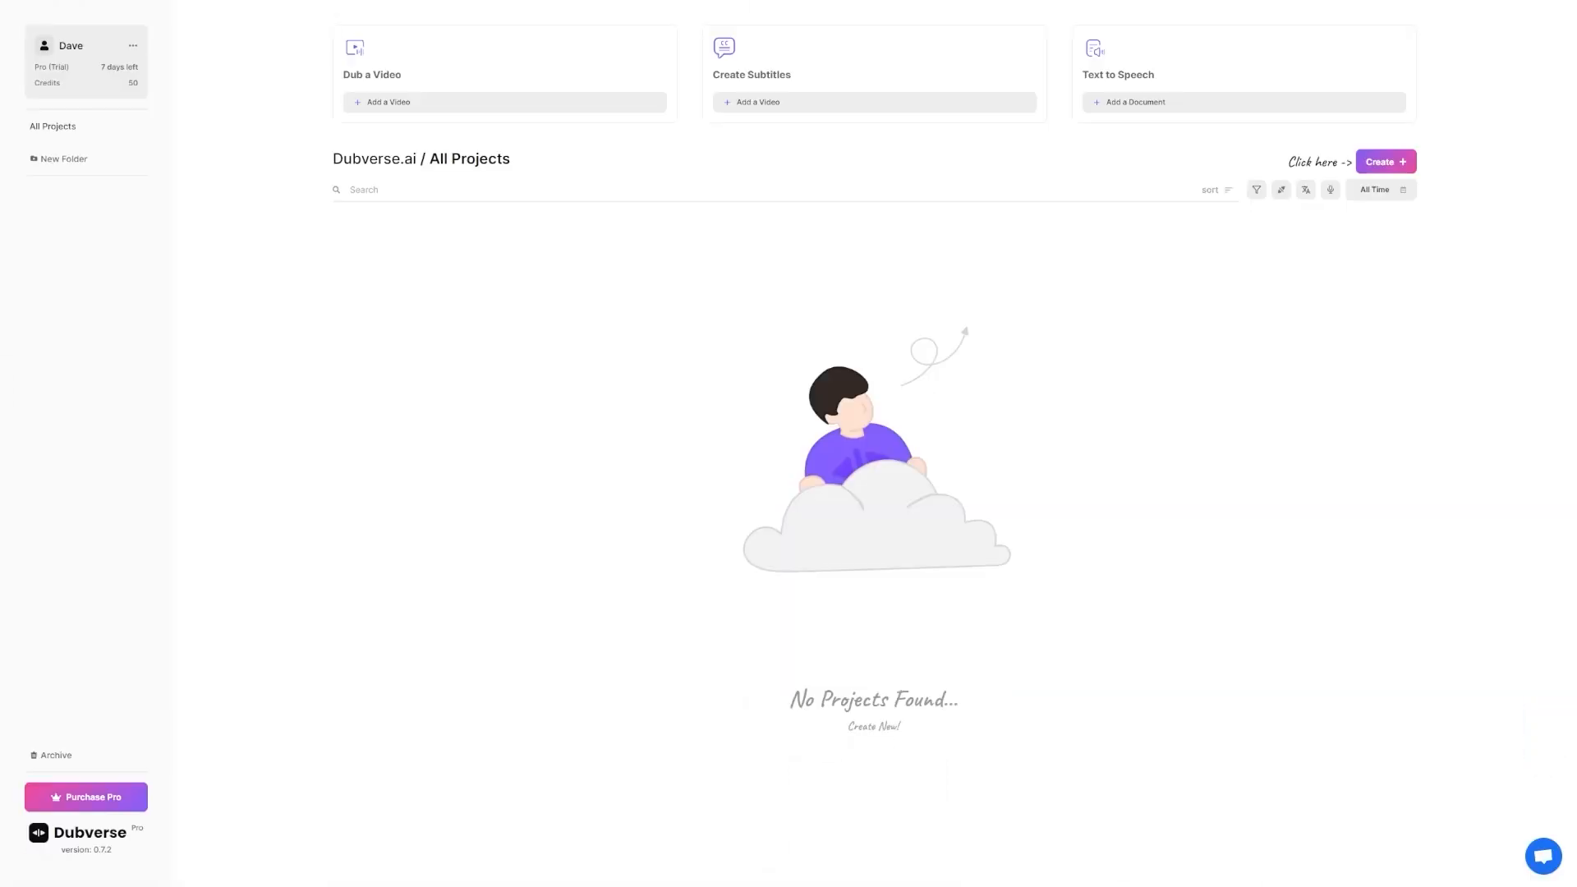
{"action": "mouse_move", "coordinate": [828, 295]}
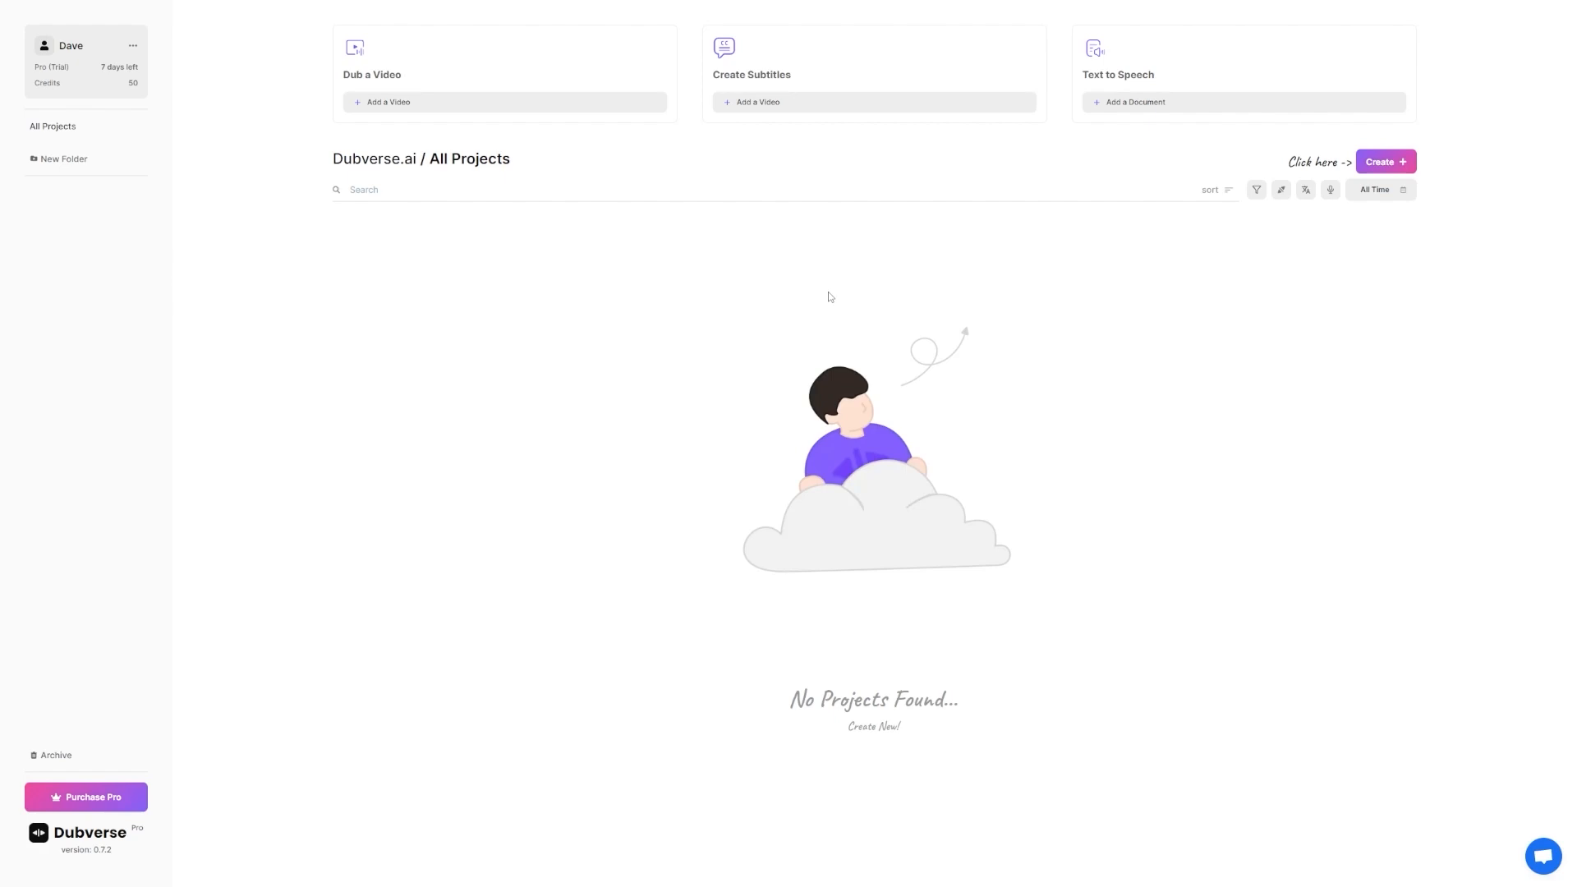
{"action": "mouse_move", "coordinate": [296, 156]}
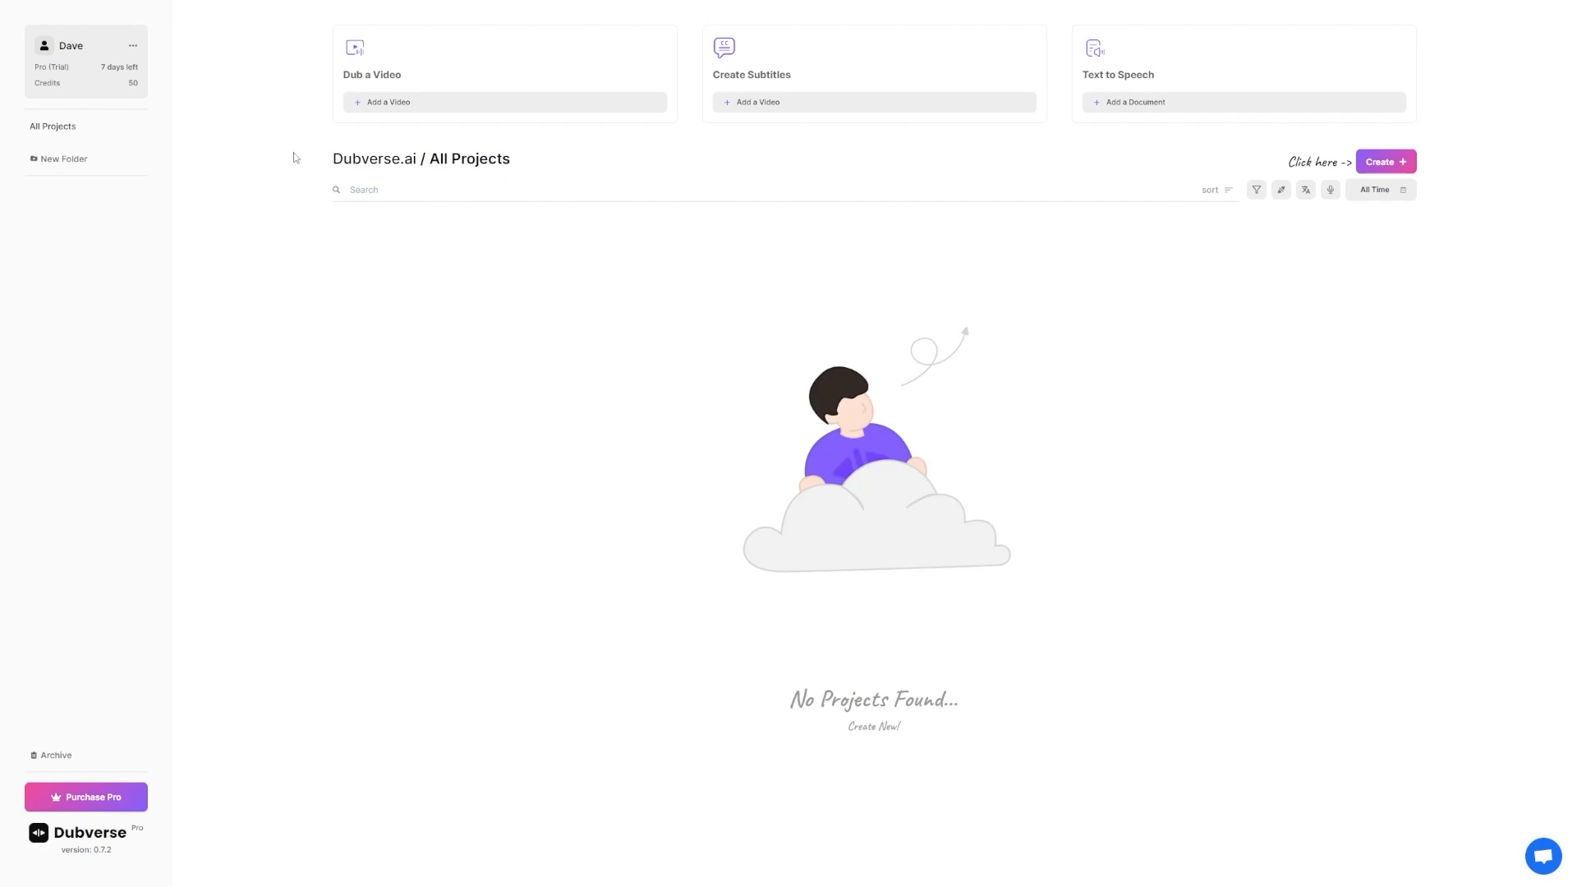
{"action": "mouse_move", "coordinate": [548, 180]}
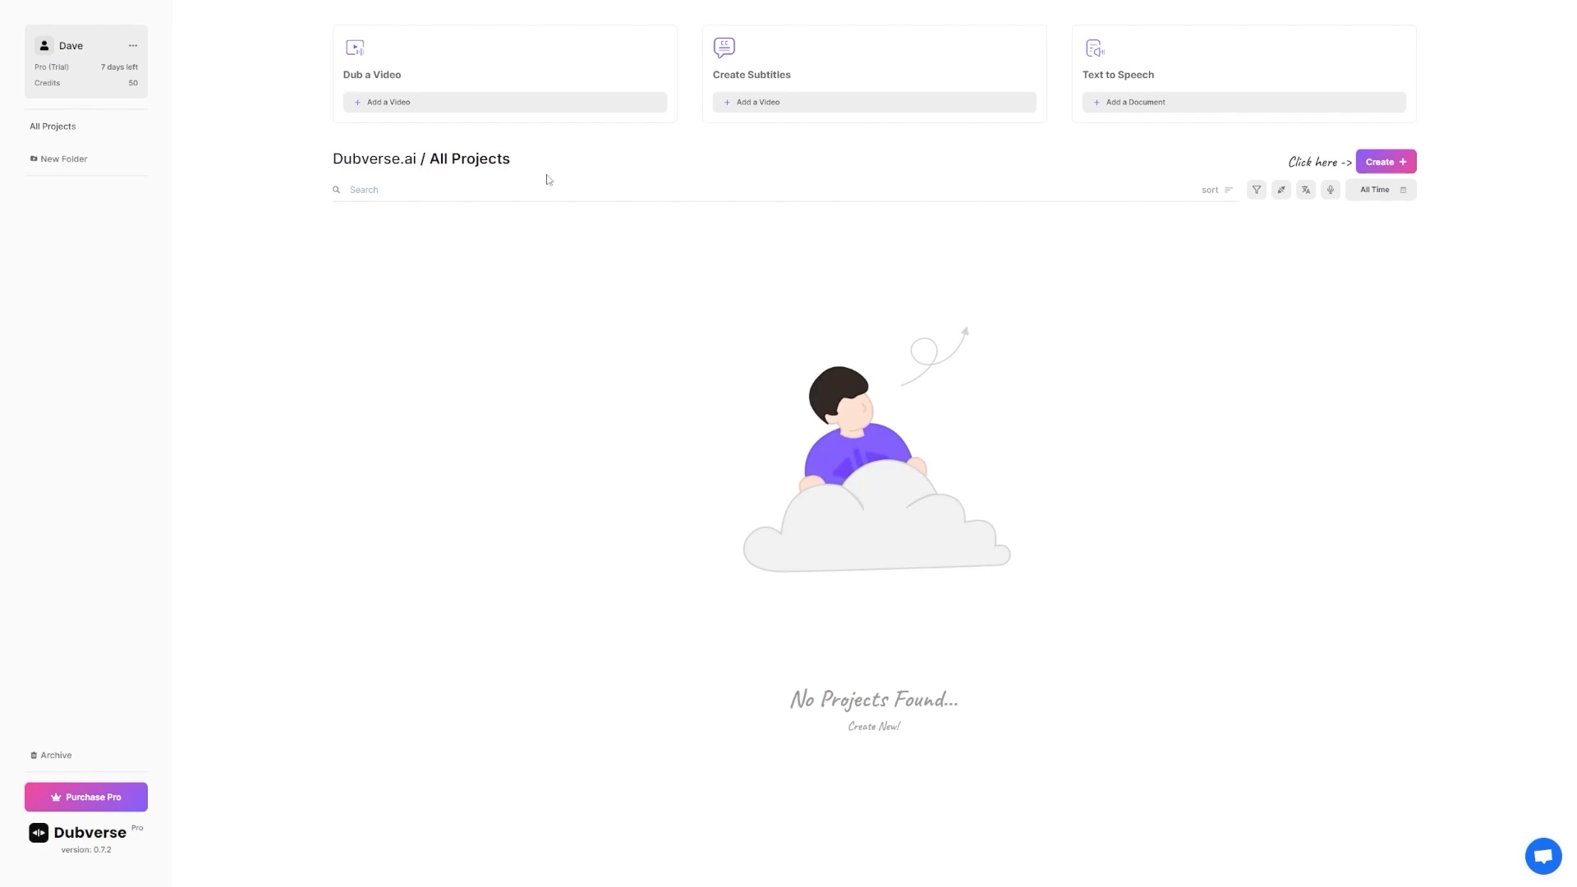
{"action": "mouse_move", "coordinate": [696, 326]}
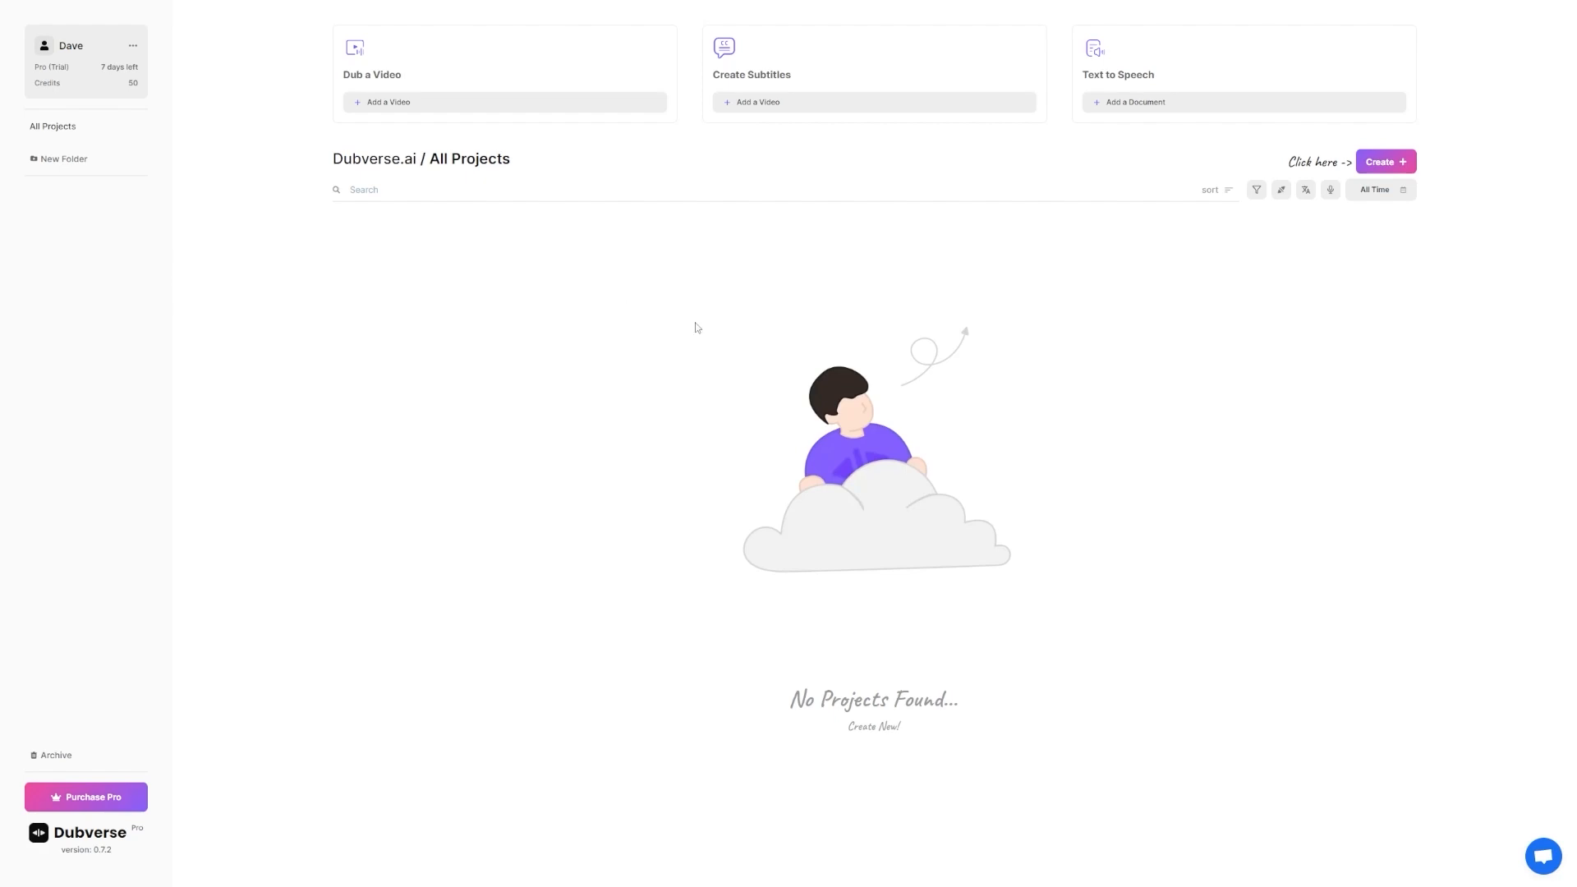
{"action": "mouse_move", "coordinate": [536, 216]}
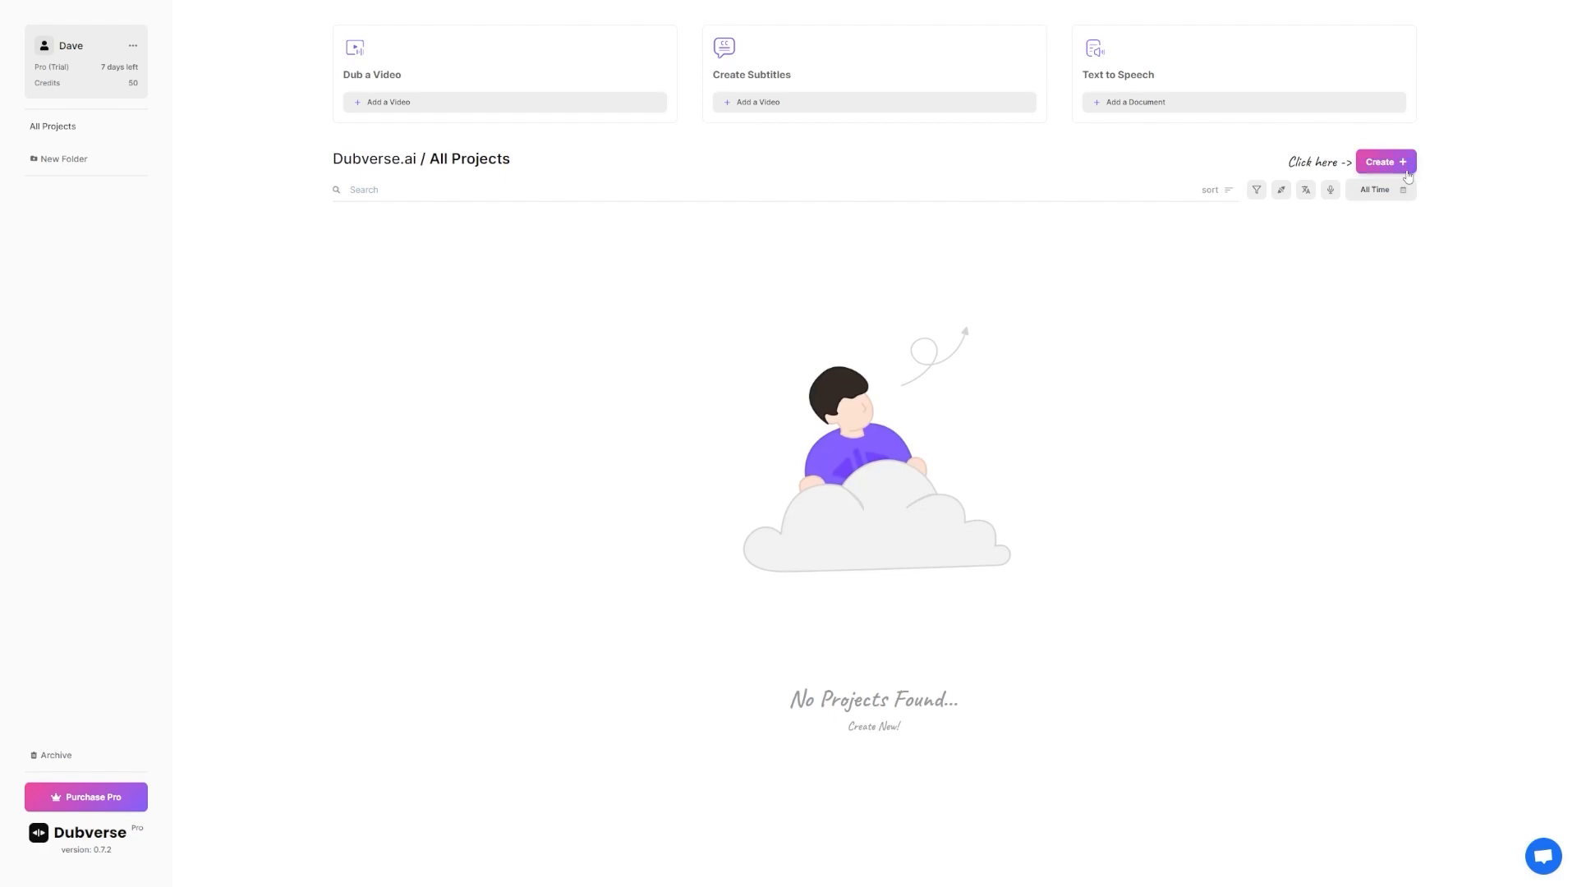
Start a new project, bringing up the DUB, SUB and SAY service chooser
{"action": "left_click", "coordinate": [1384, 161]}
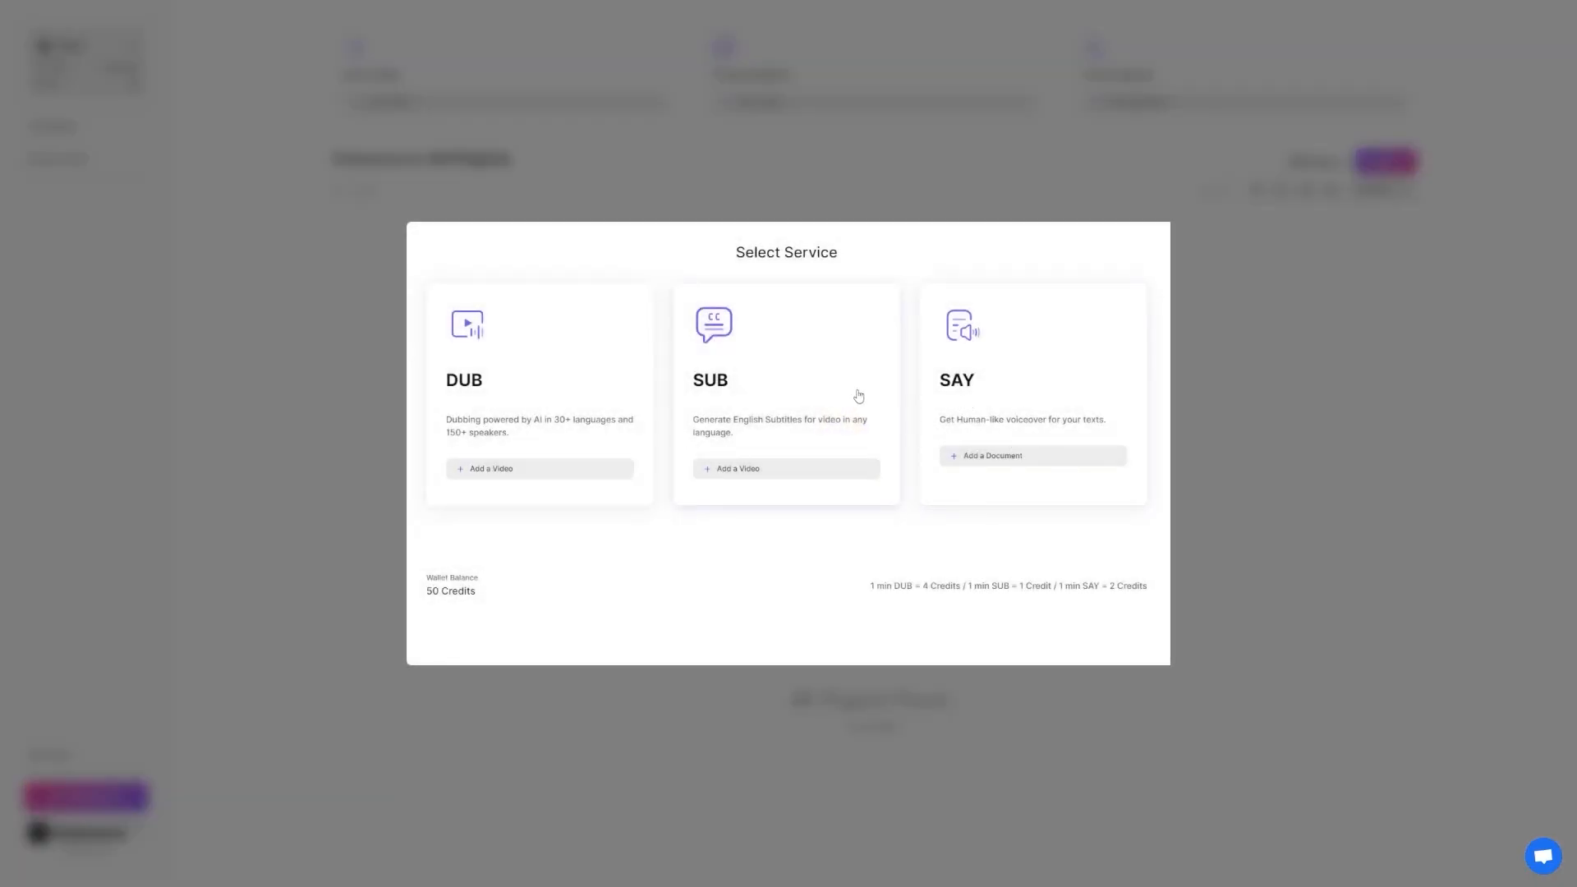
{"action": "mouse_move", "coordinate": [555, 387]}
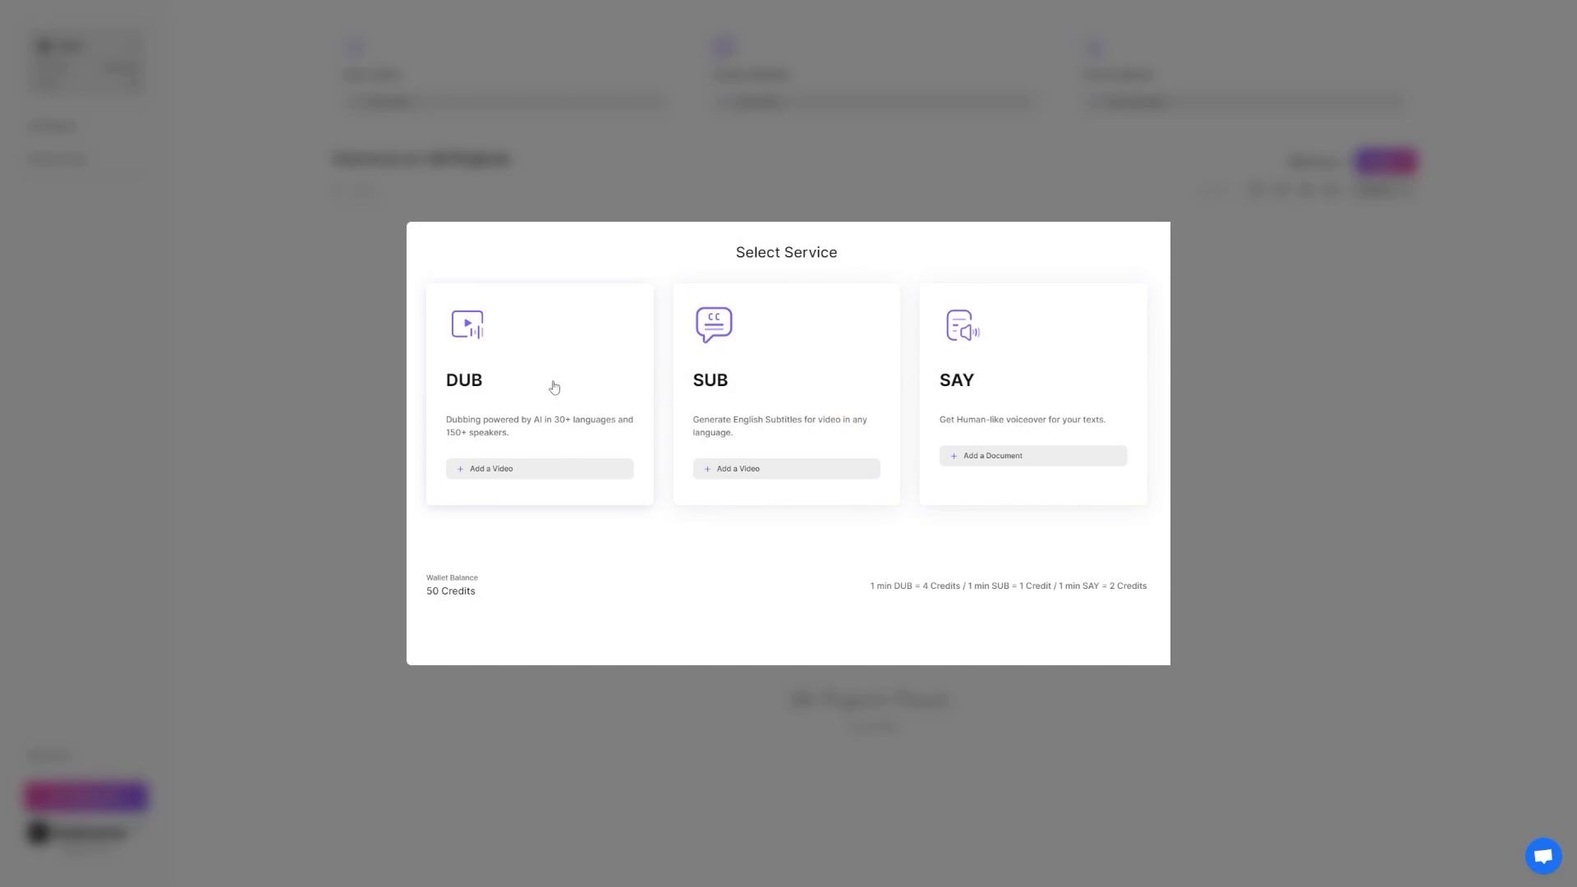
{"action": "mouse_move", "coordinate": [694, 407]}
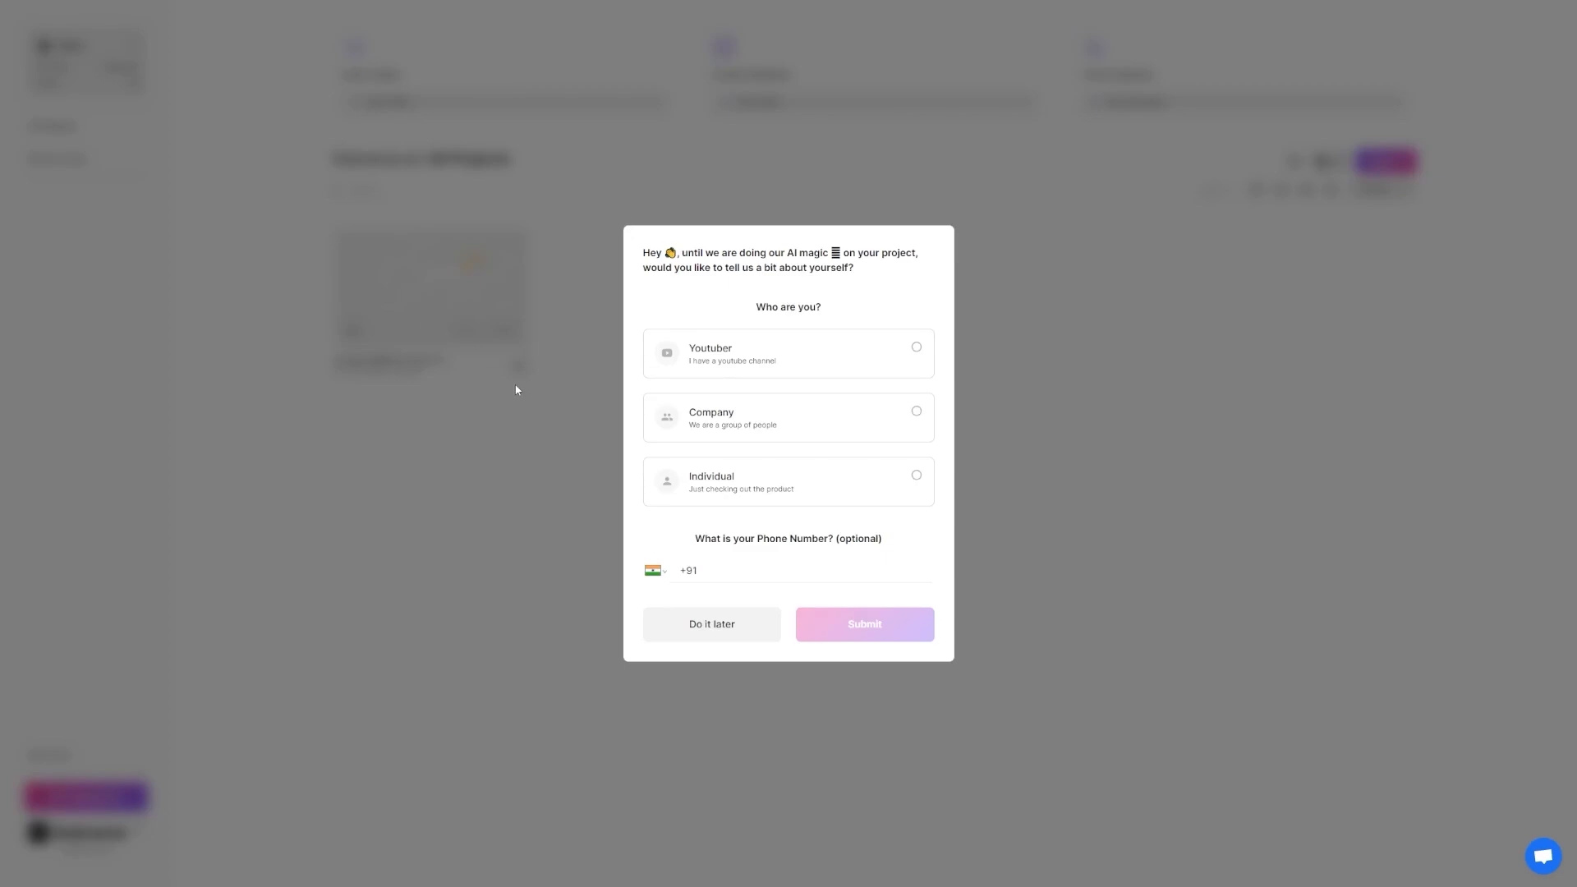
Submit the about-yourself survey with Youtuber selected
{"action": "left_click", "coordinate": [787, 353]}
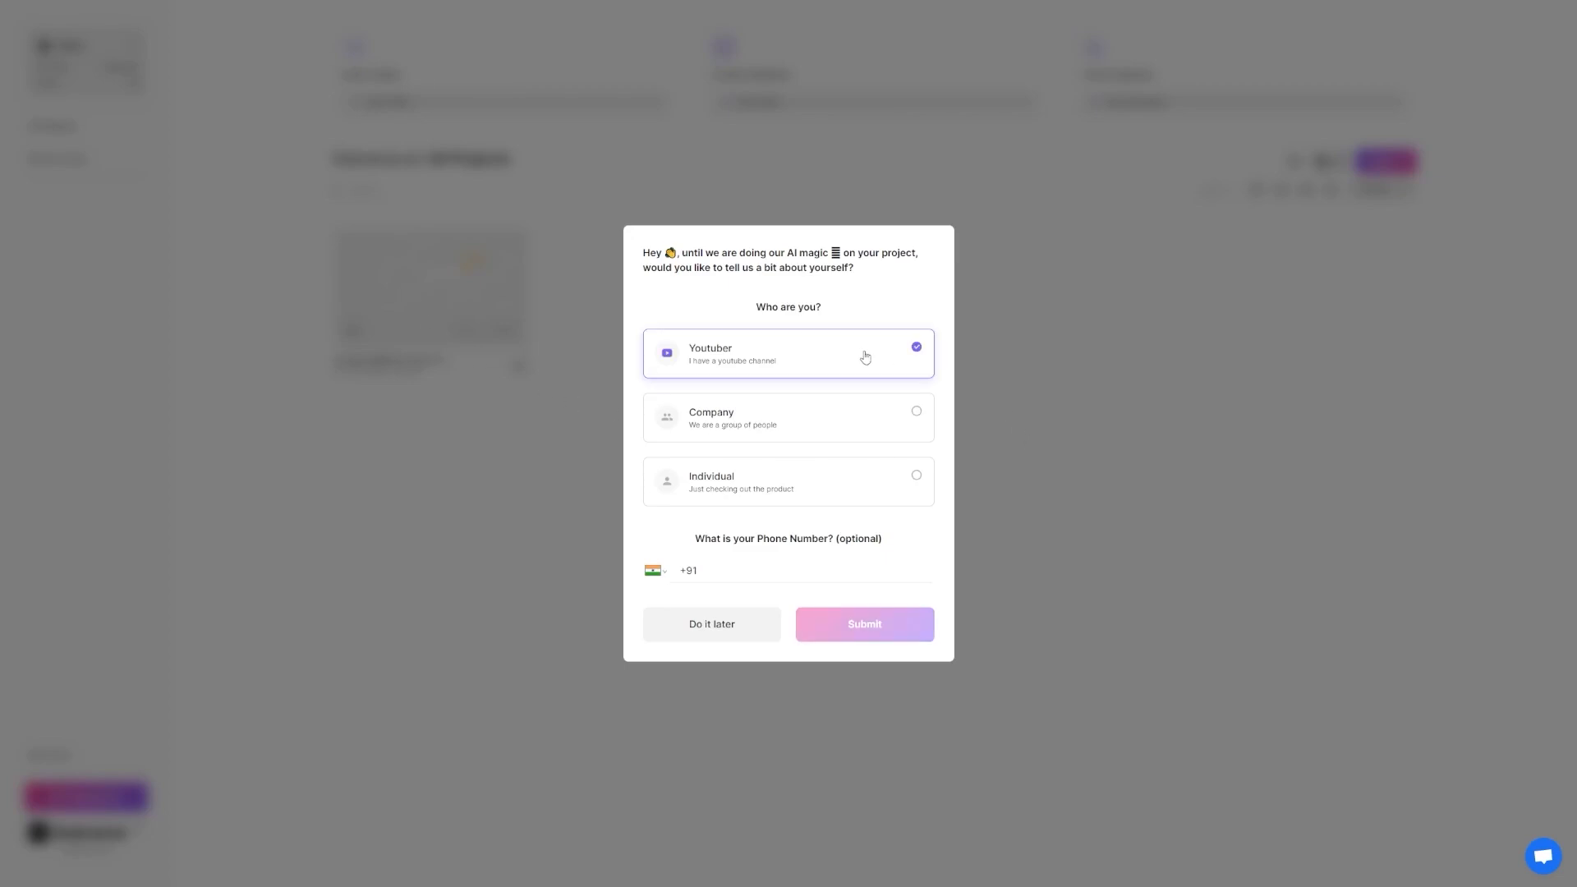
{"action": "mouse_move", "coordinate": [966, 646]}
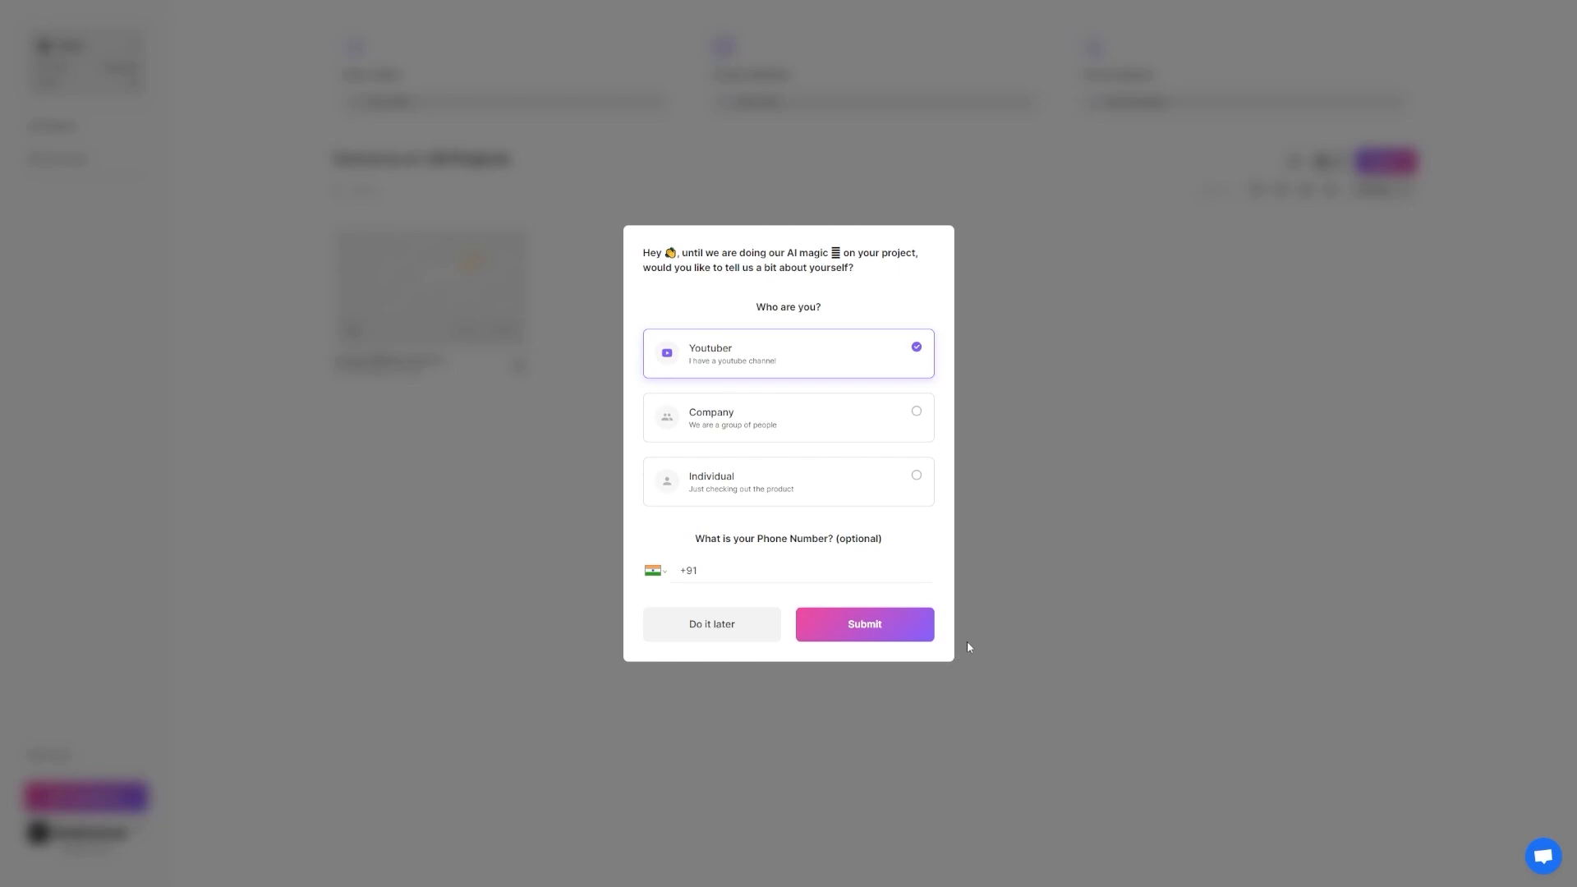
{"action": "left_click", "coordinate": [861, 623]}
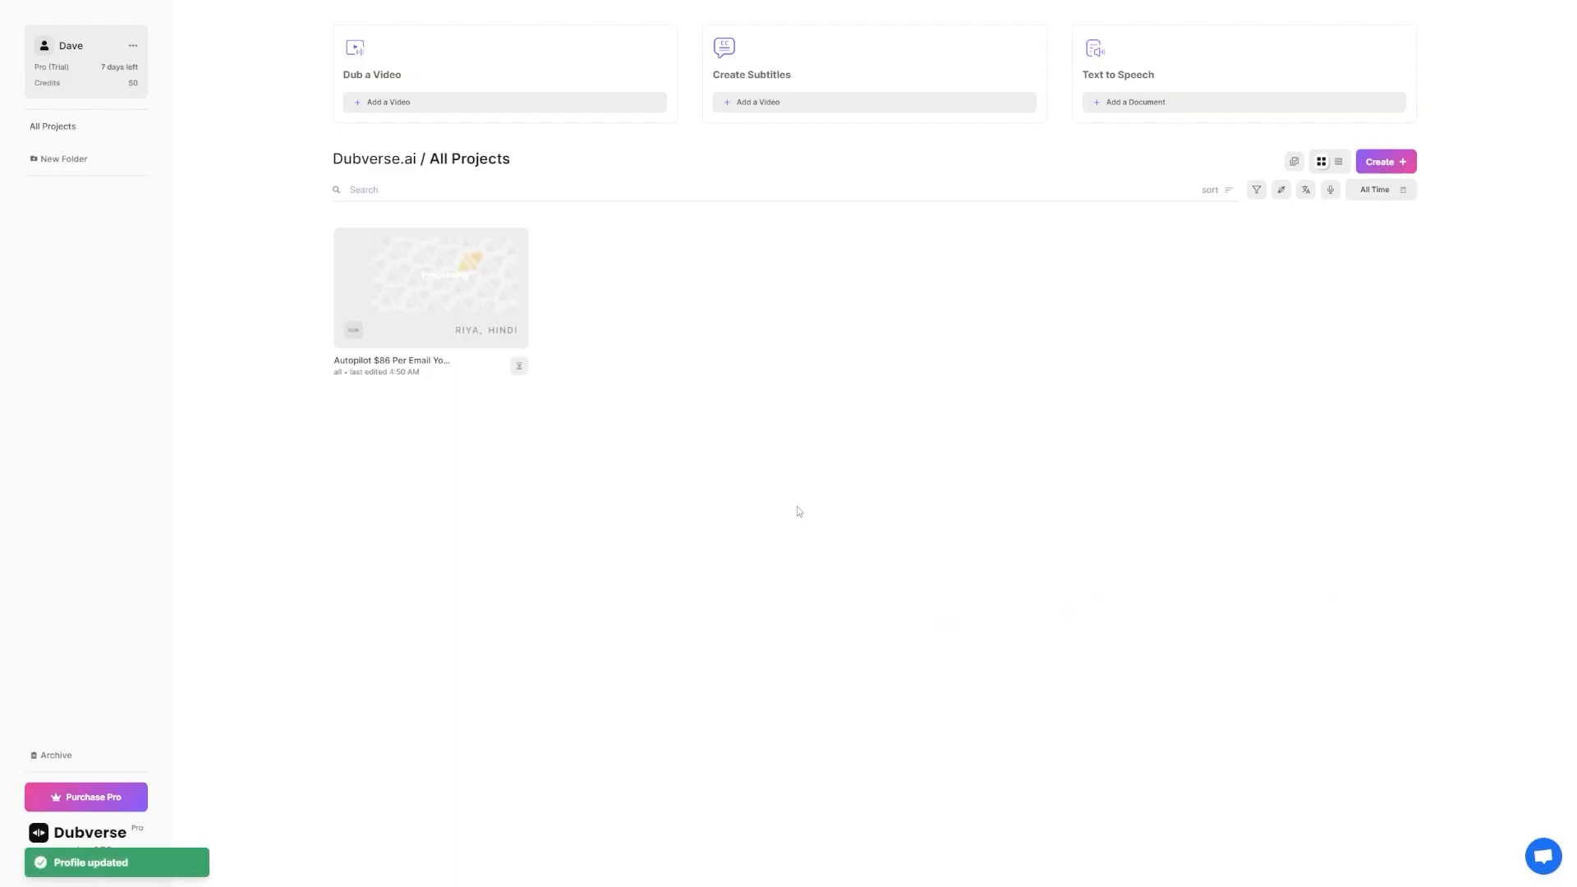
{"action": "mouse_move", "coordinate": [805, 372]}
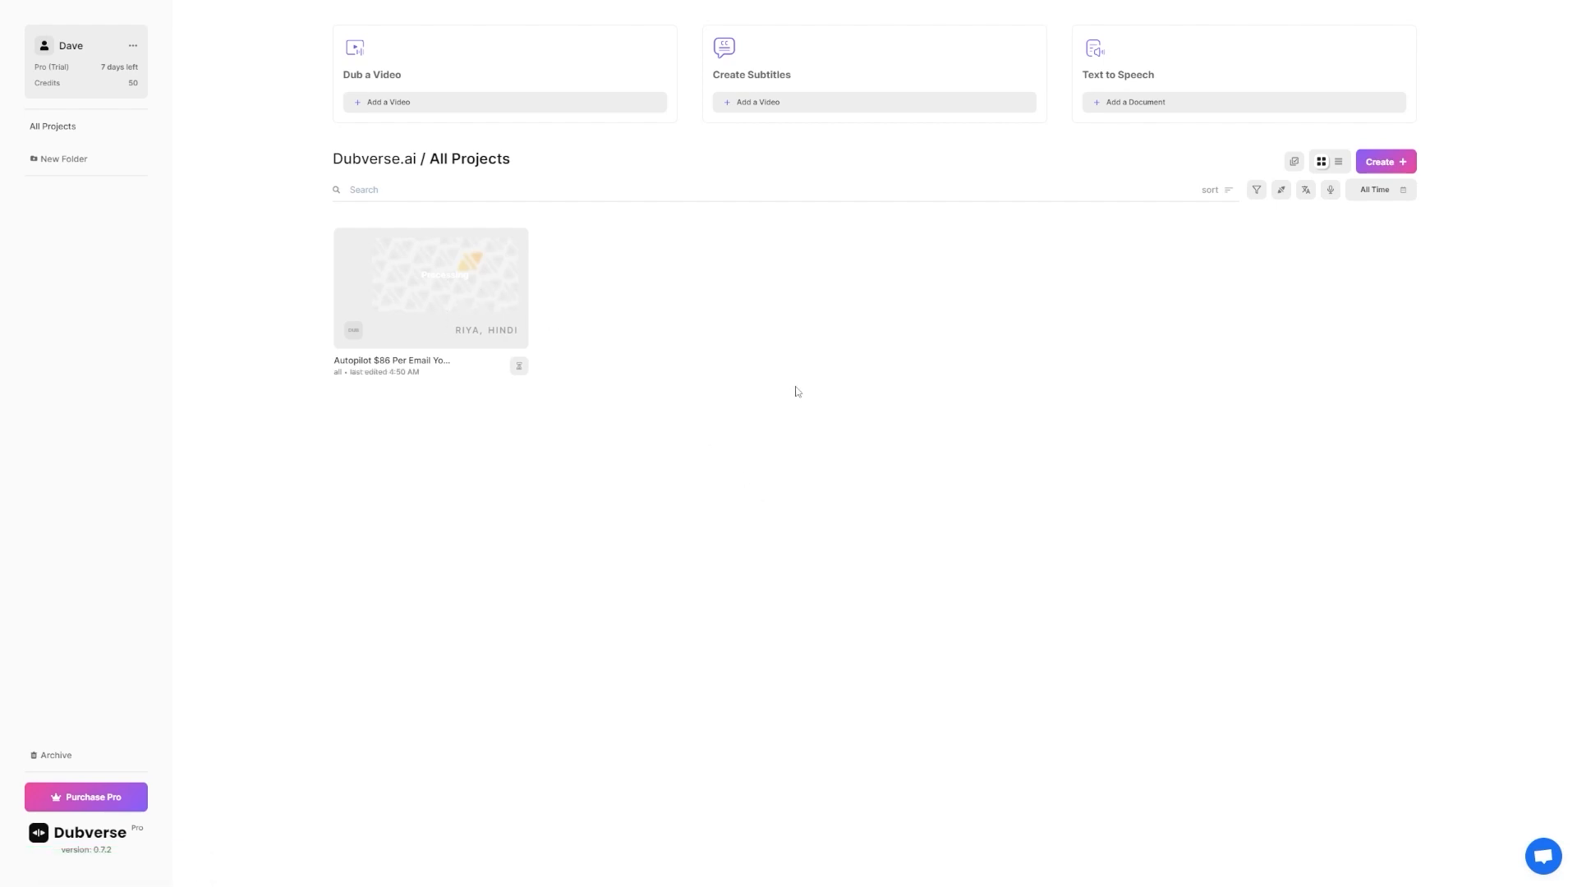
{"action": "mouse_move", "coordinate": [946, 422]}
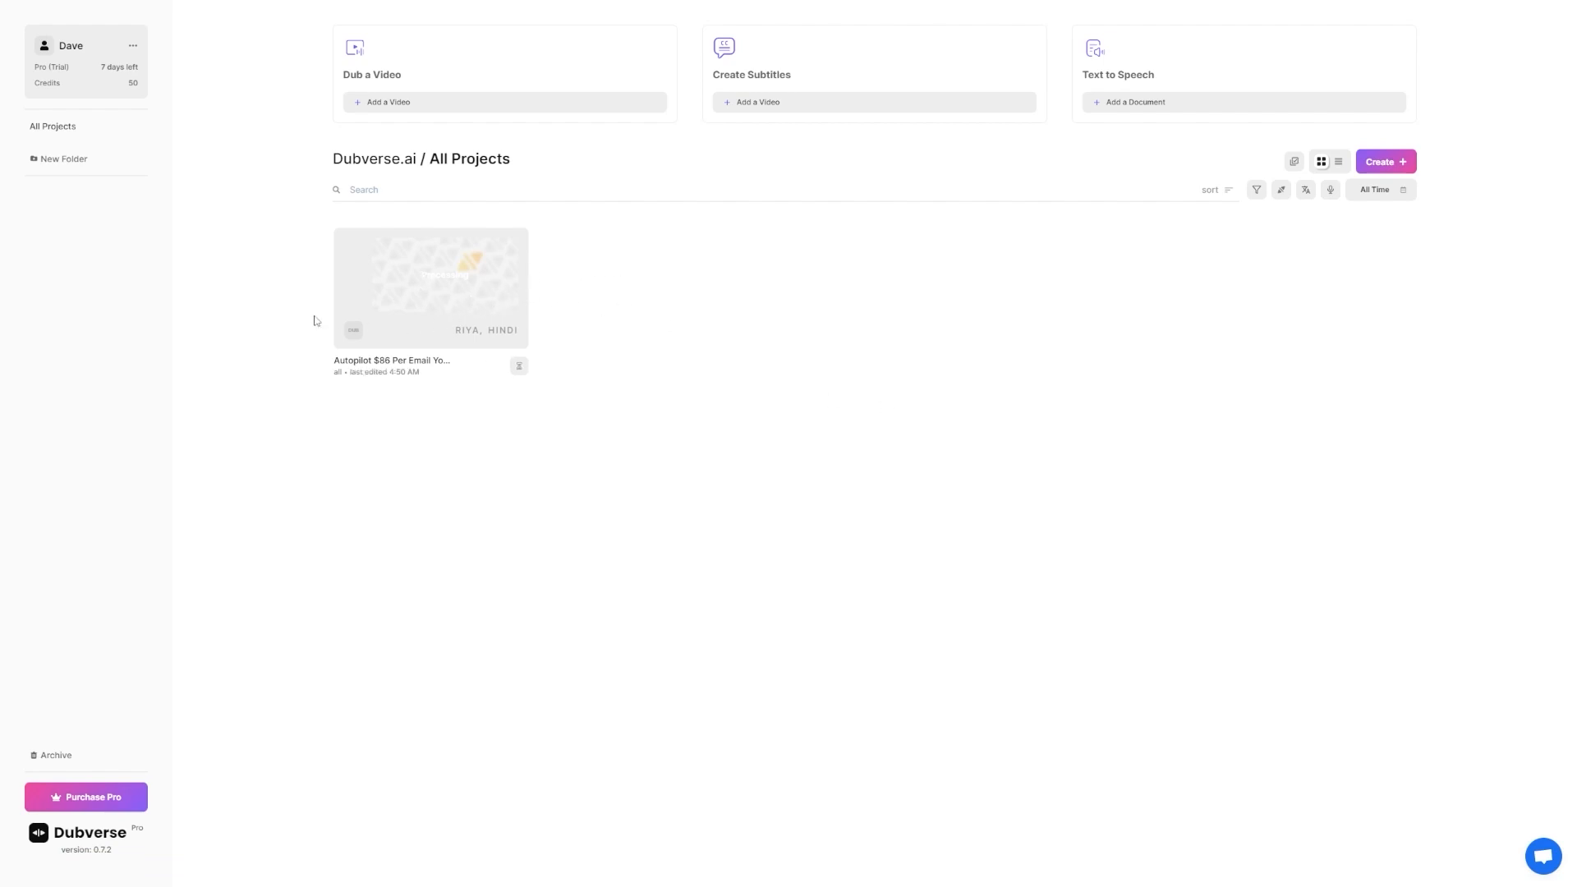
{"action": "mouse_move", "coordinate": [836, 365]}
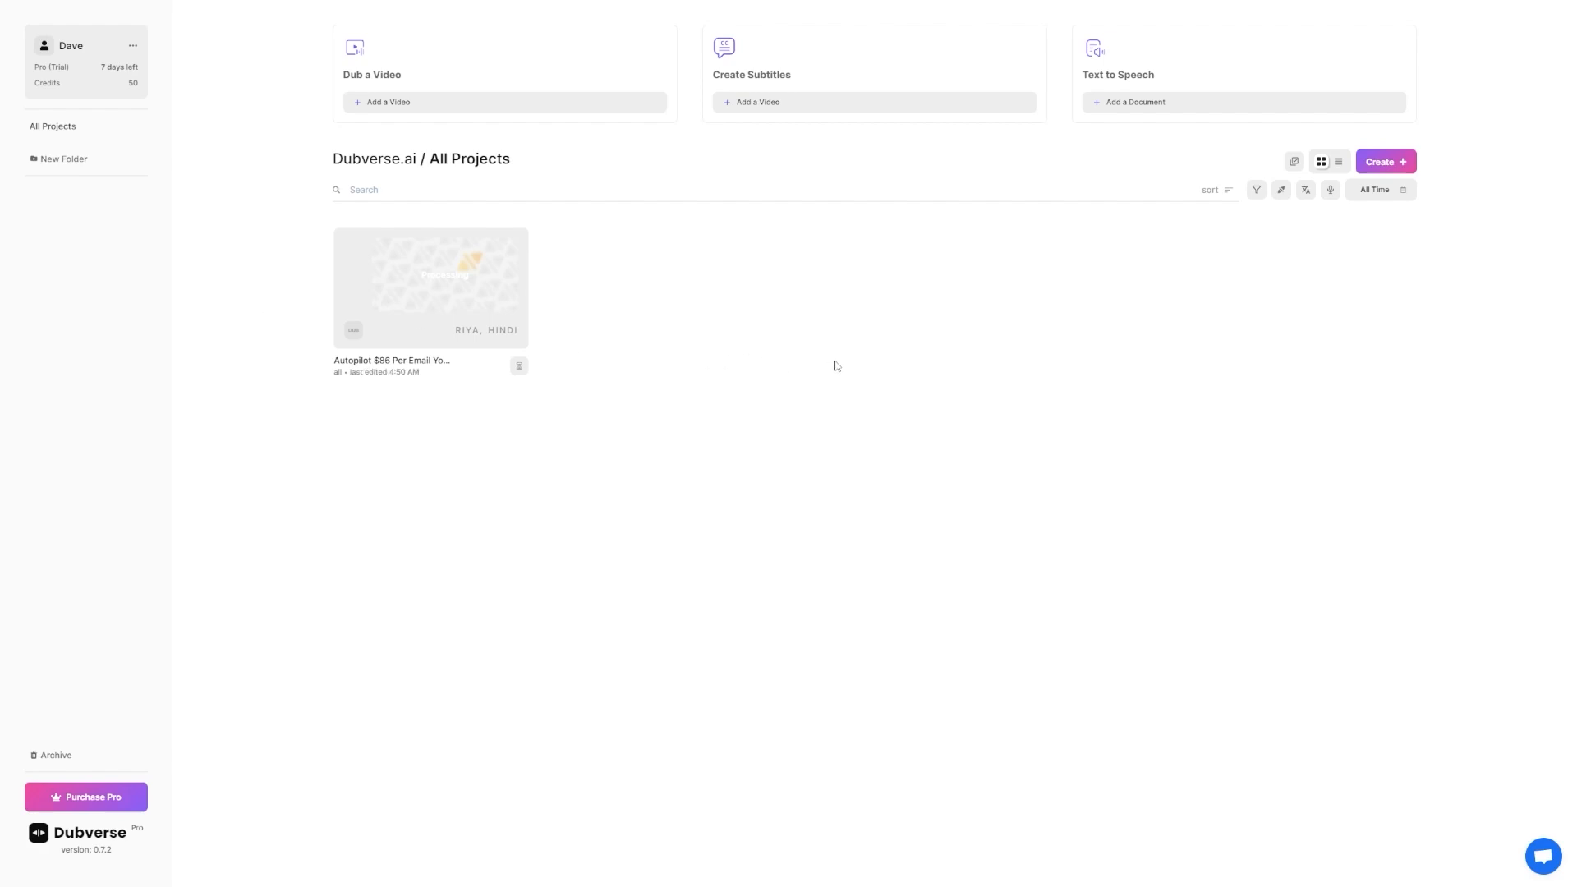
{"action": "mouse_move", "coordinate": [995, 340]}
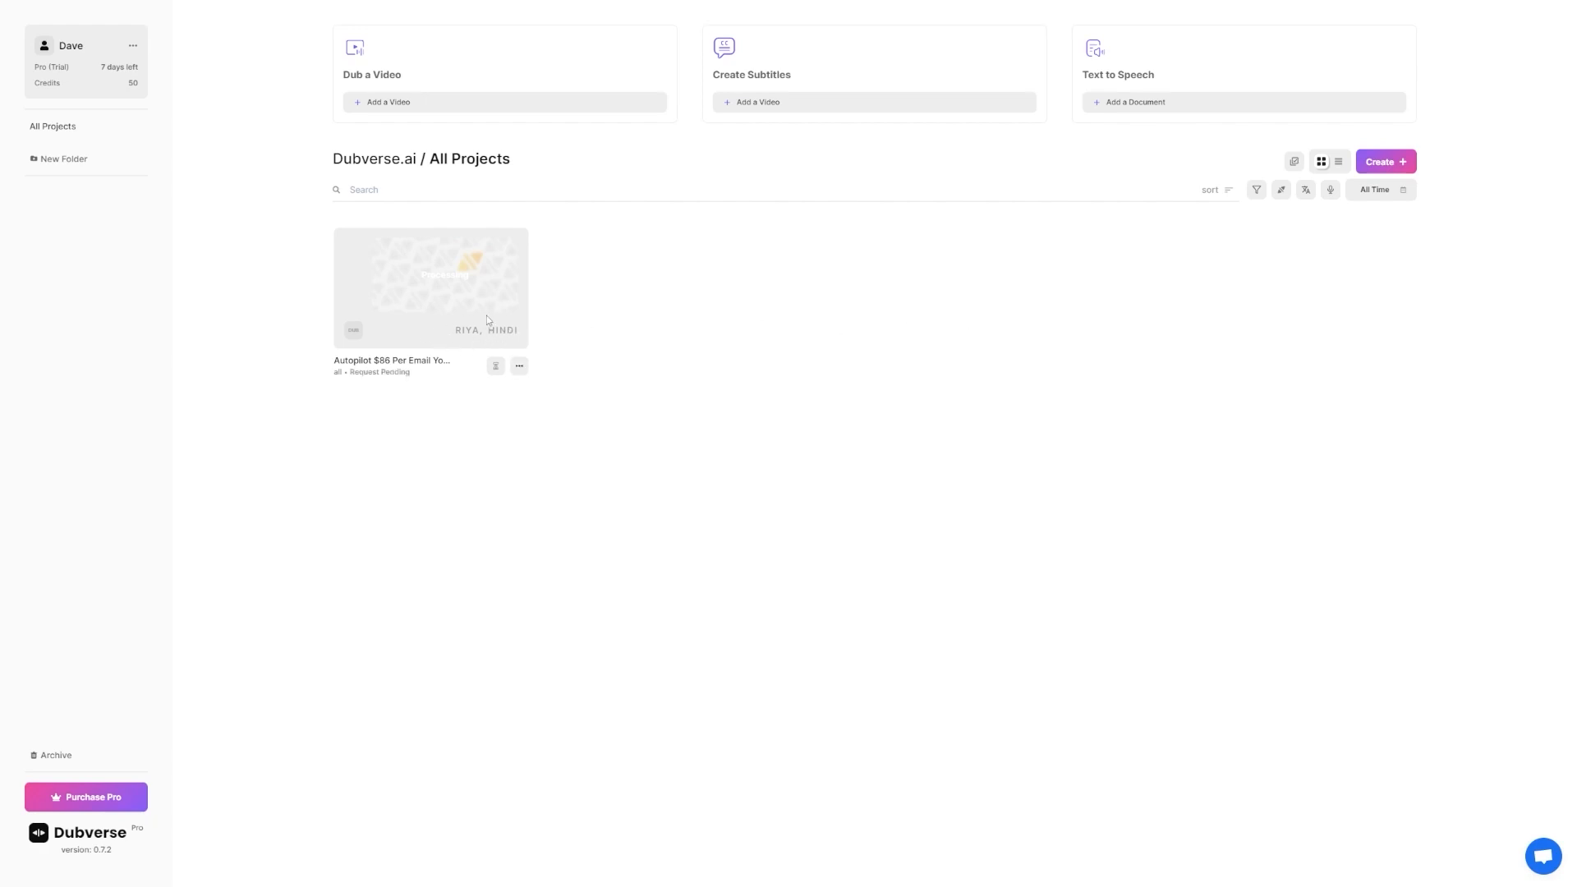
{"action": "mouse_move", "coordinate": [491, 341]}
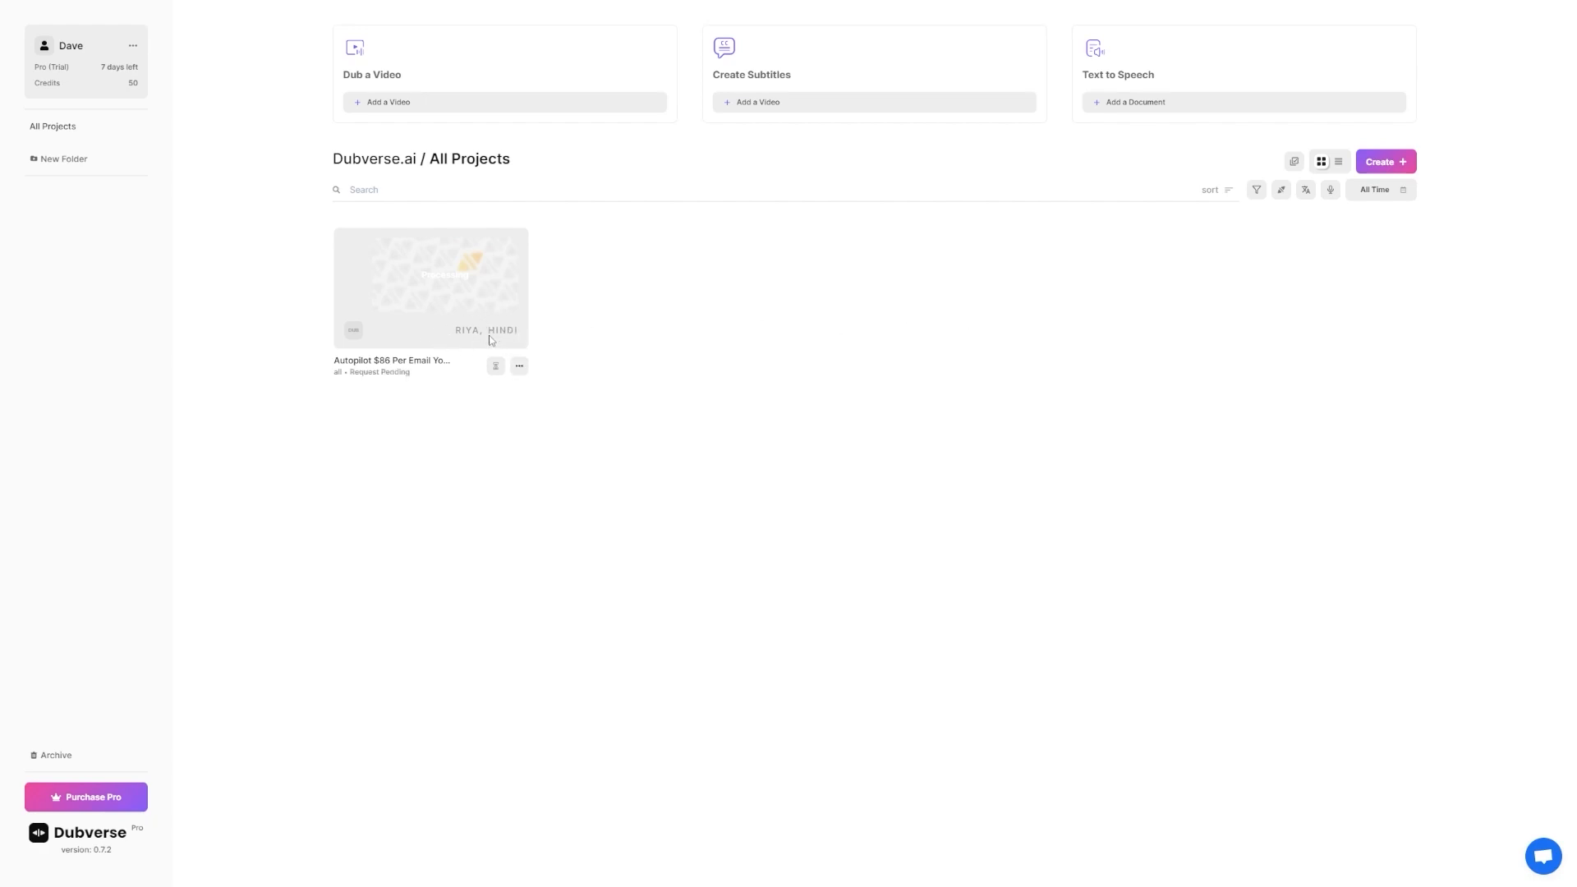
{"action": "mouse_move", "coordinate": [402, 282]}
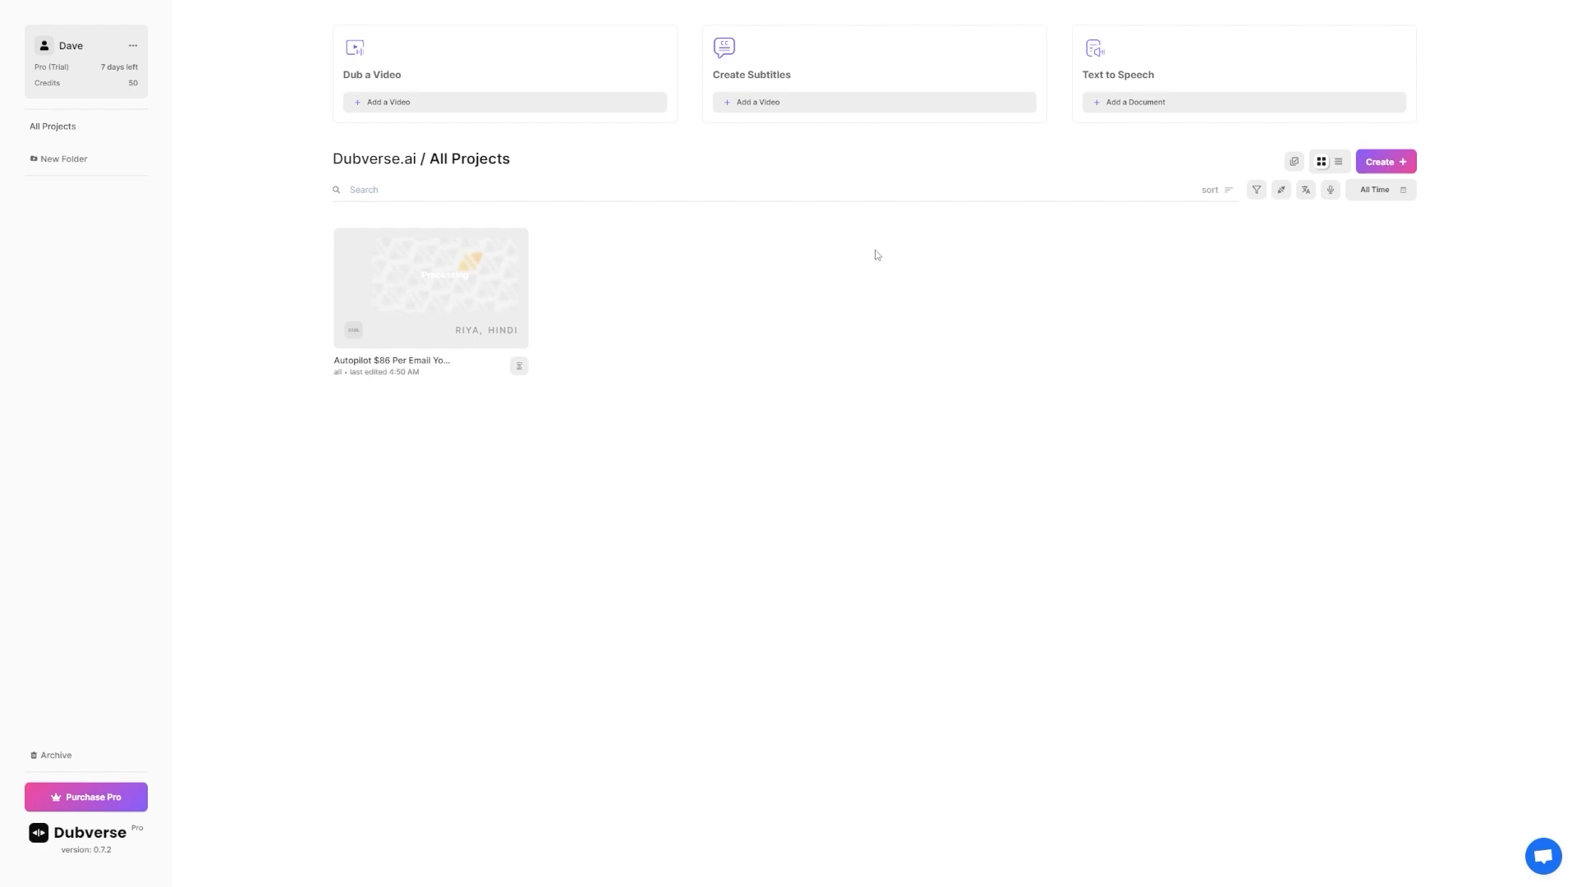
{"action": "mouse_move", "coordinate": [847, 237]}
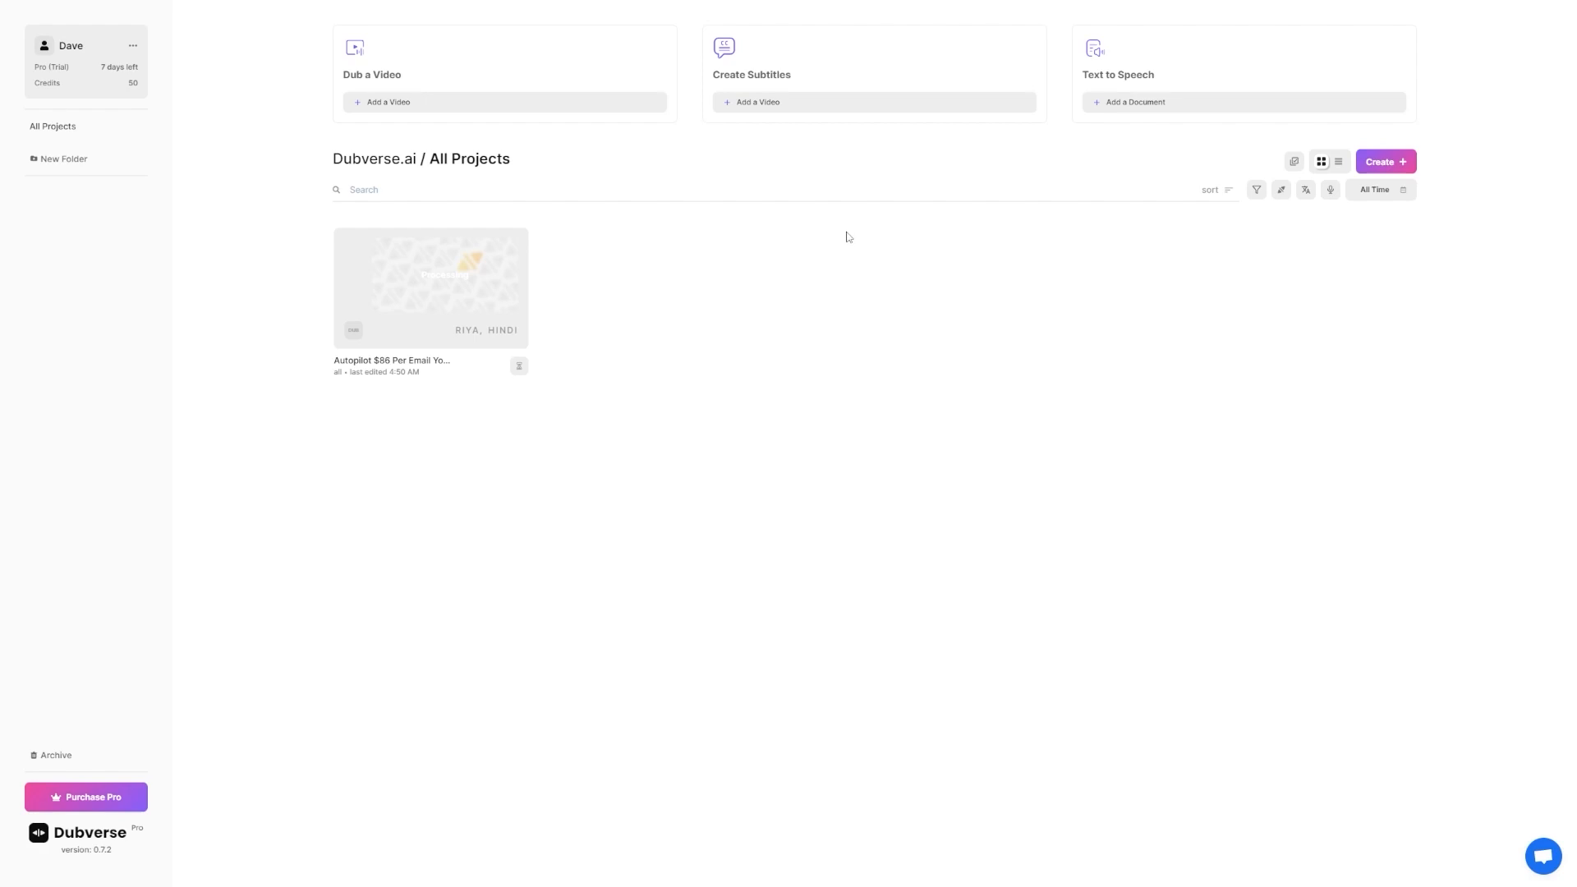
{"action": "mouse_move", "coordinate": [399, 197]}
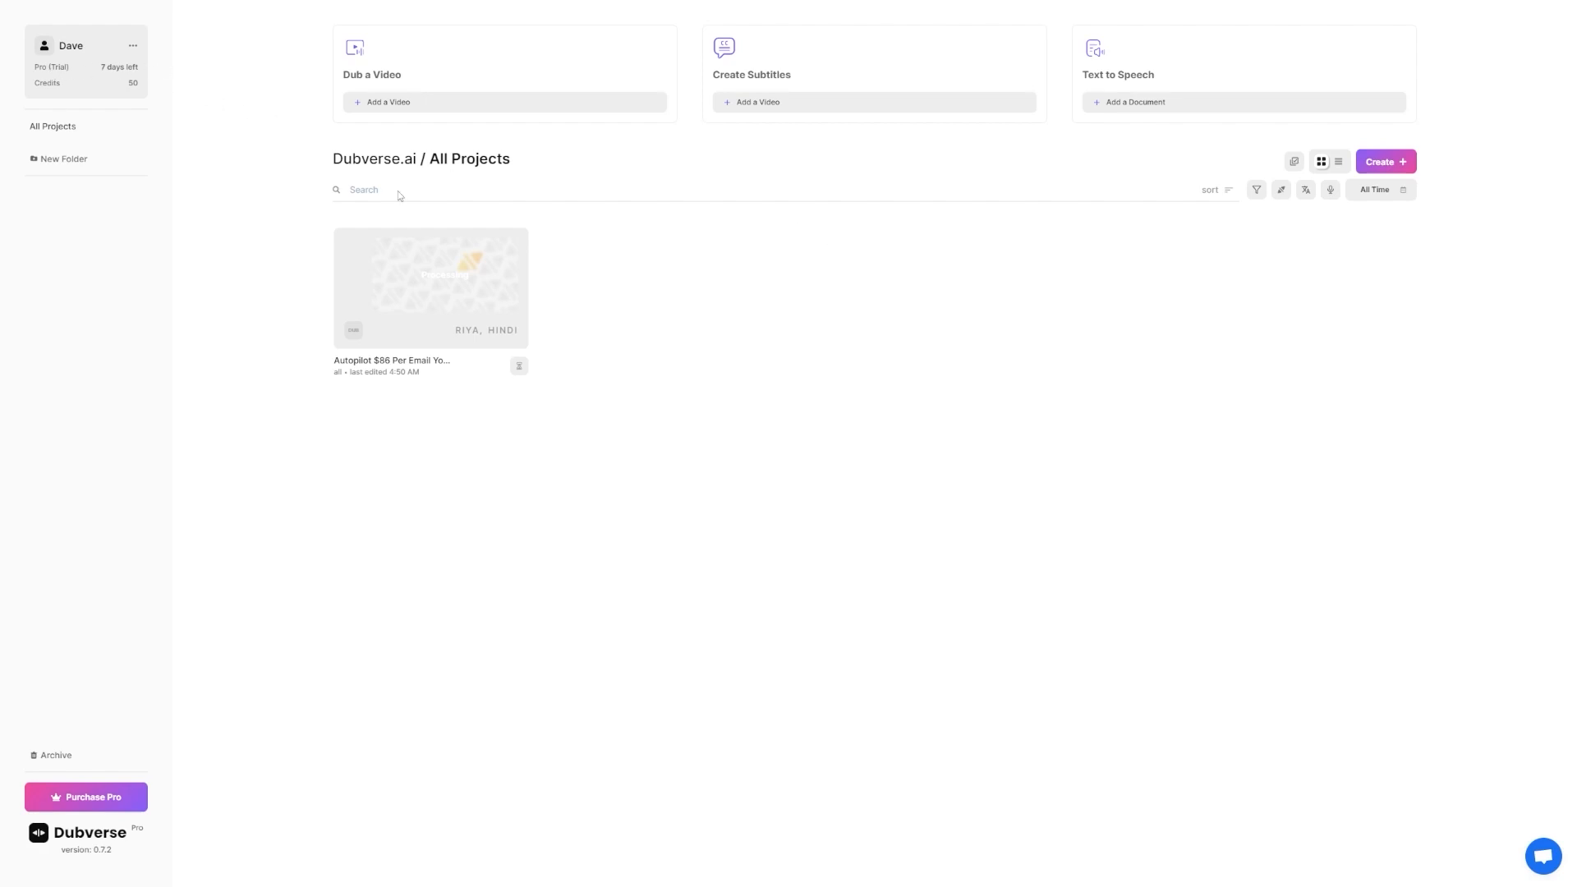
{"action": "mouse_move", "coordinate": [767, 252]}
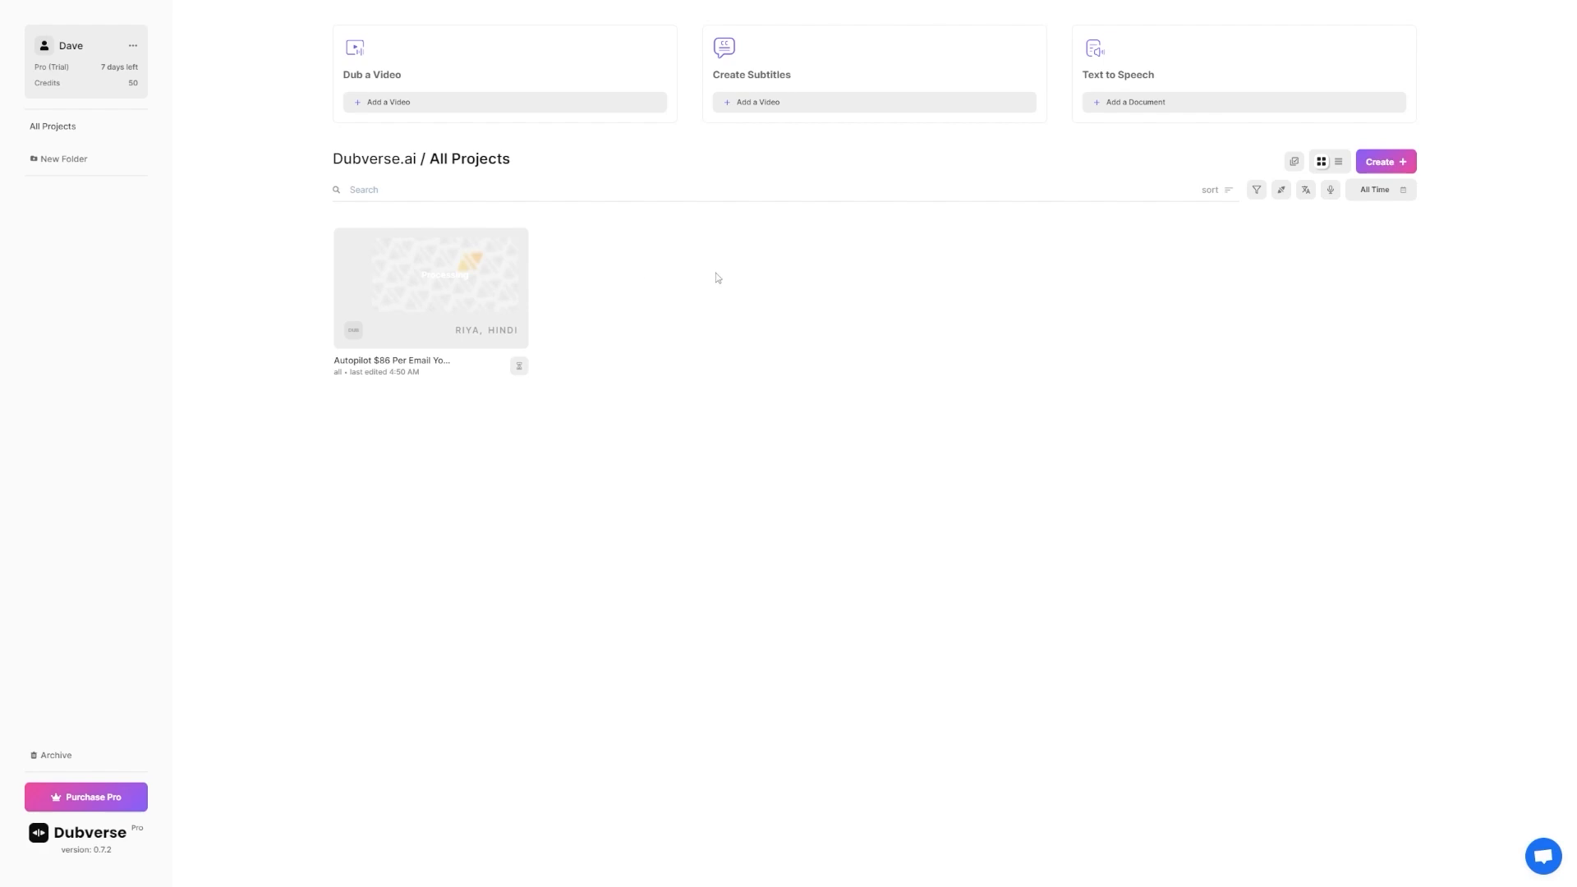
{"action": "mouse_move", "coordinate": [730, 299]}
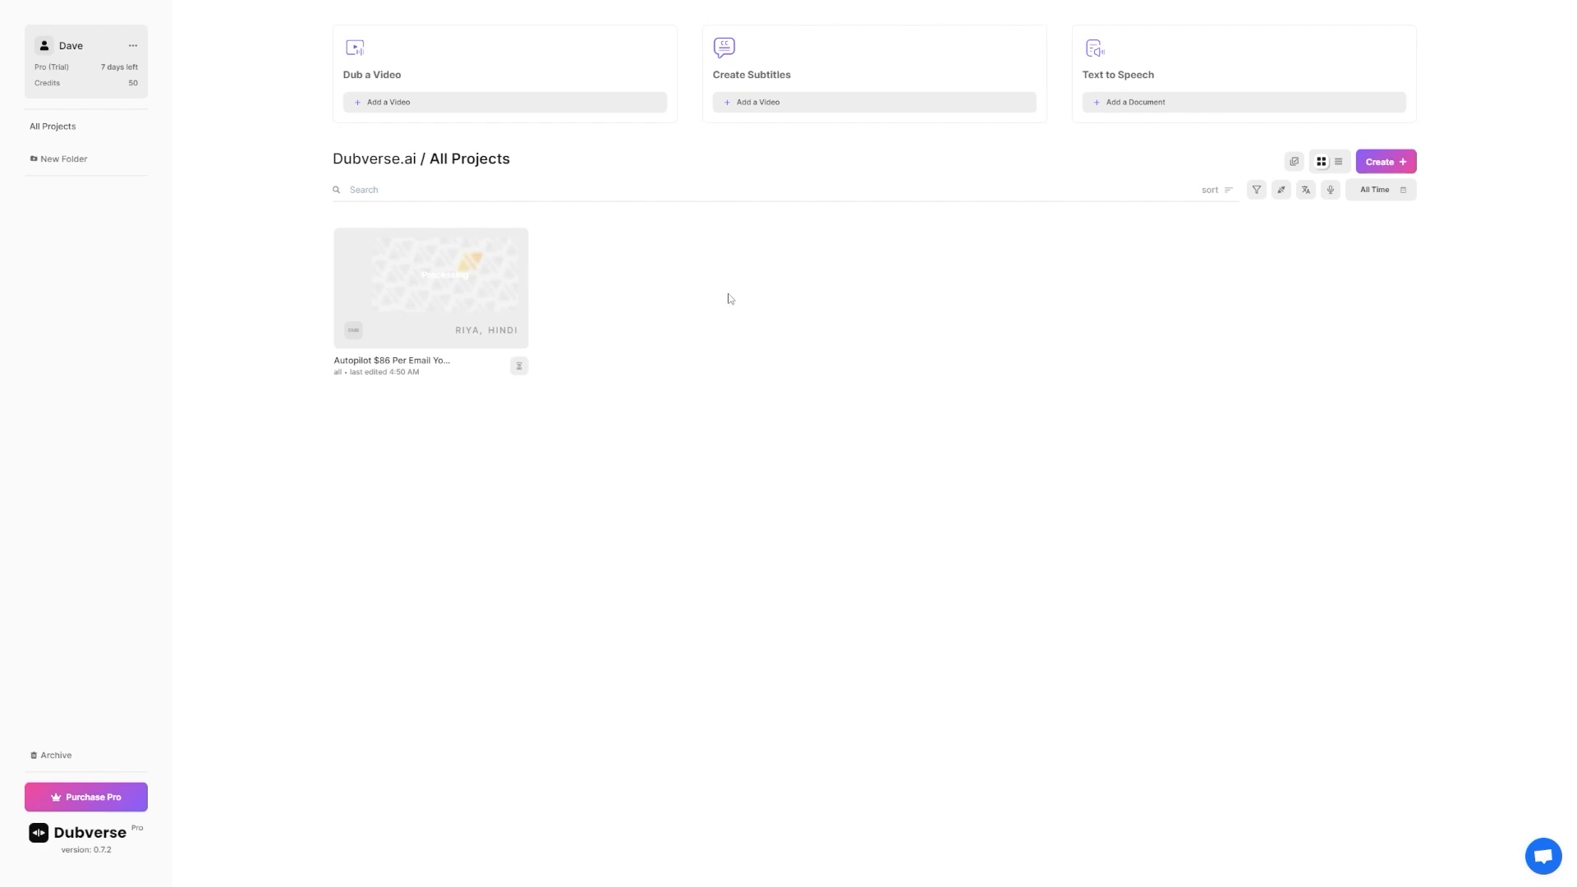
{"action": "mouse_move", "coordinate": [715, 297]}
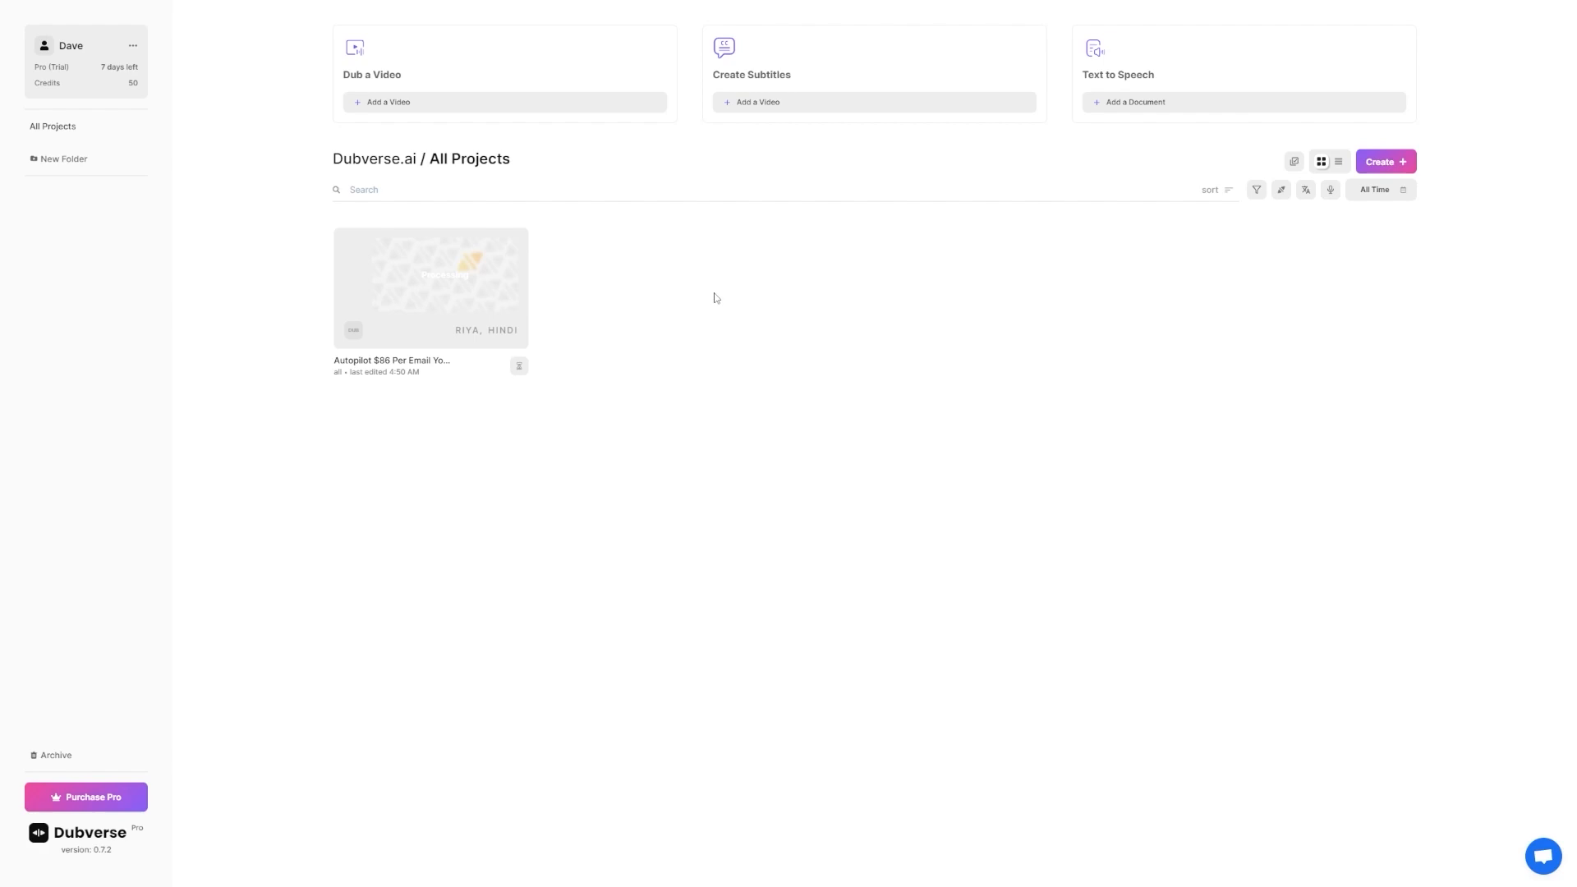
{"action": "mouse_move", "coordinate": [799, 356]}
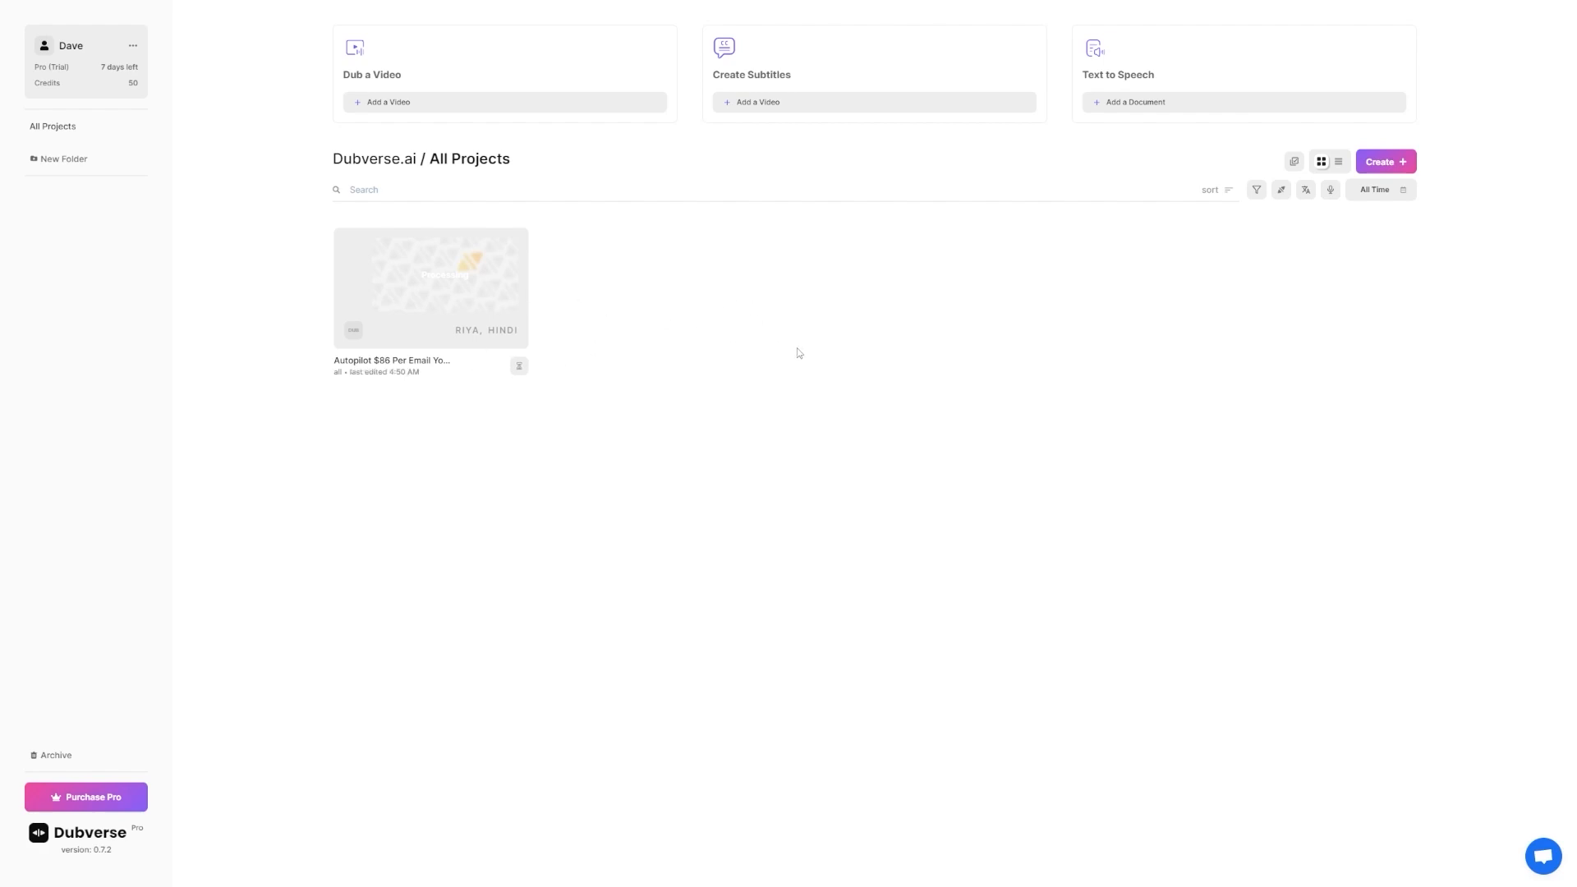
{"action": "mouse_move", "coordinate": [734, 349]}
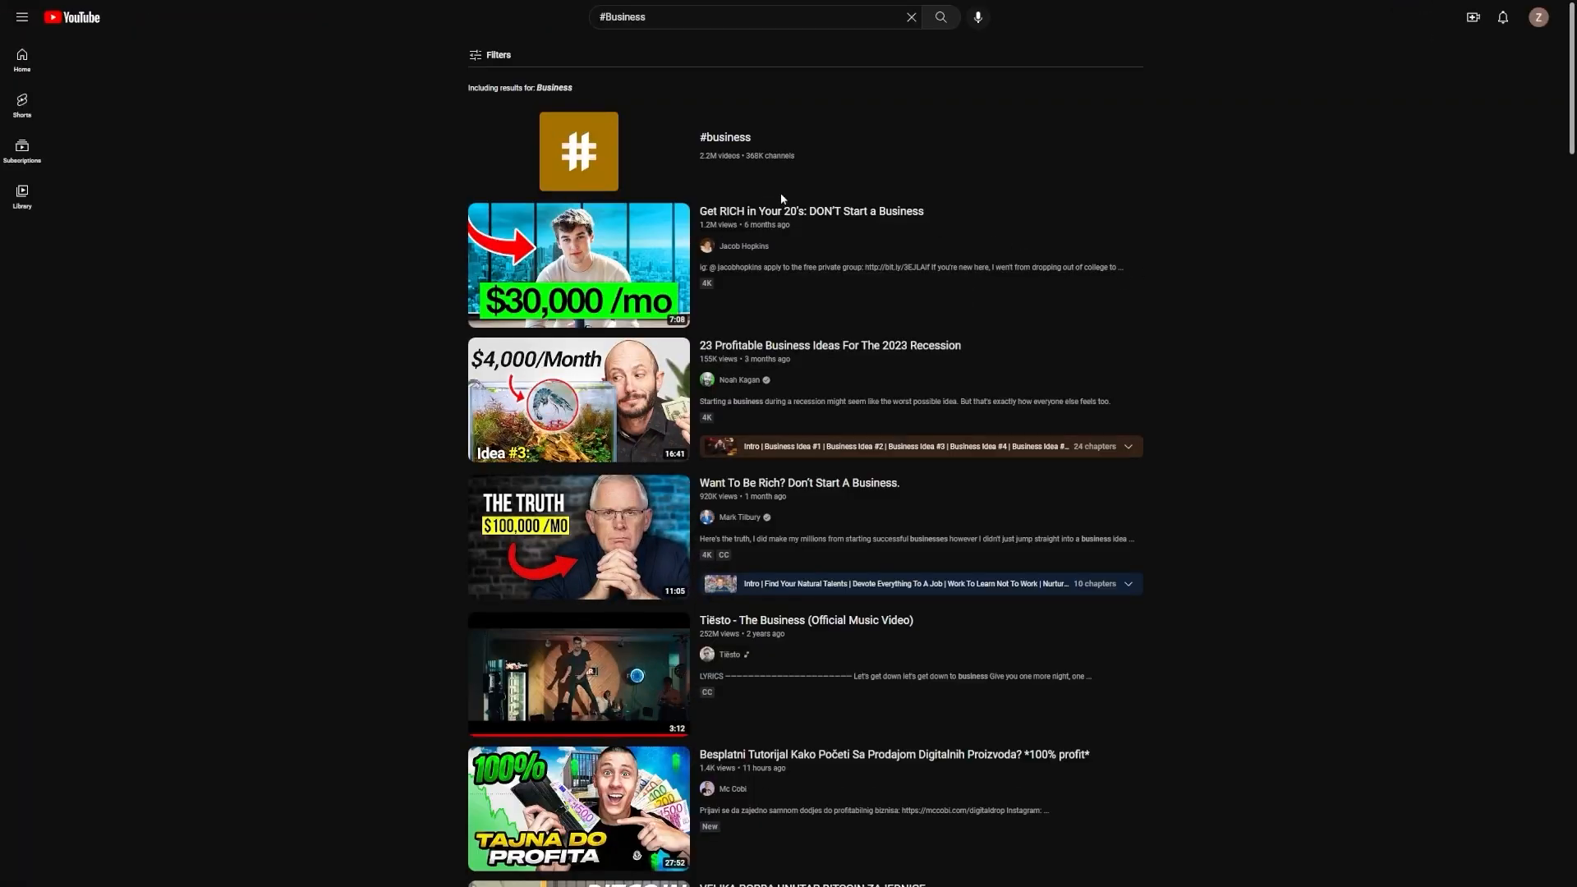
{"action": "left_click", "coordinate": [748, 18]}
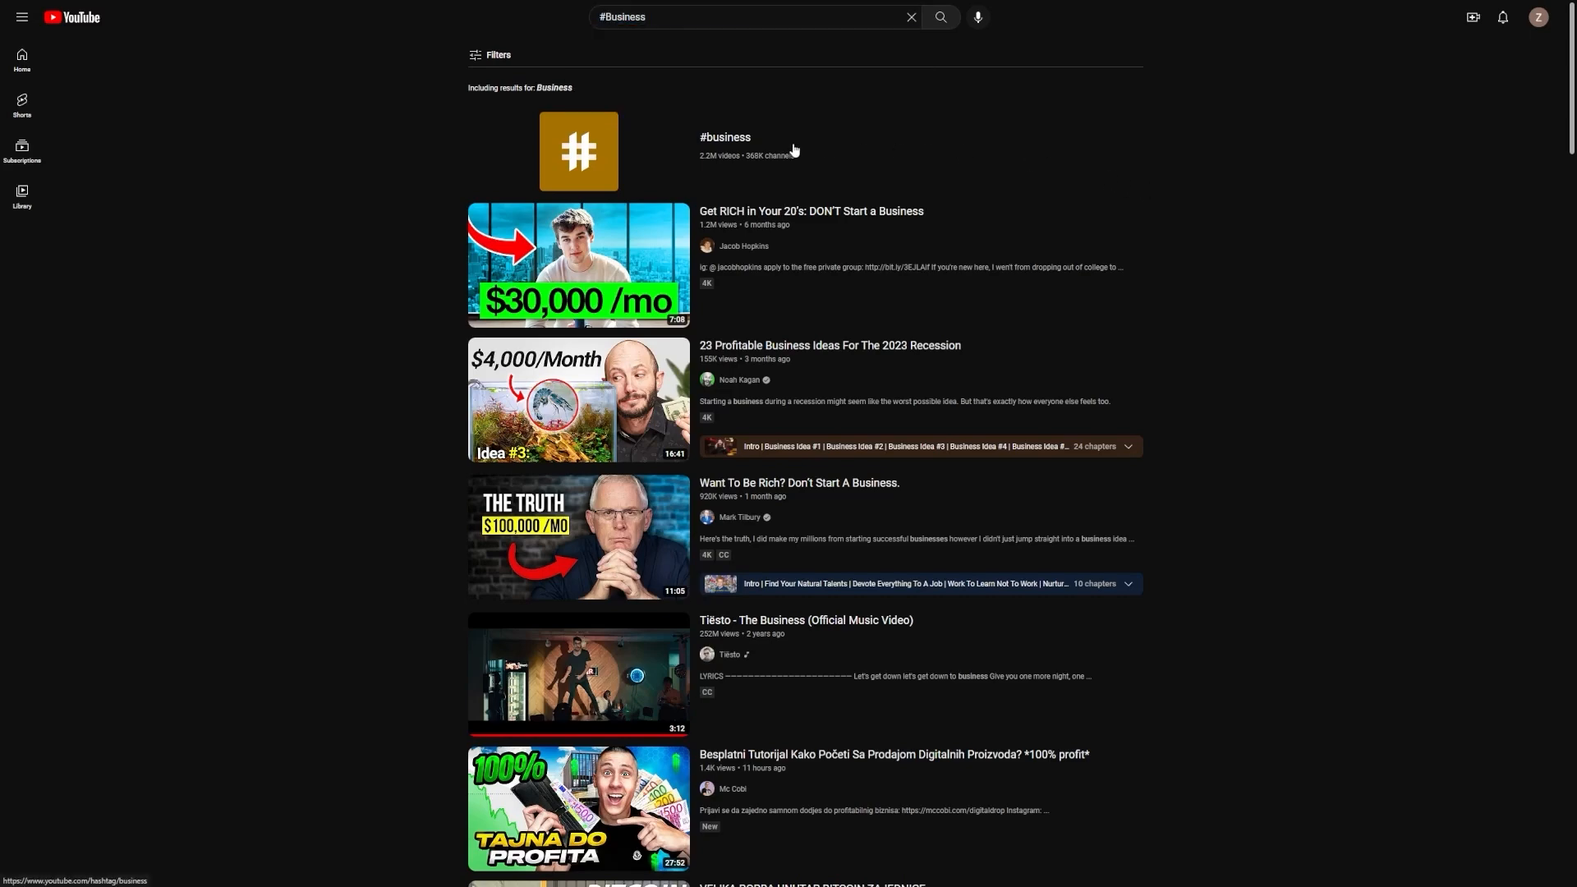
{"action": "scroll", "scroll_direction": "down", "scroll_amount": 3}
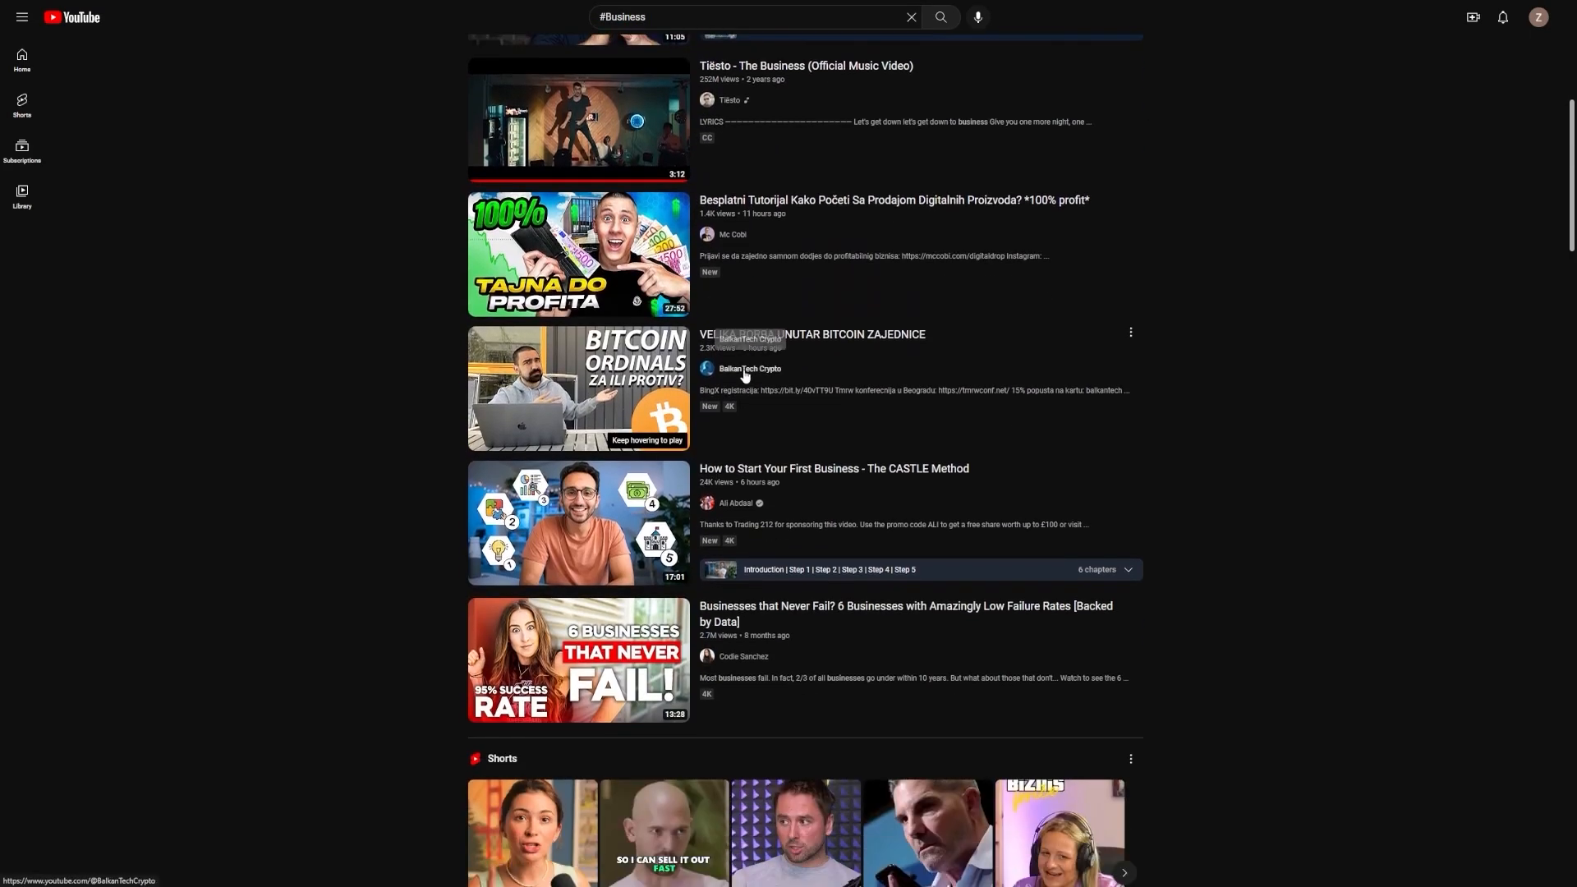
{"action": "scroll", "scroll_direction": "up", "scroll_amount": 3}
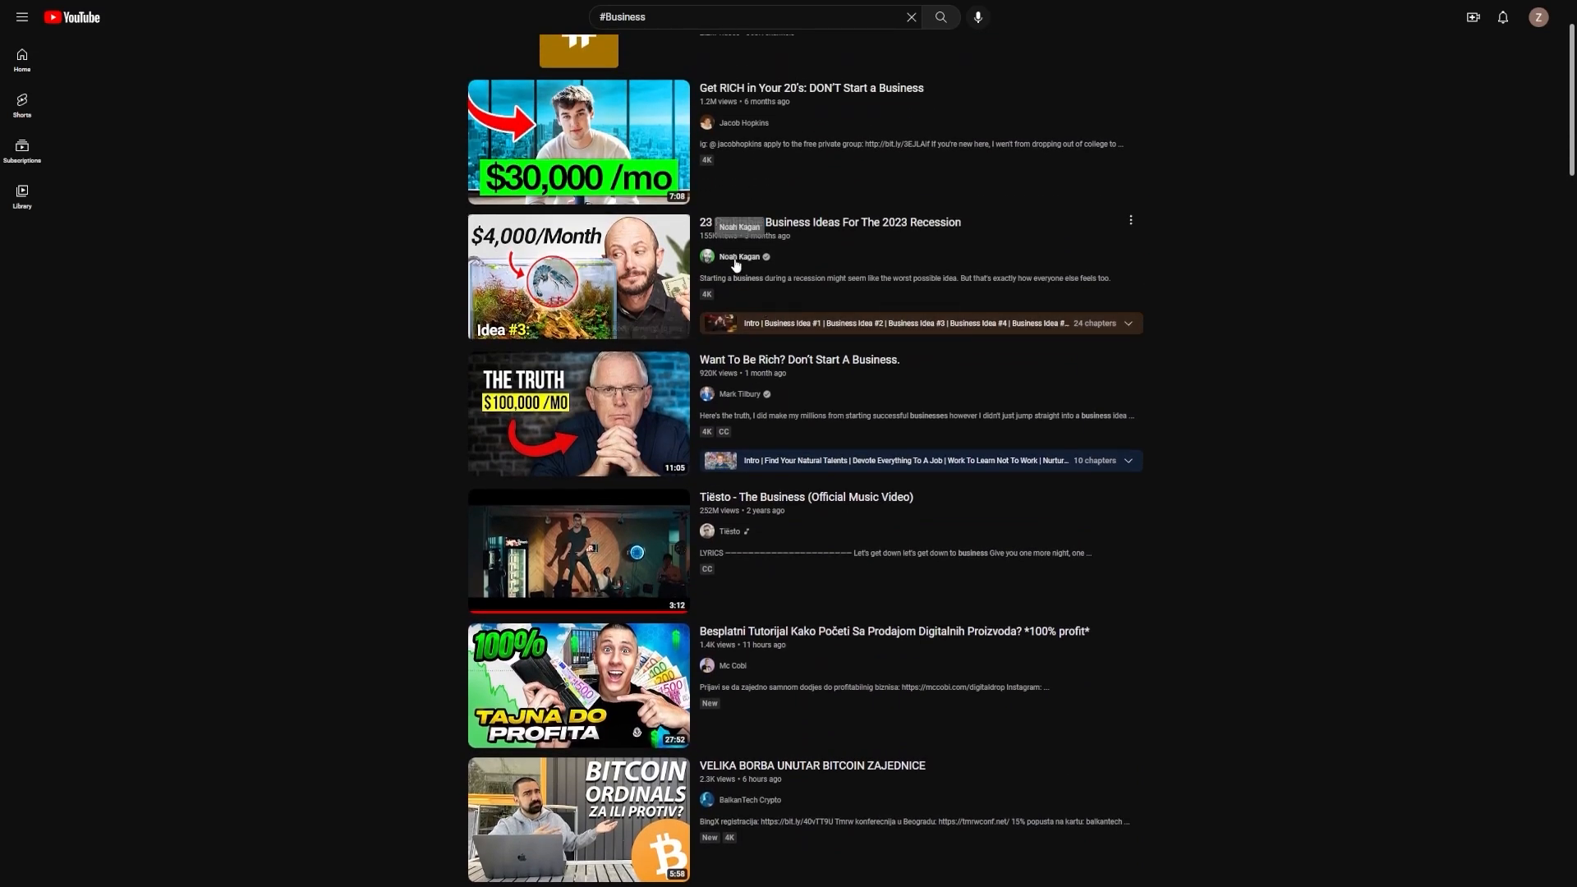
{"action": "left_click", "coordinate": [738, 256]}
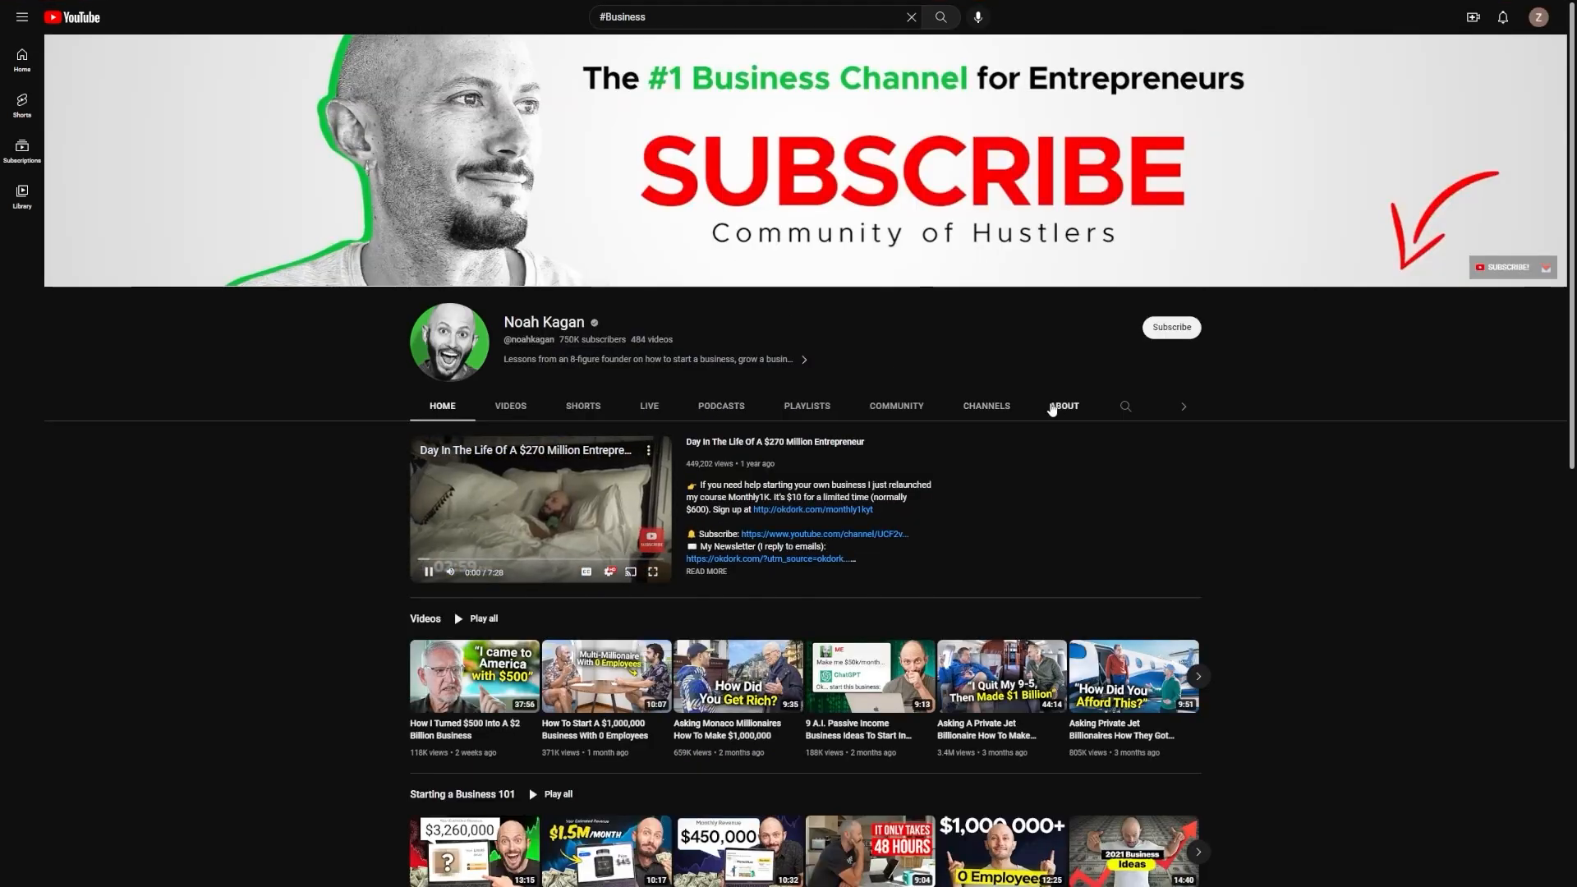
{"action": "left_click", "coordinate": [1063, 405]}
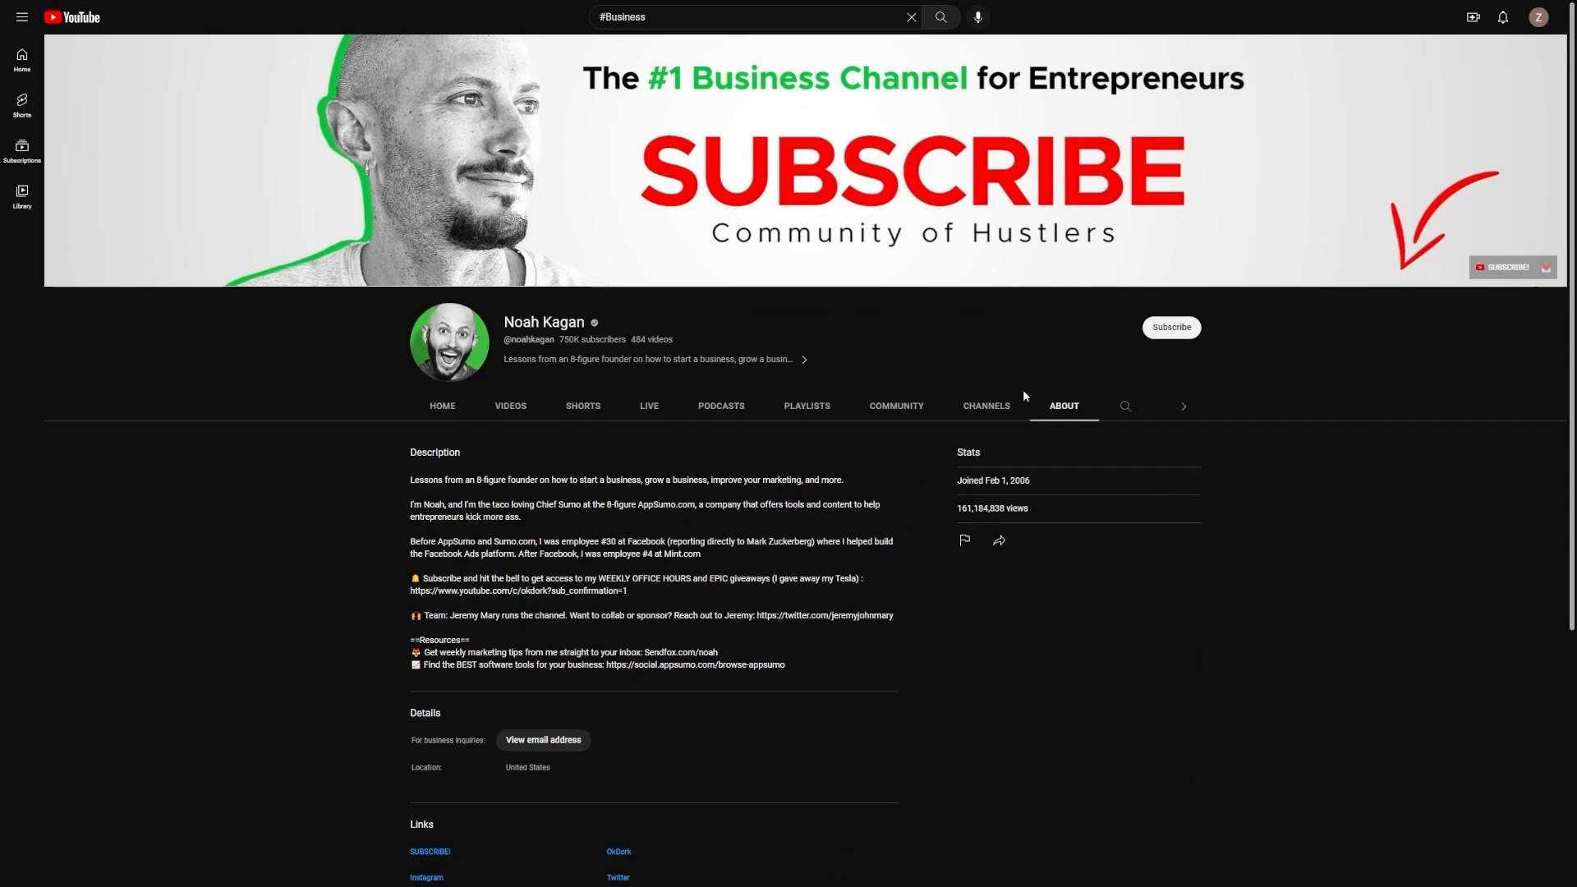
{"action": "scroll", "scroll_direction": "down", "scroll_amount": 3}
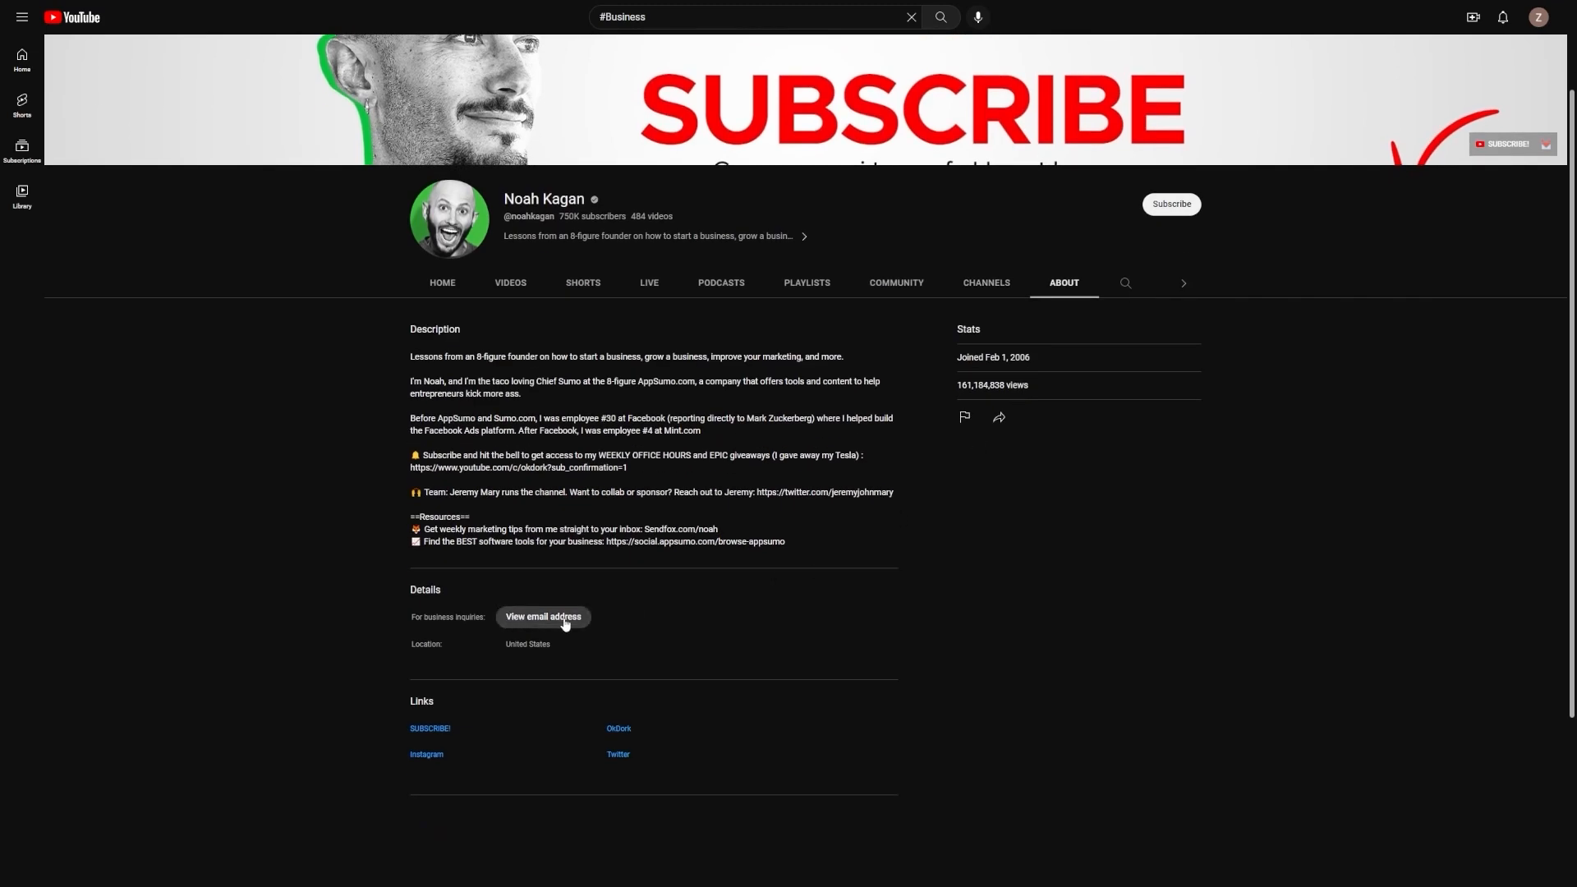
{"action": "left_click", "coordinate": [543, 617]}
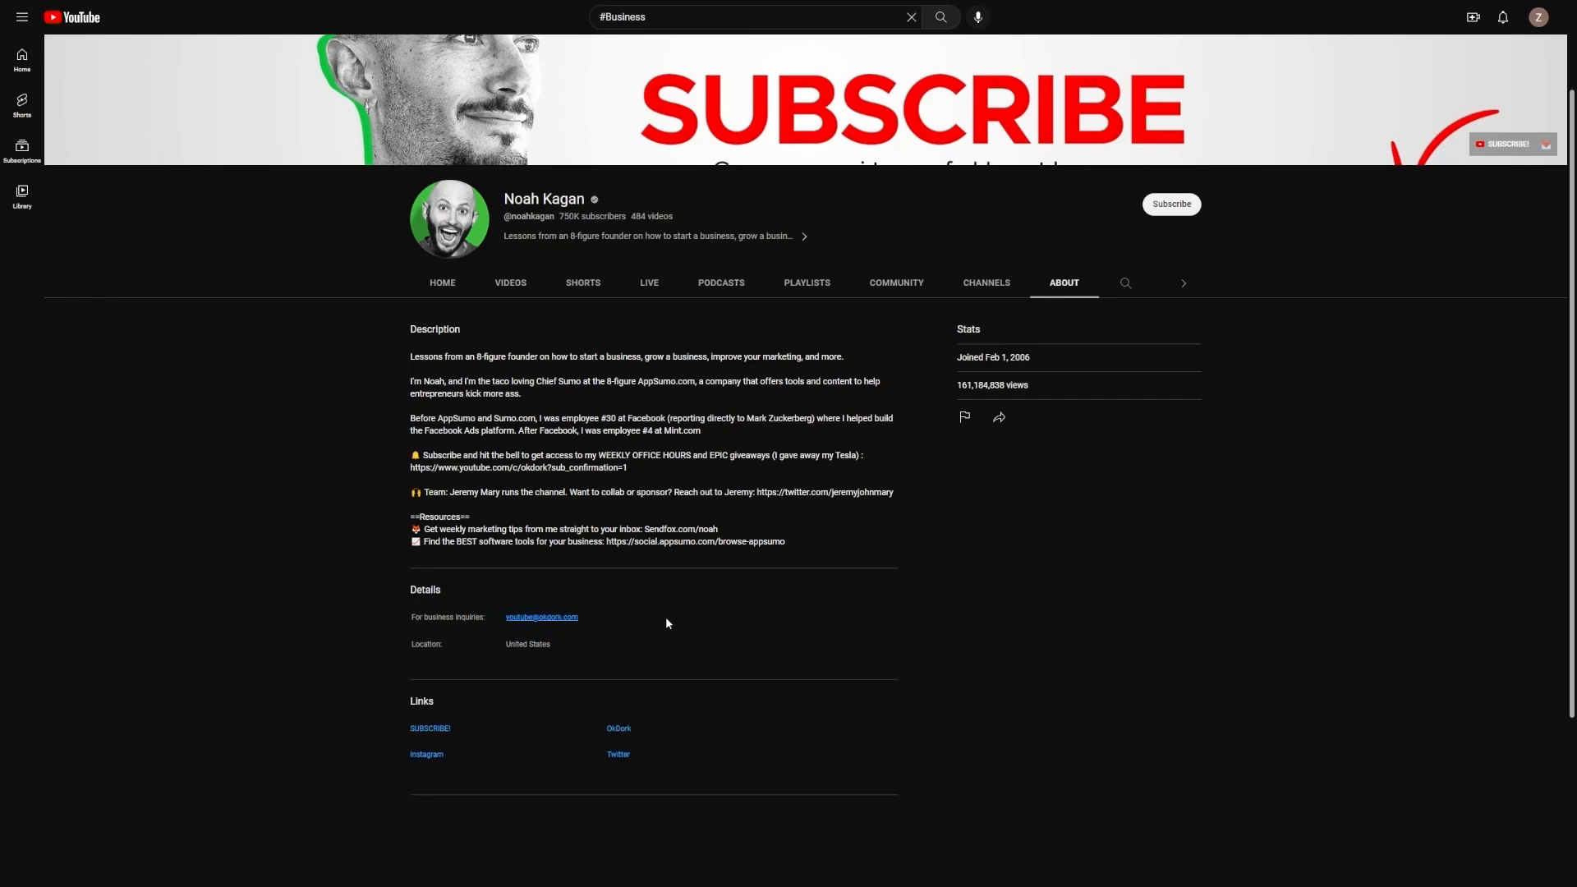
{"action": "double_click", "coordinate": [543, 198]}
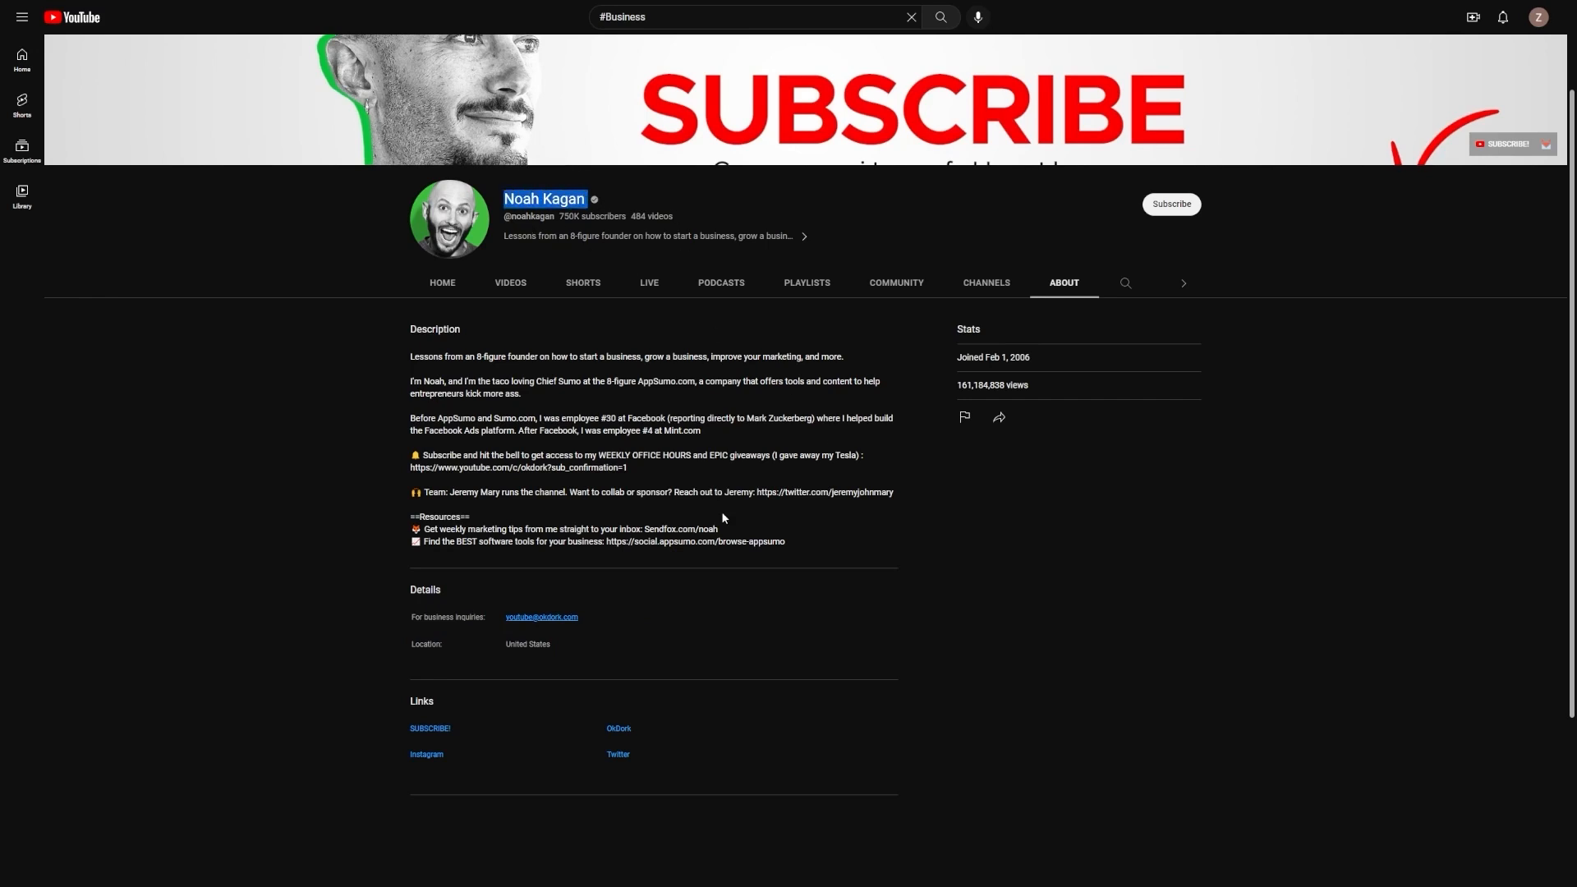
{"action": "scroll", "scroll_direction": "down", "scroll_amount": 3}
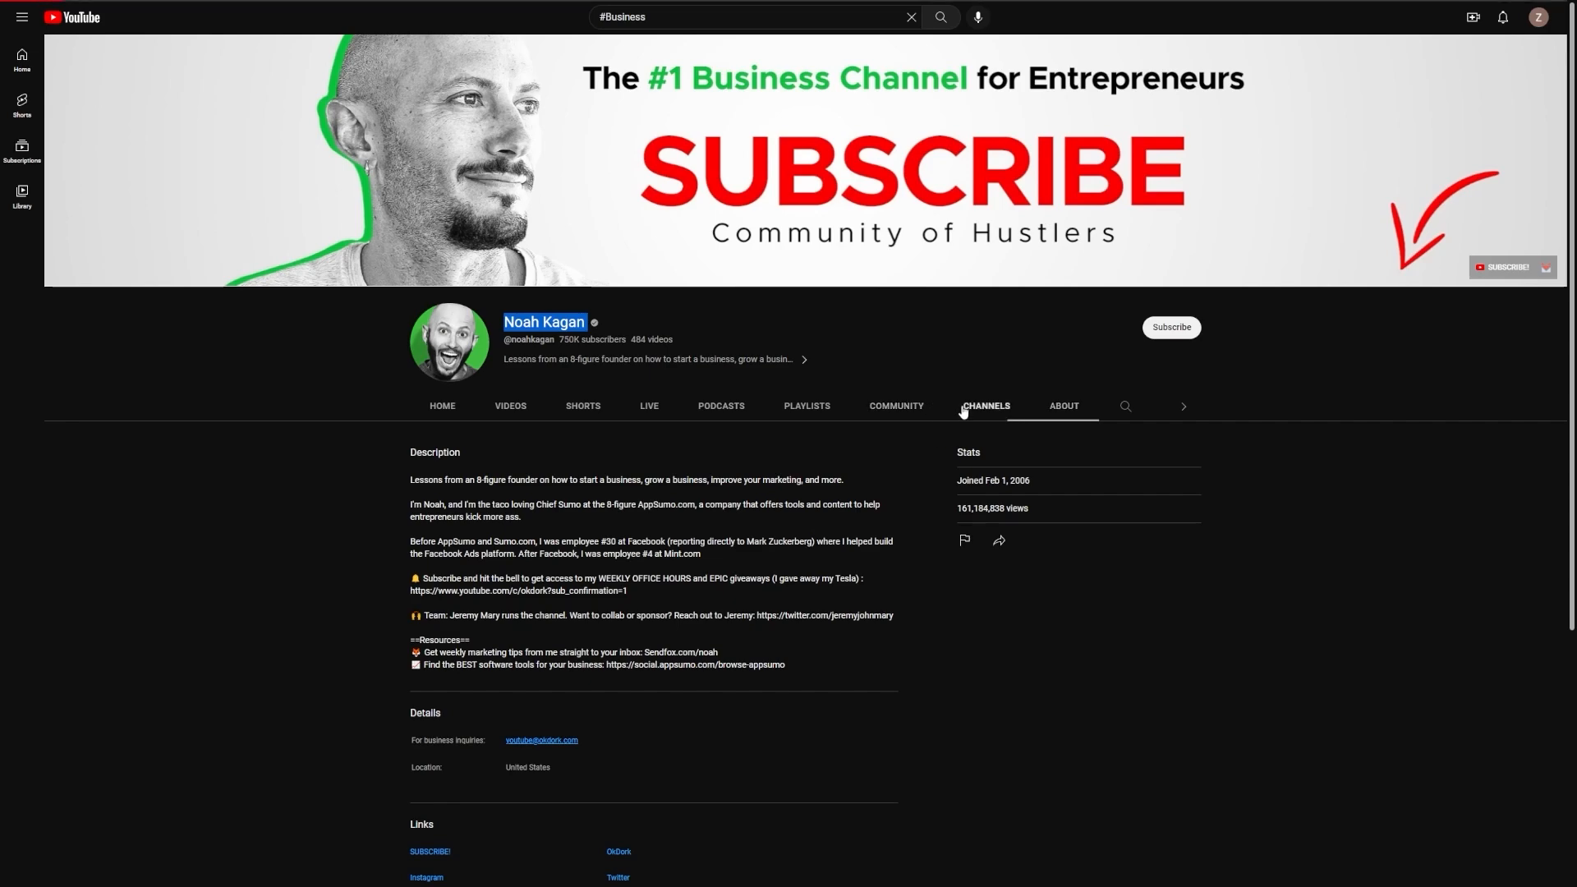
{"action": "left_click", "coordinate": [985, 404]}
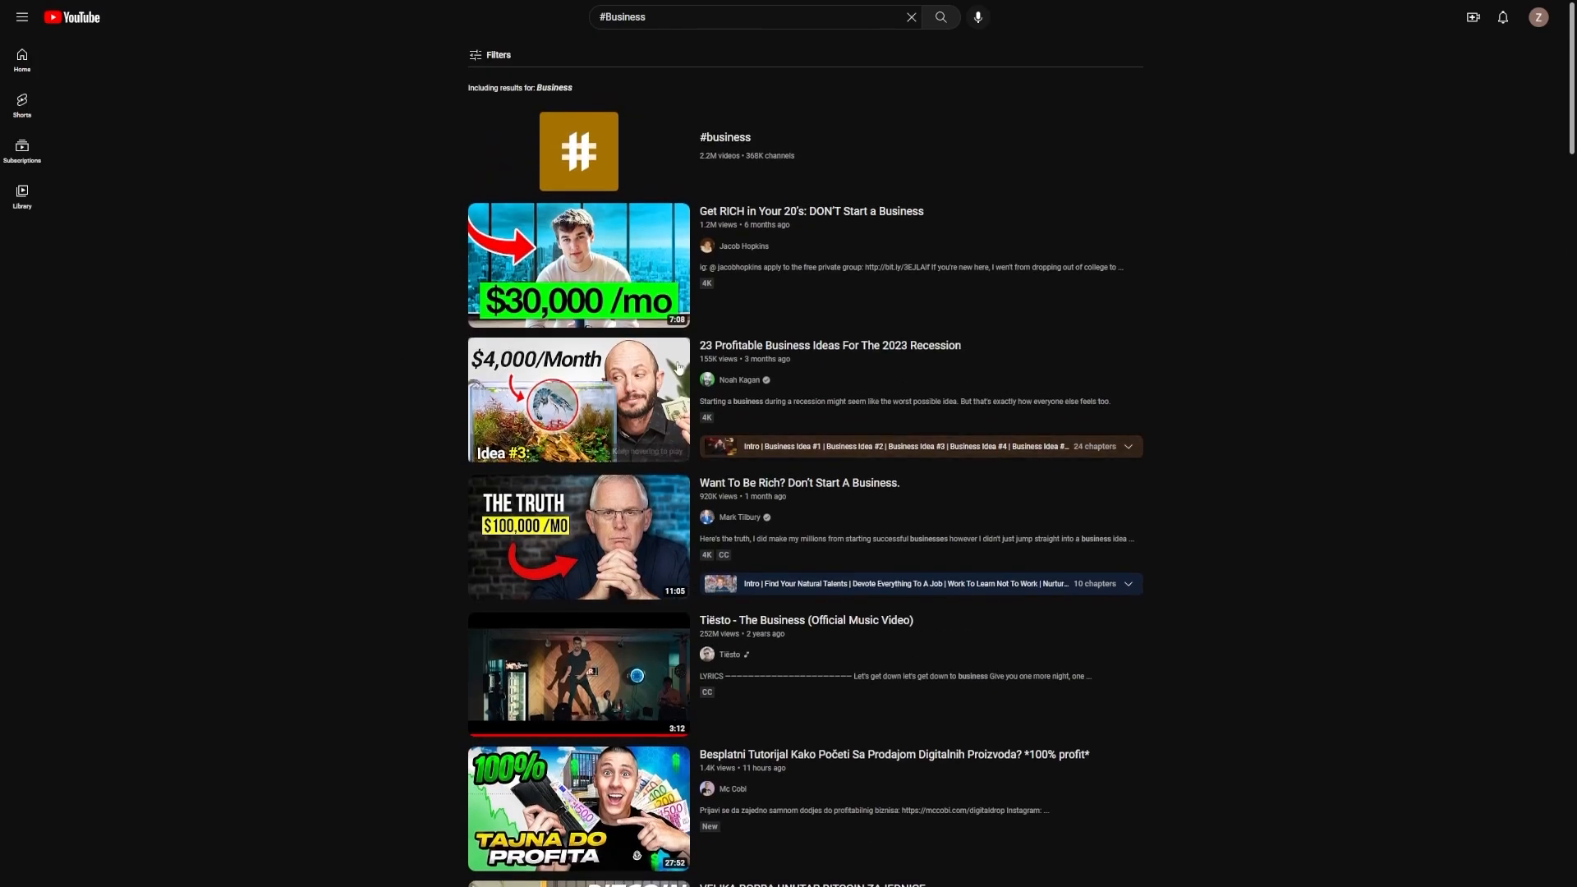
{"action": "scroll", "scroll_direction": "down", "scroll_amount": 3}
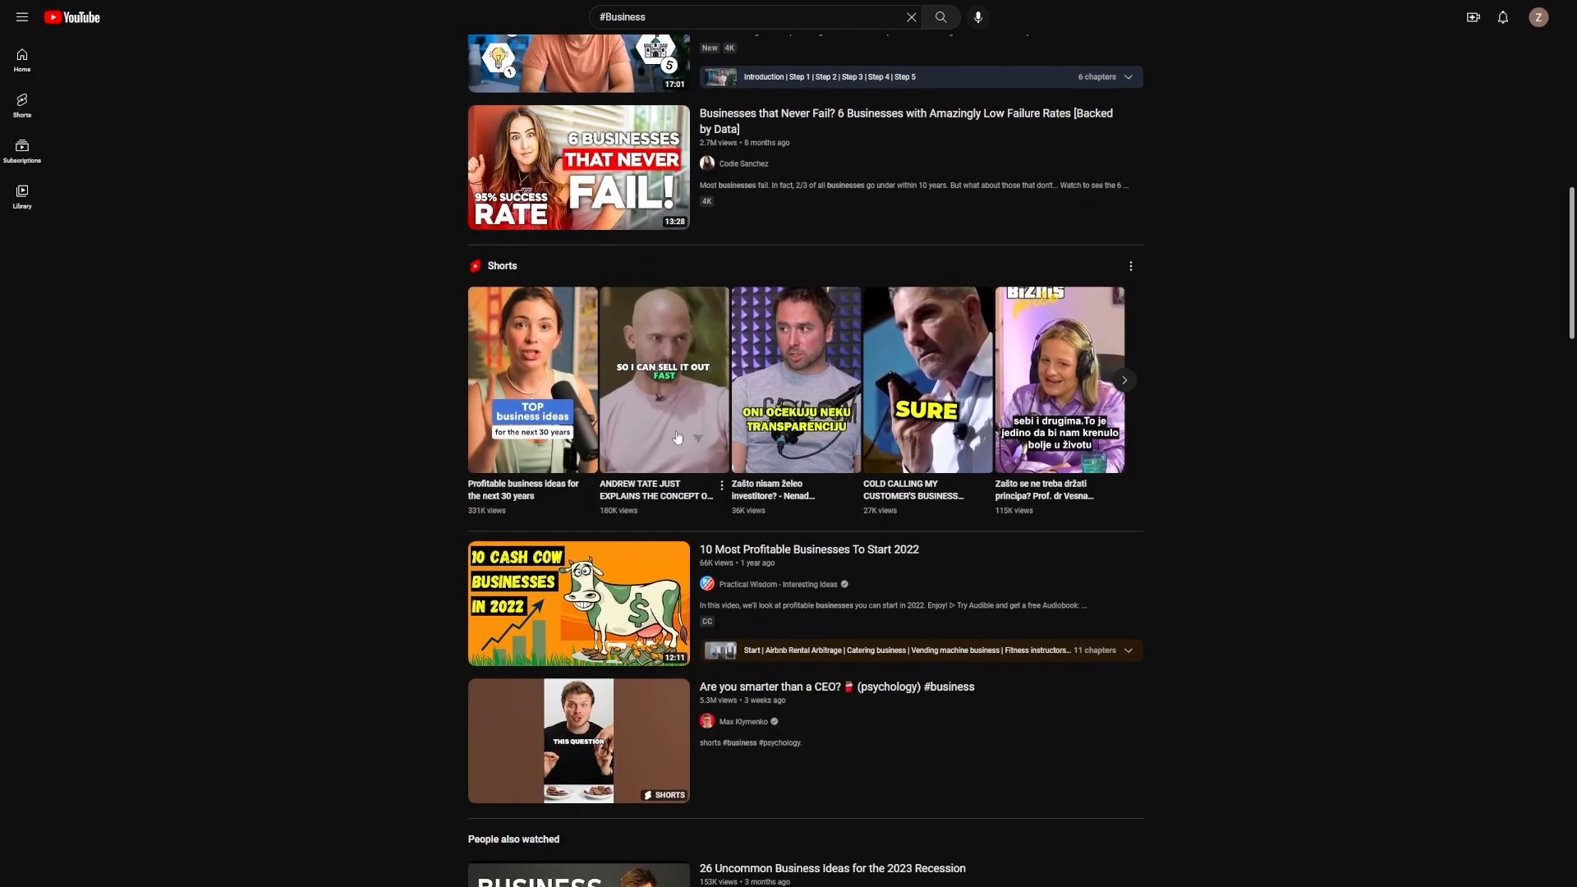
{"action": "scroll", "scroll_direction": "down", "scroll_amount": 3}
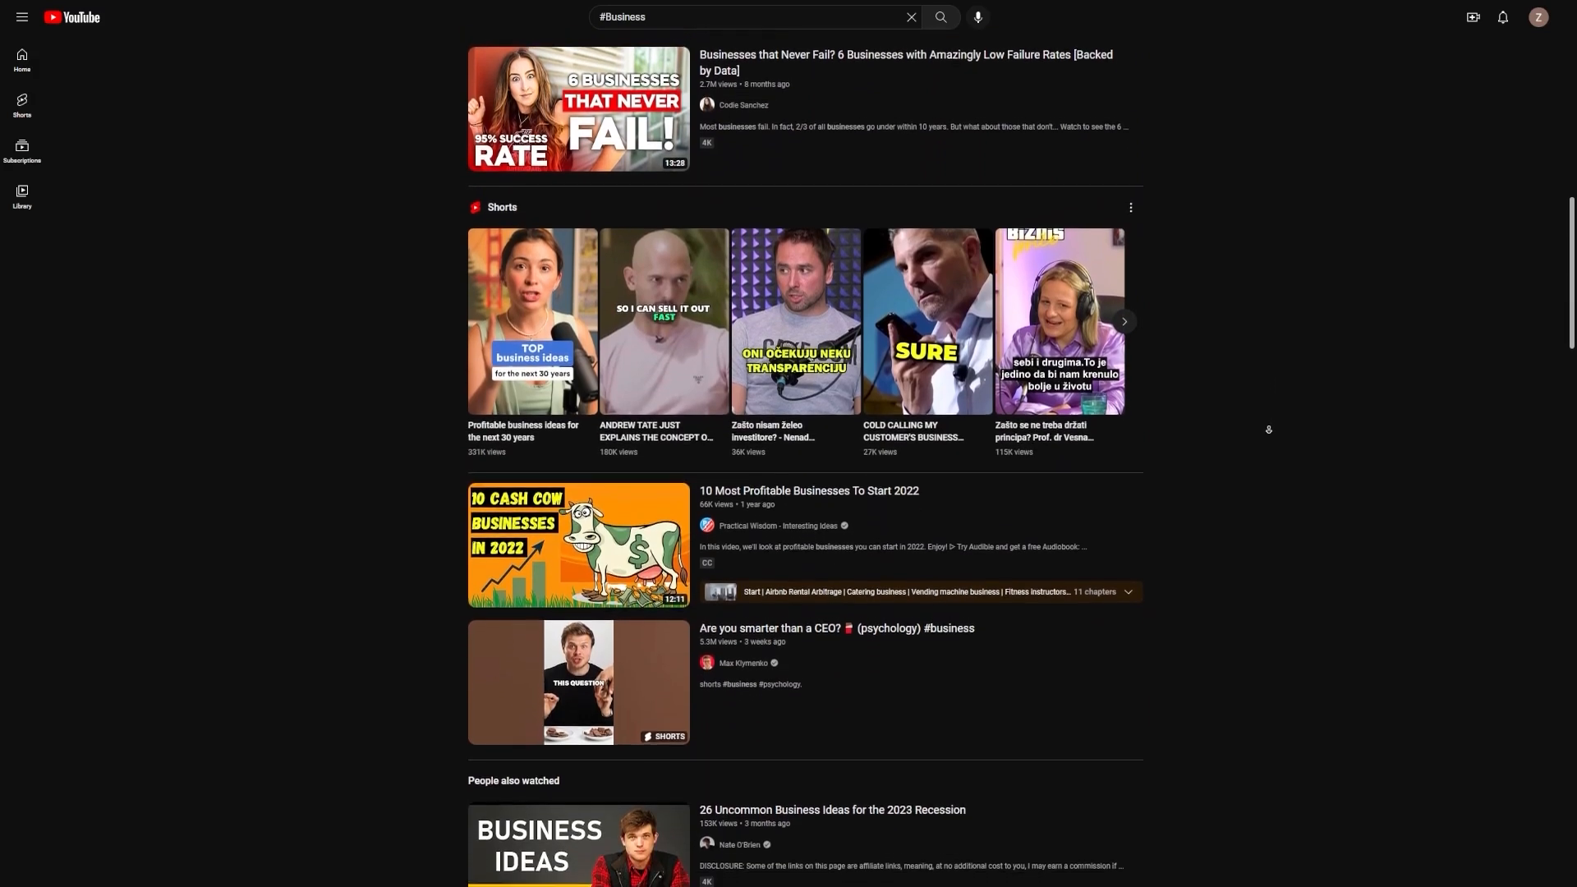
{"action": "scroll", "scroll_direction": "down", "scroll_amount": 3}
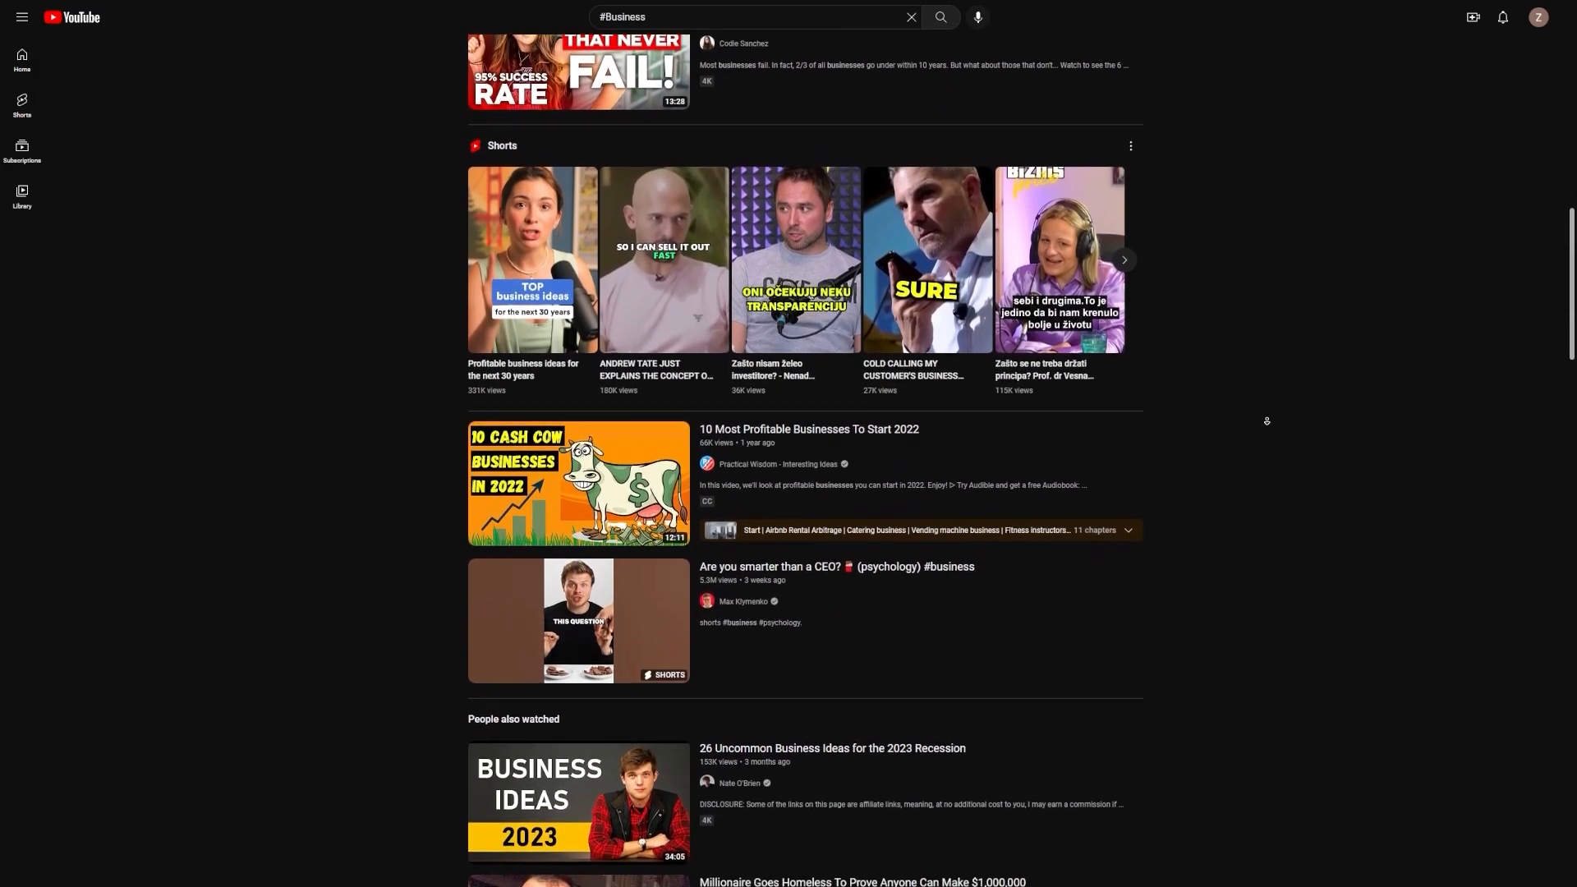
{"action": "scroll", "scroll_direction": "down", "scroll_amount": 3}
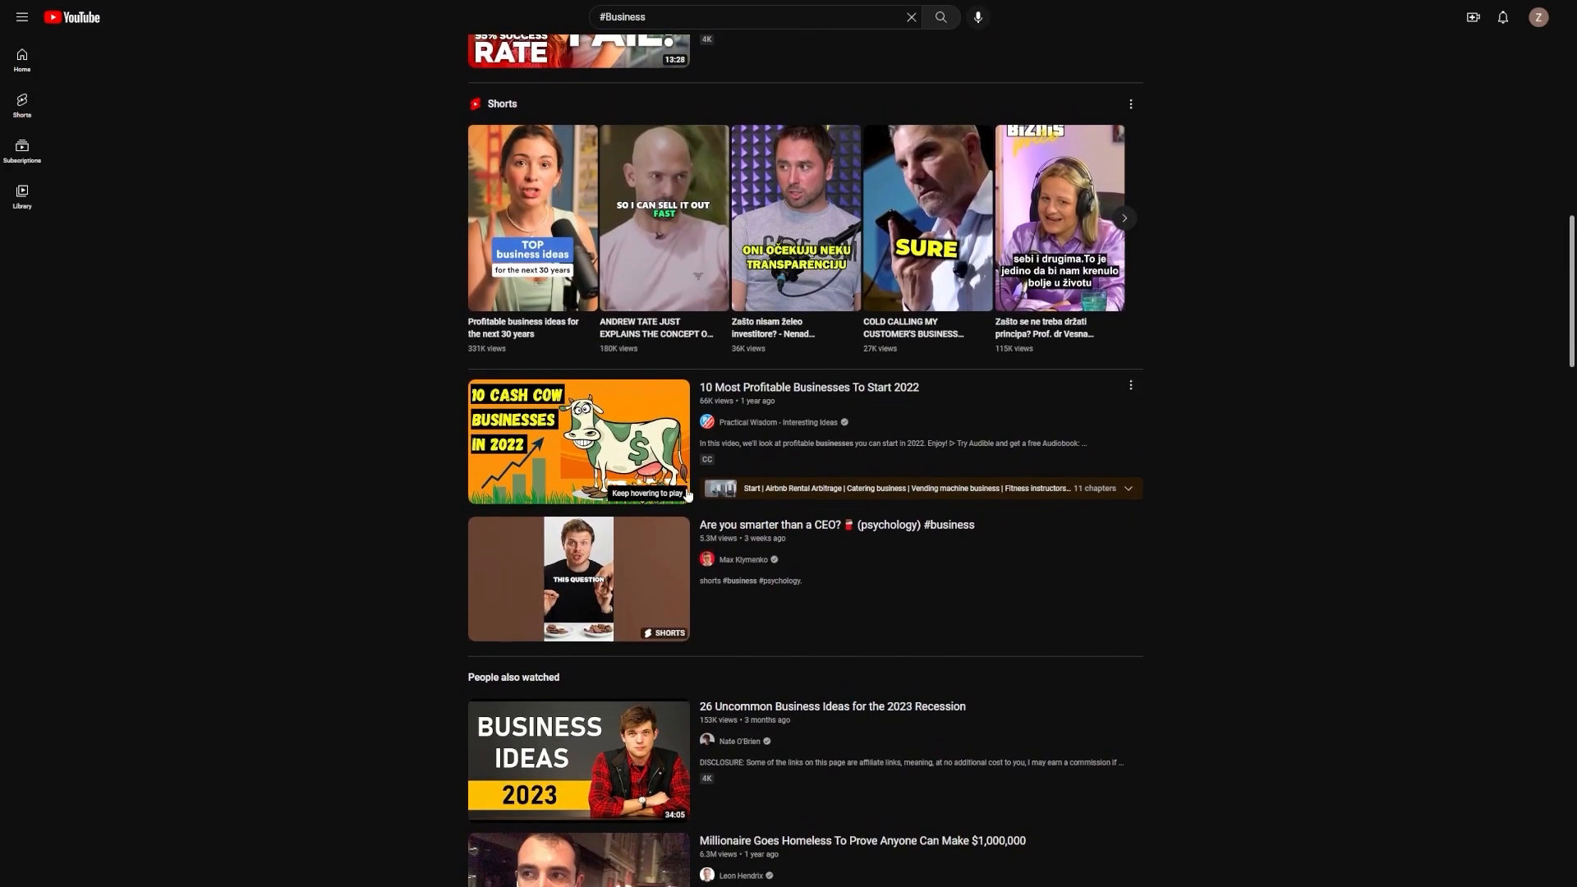
{"action": "scroll", "scroll_direction": "down", "scroll_amount": 3}
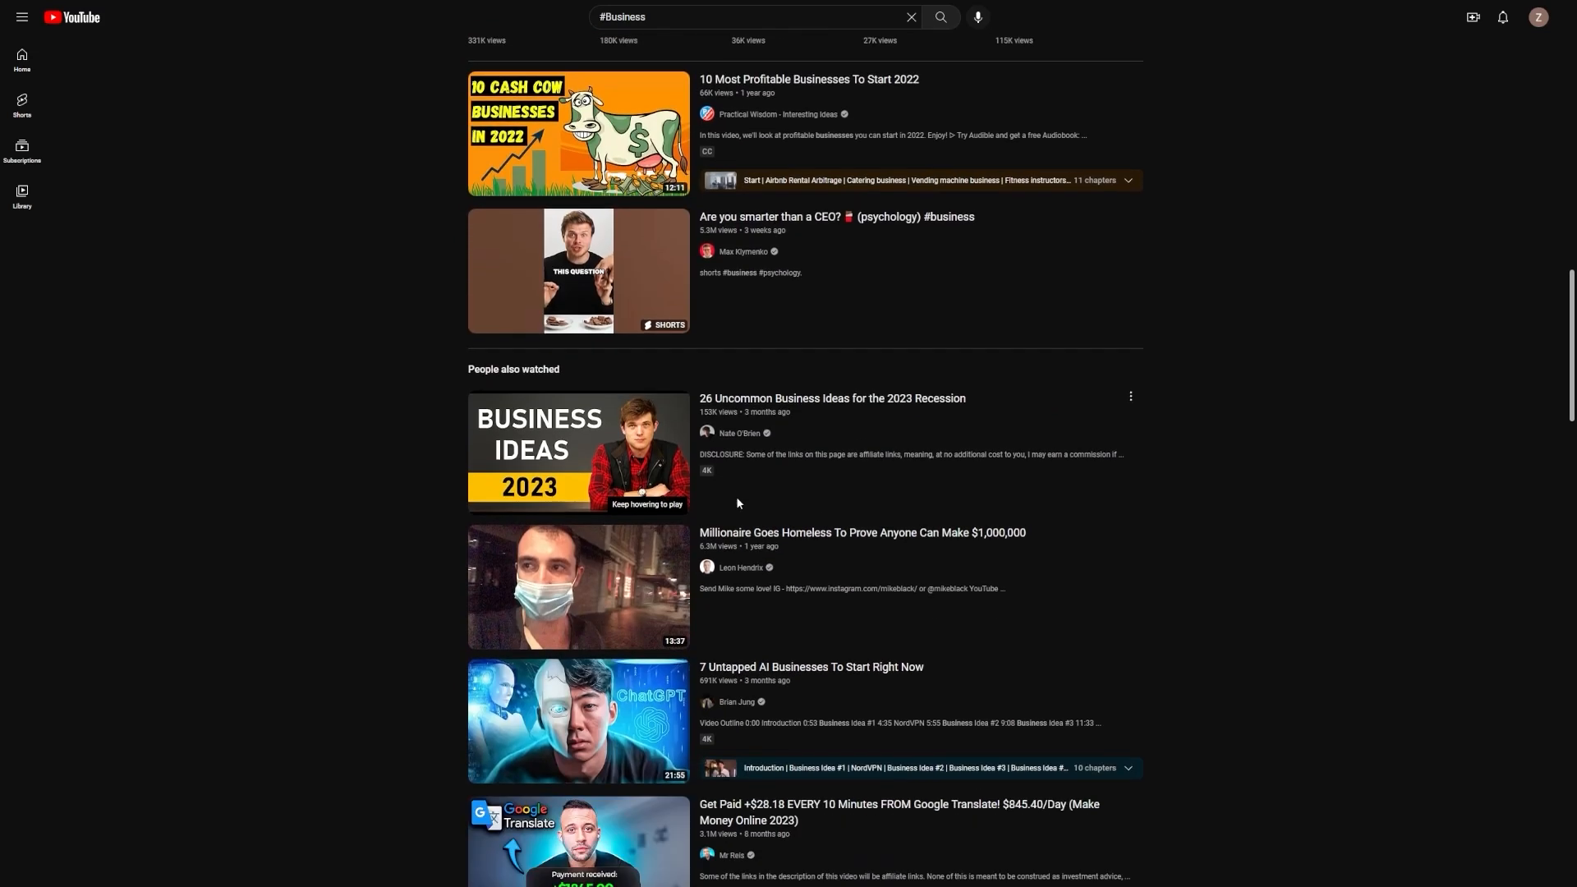
{"action": "scroll", "scroll_direction": "down", "scroll_amount": 3}
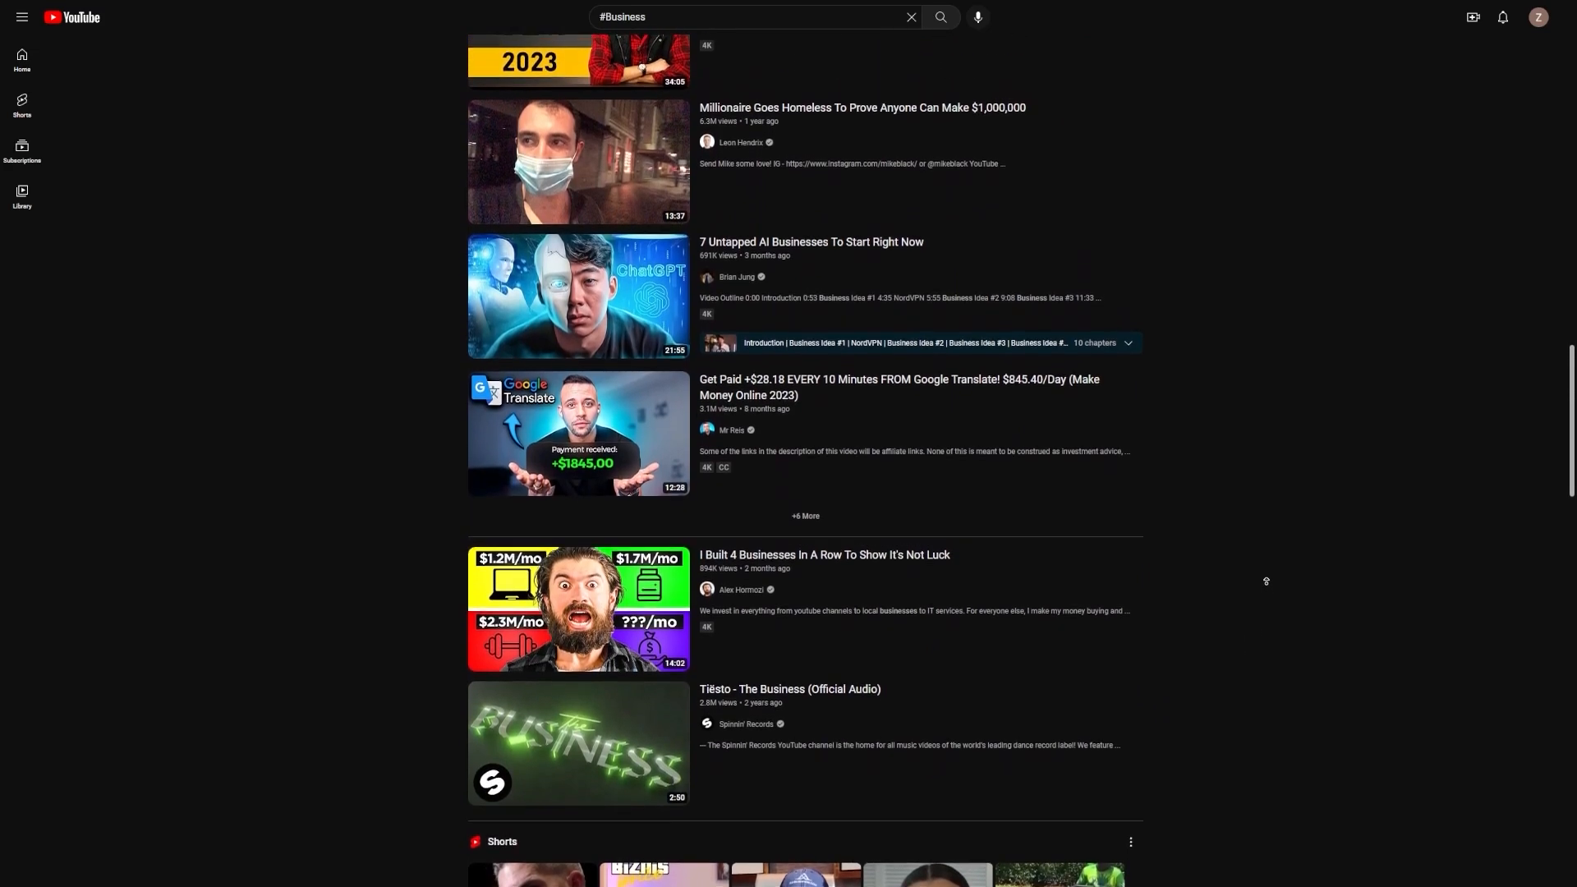
{"action": "scroll", "scroll_direction": "down", "scroll_amount": 3}
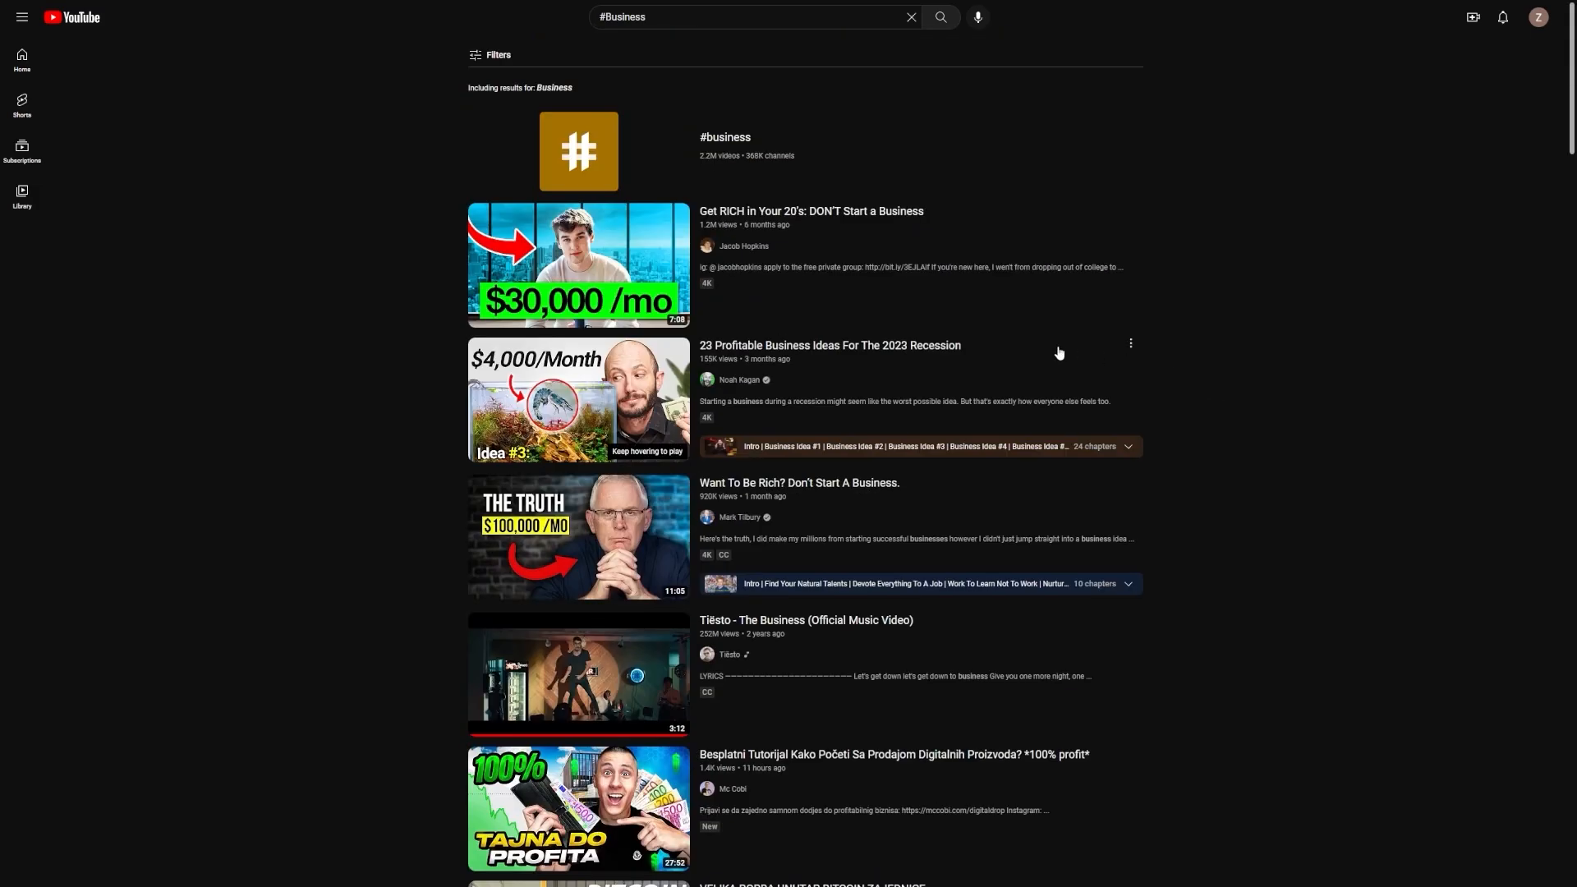
{"action": "mouse_move", "coordinate": [1352, 335]}
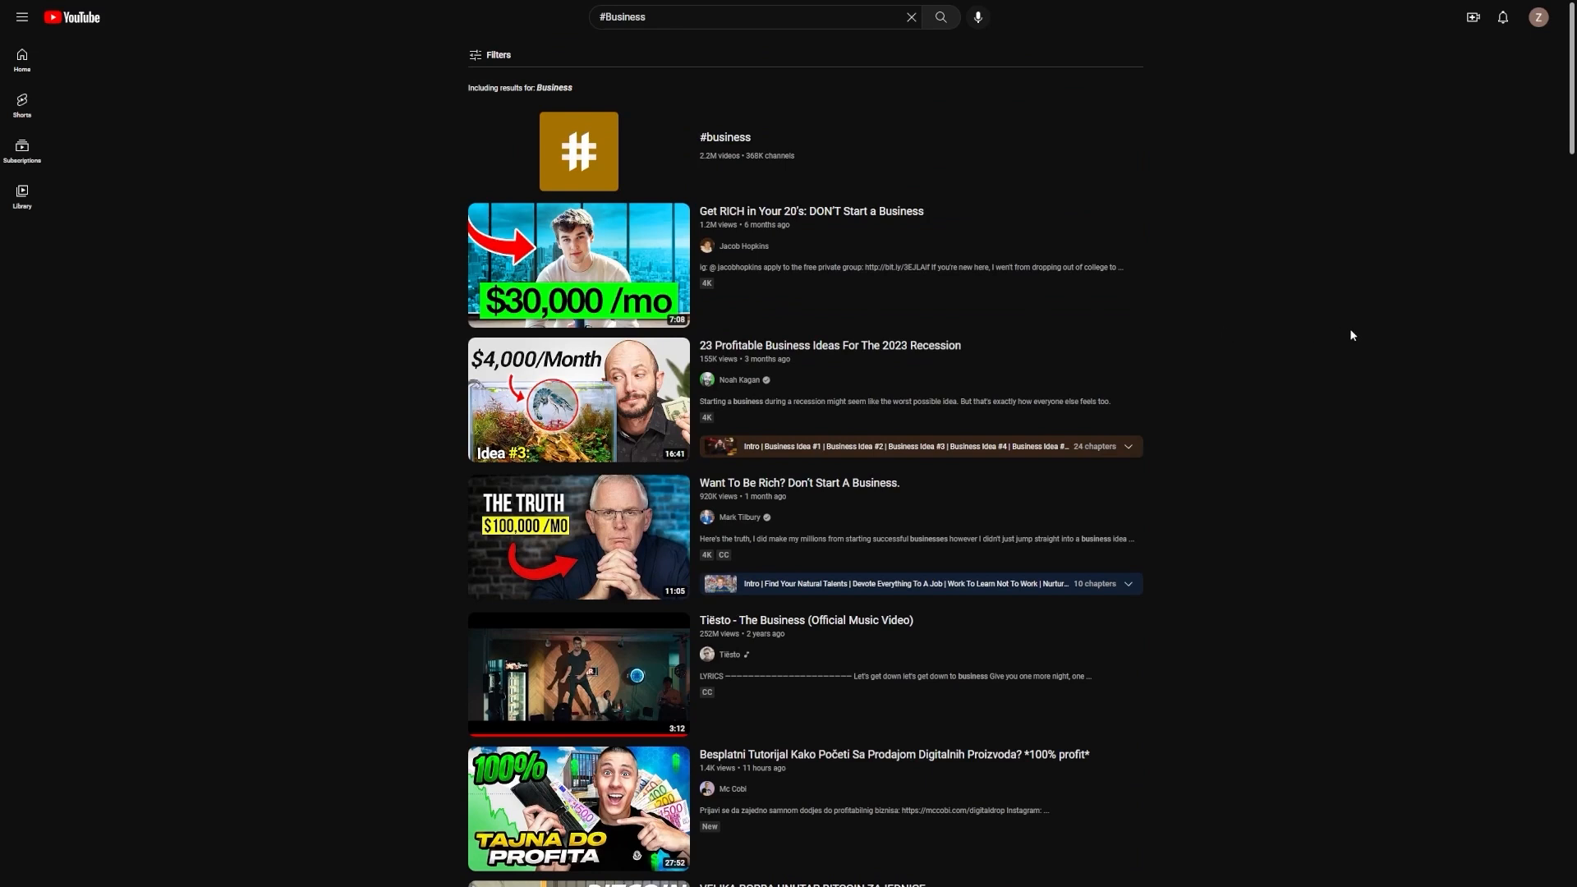
{"action": "mouse_move", "coordinate": [1300, 329]}
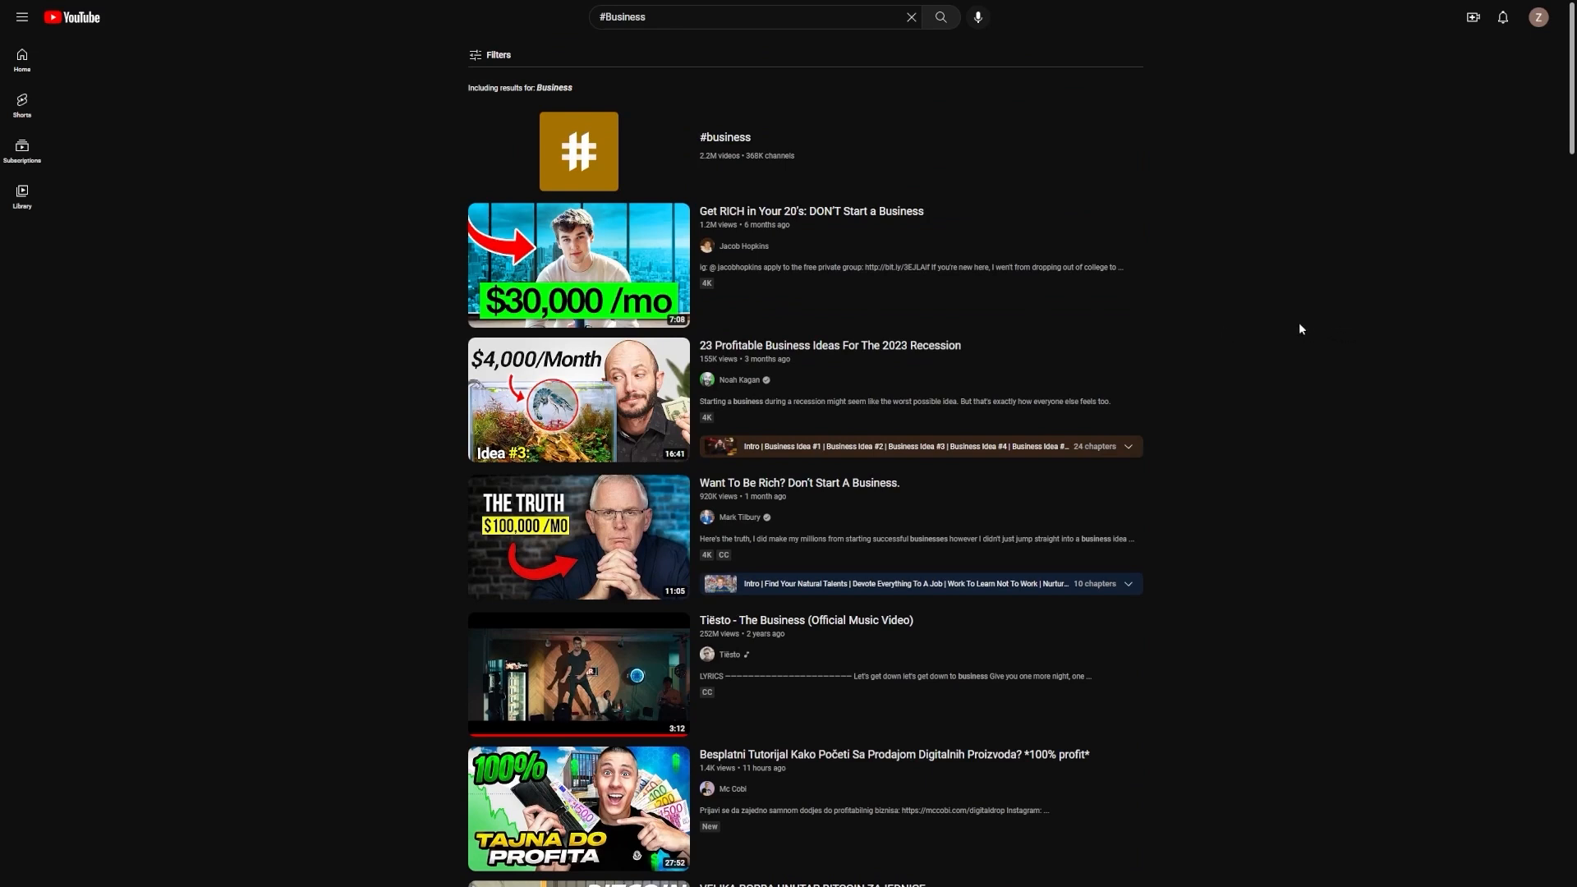
{"action": "mouse_move", "coordinate": [671, 42]}
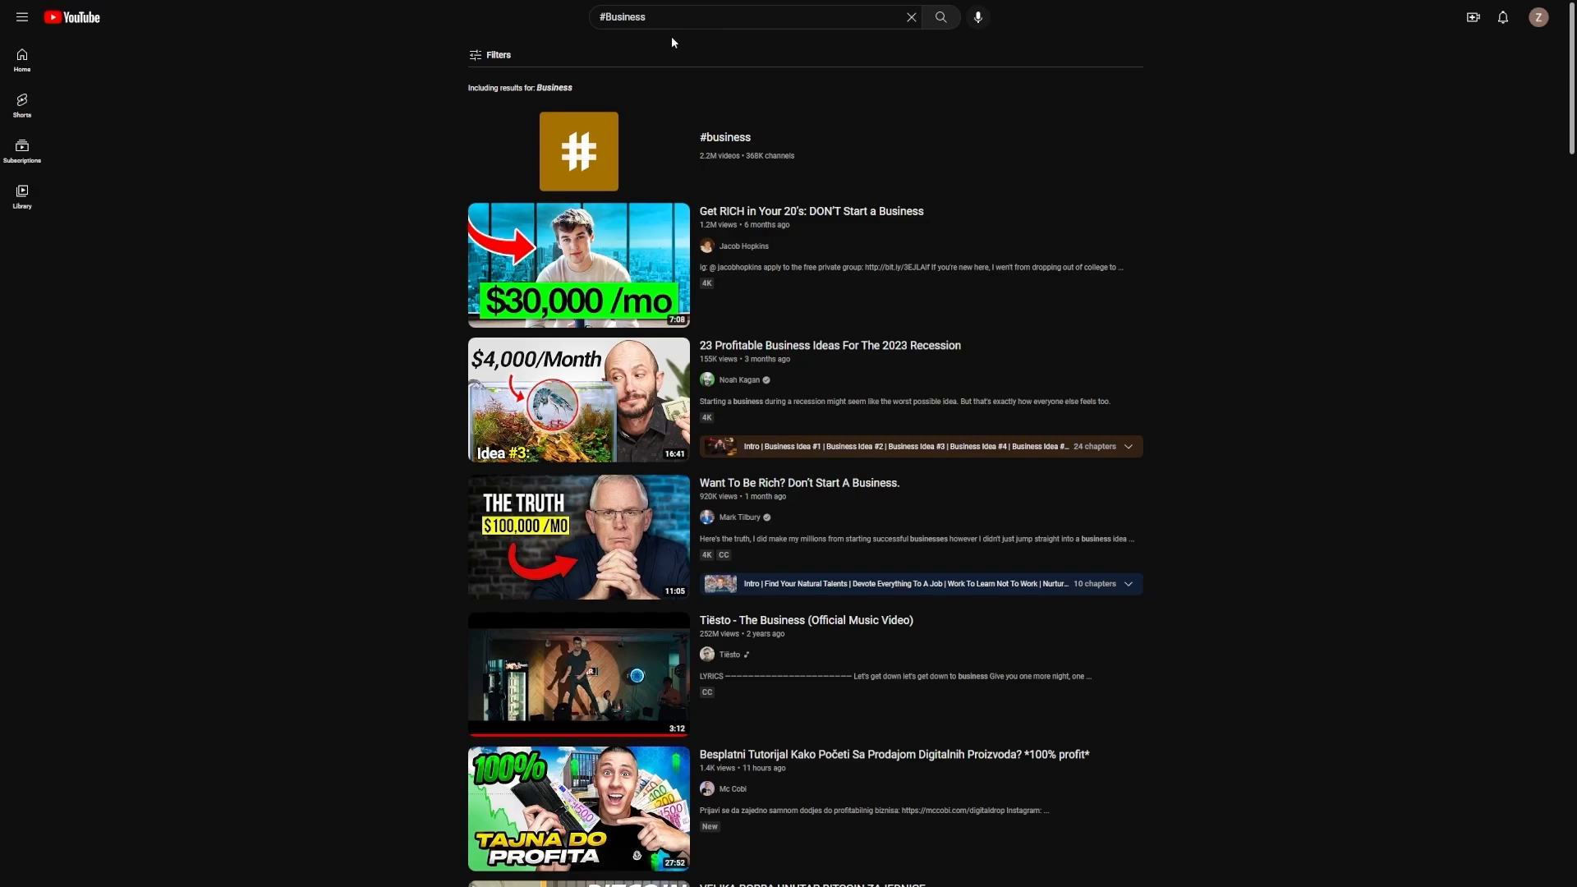
{"action": "scroll", "scroll_direction": "down", "scroll_amount": 3}
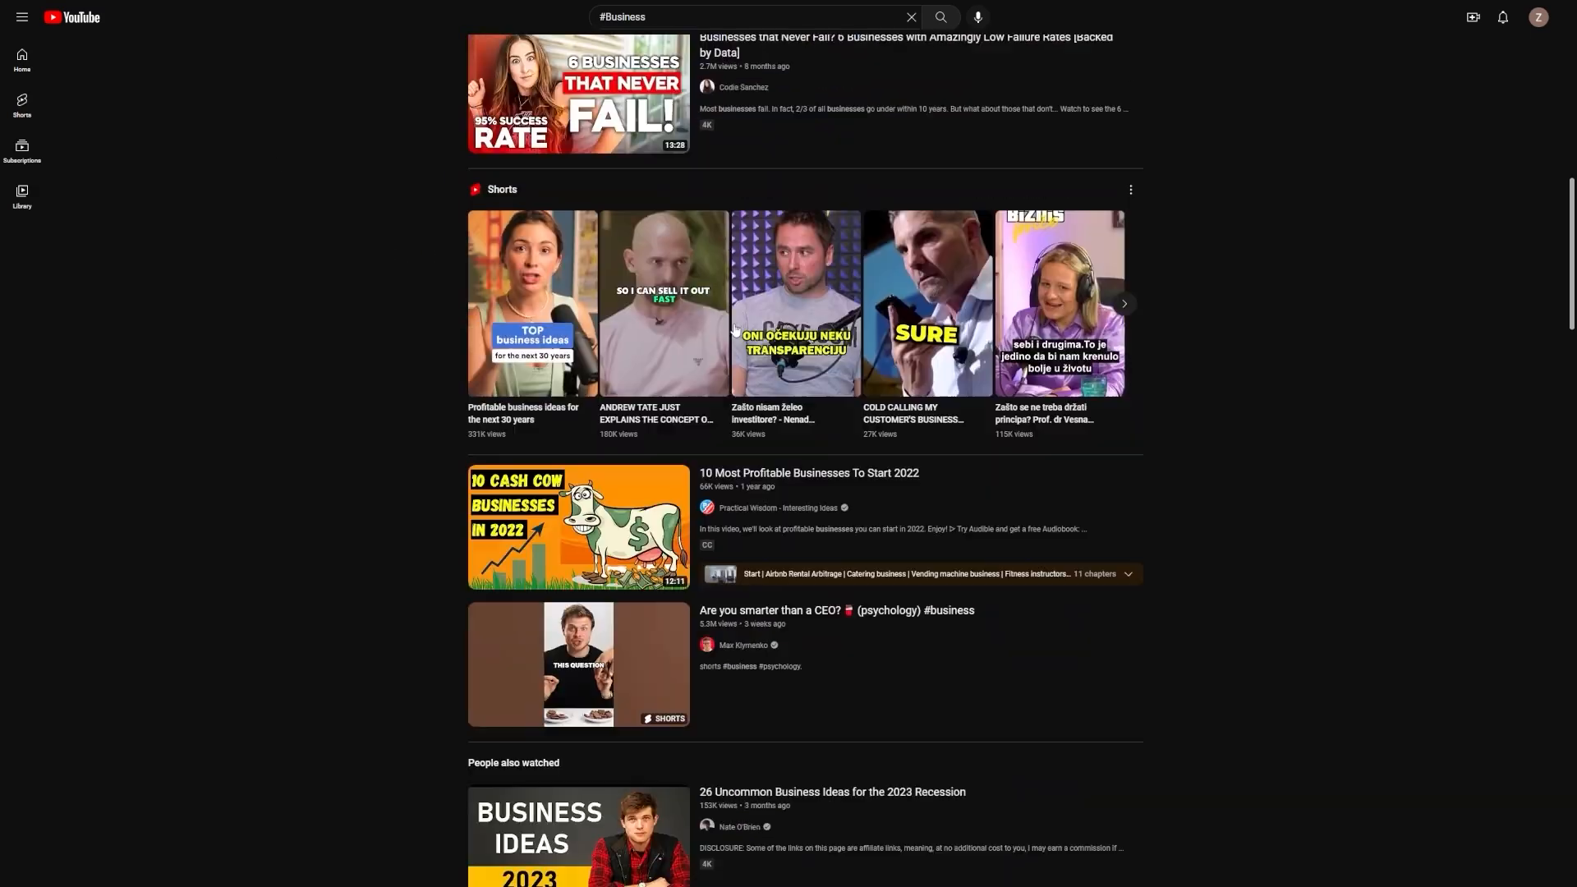
{"action": "scroll", "scroll_direction": "down", "scroll_amount": 3}
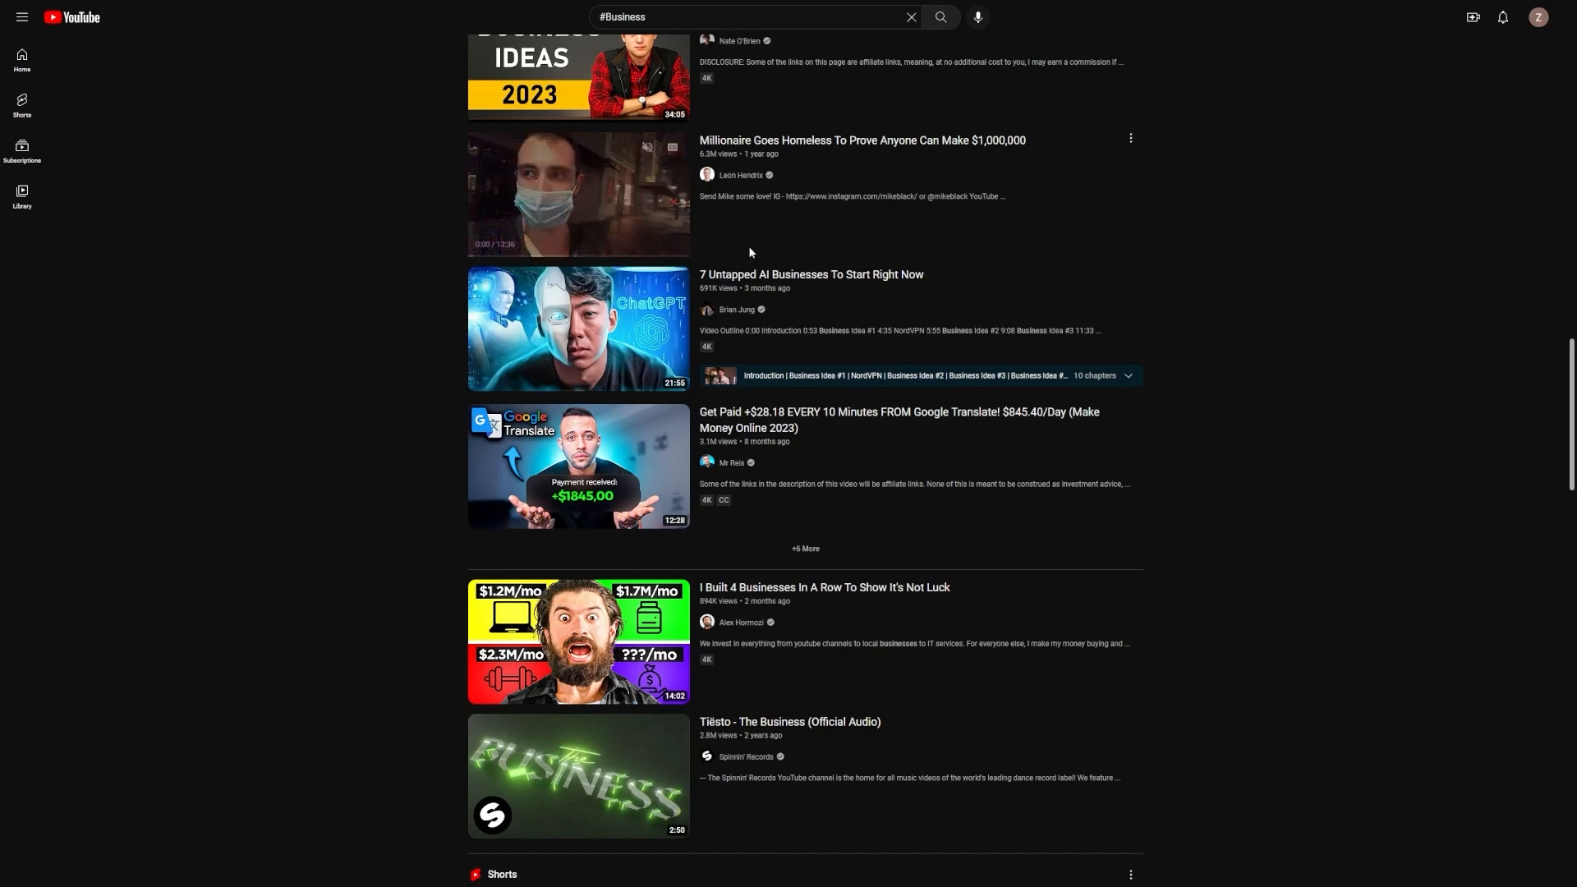
{"action": "scroll", "scroll_direction": "down", "scroll_amount": 3}
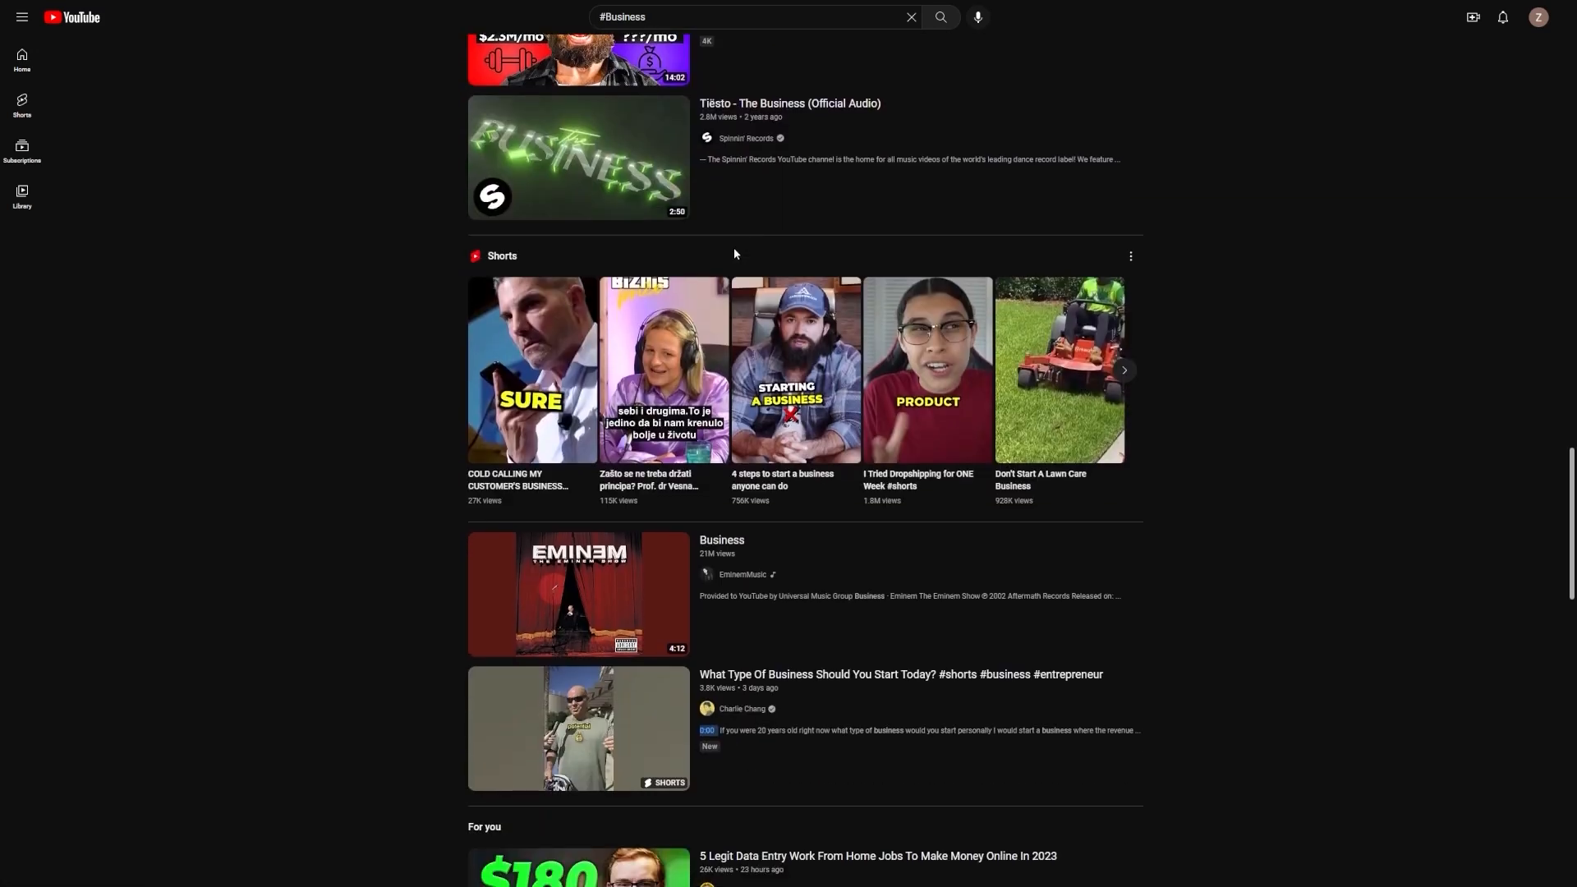
{"action": "scroll", "scroll_direction": "down", "scroll_amount": 3}
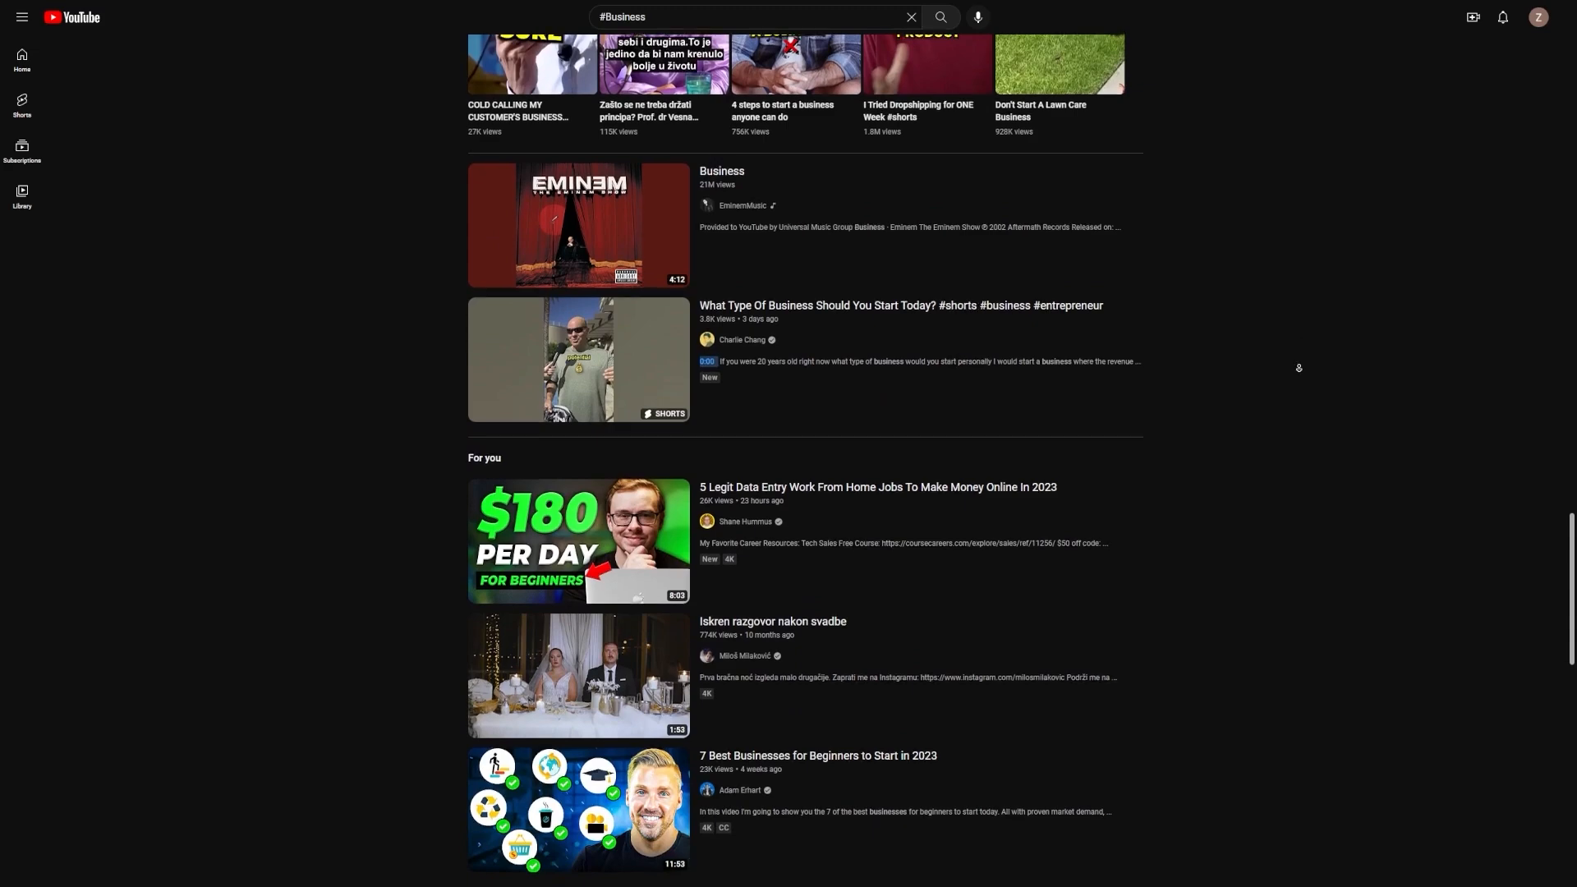
{"action": "scroll", "scroll_direction": "down", "scroll_amount": 3}
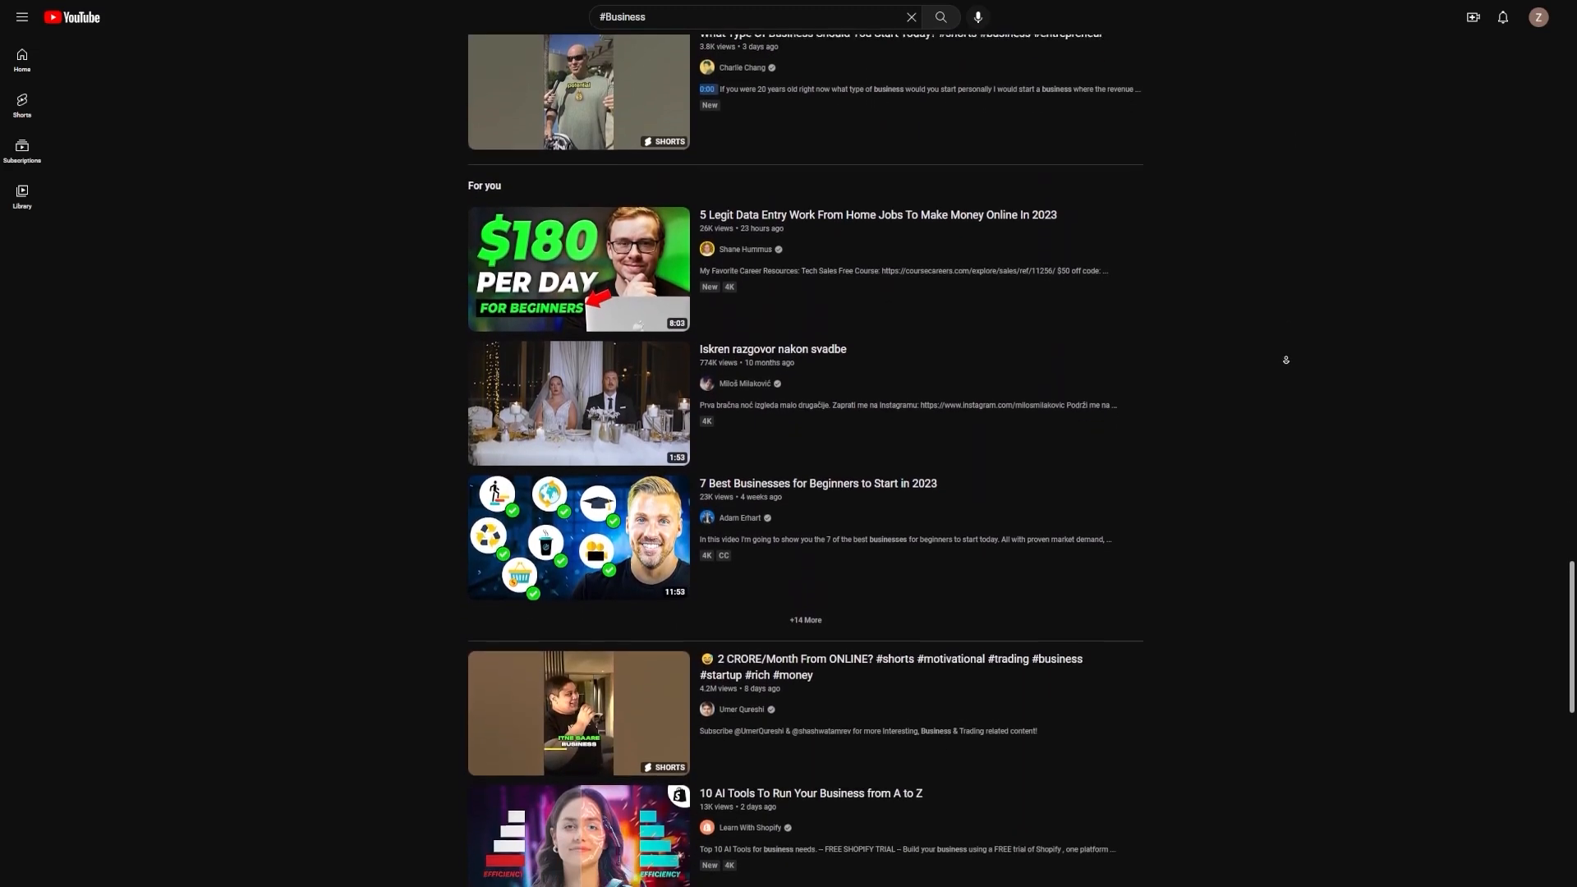
{"action": "scroll", "scroll_direction": "down", "scroll_amount": 3}
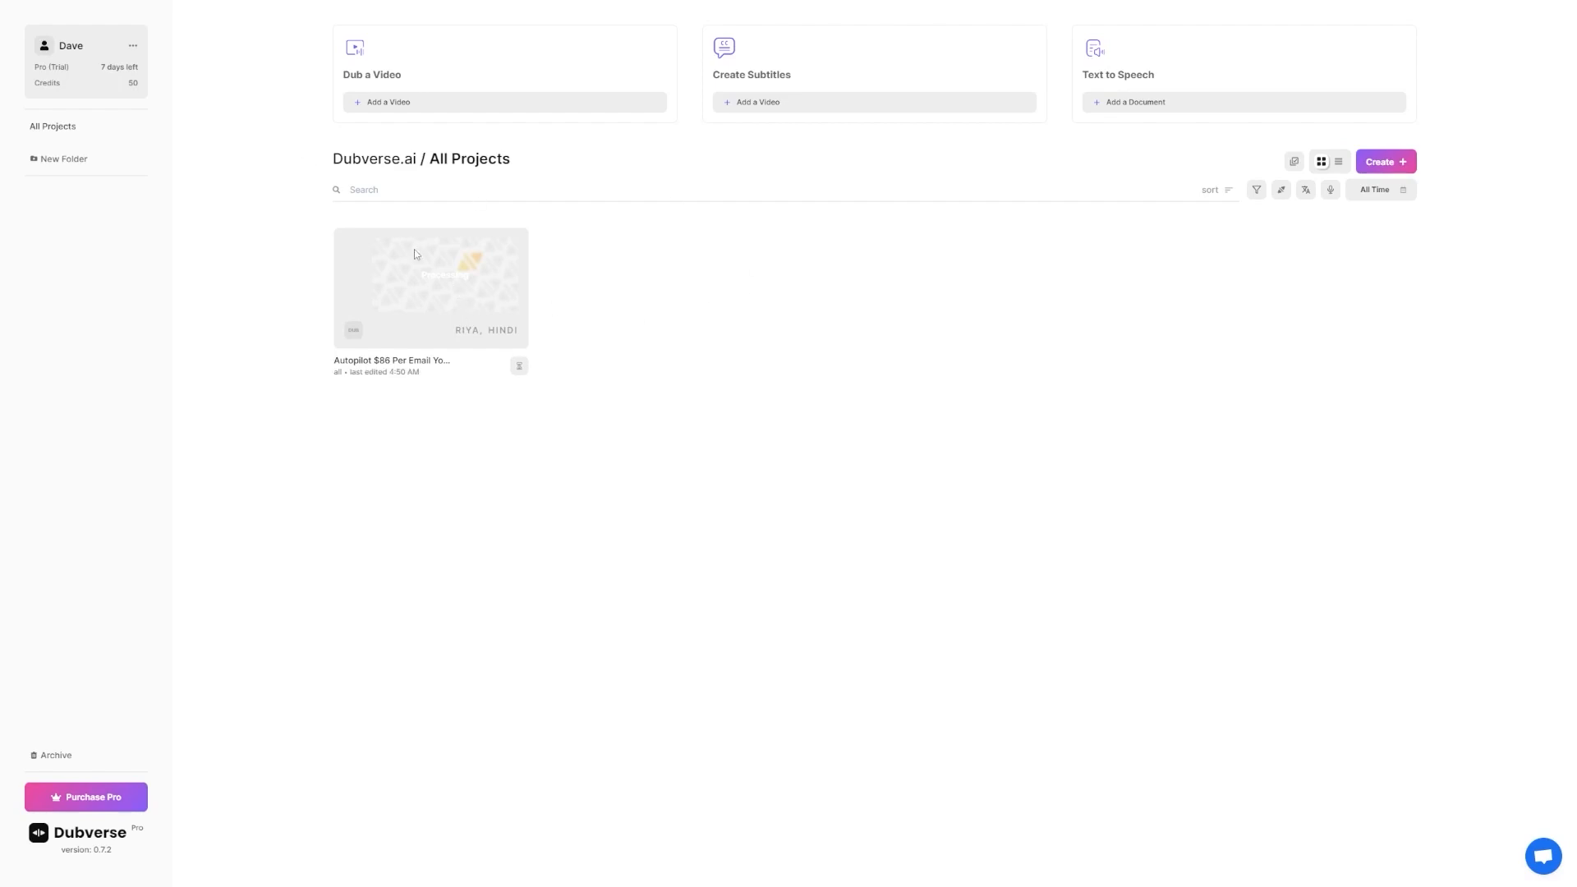
{"action": "mouse_move", "coordinate": [676, 372]}
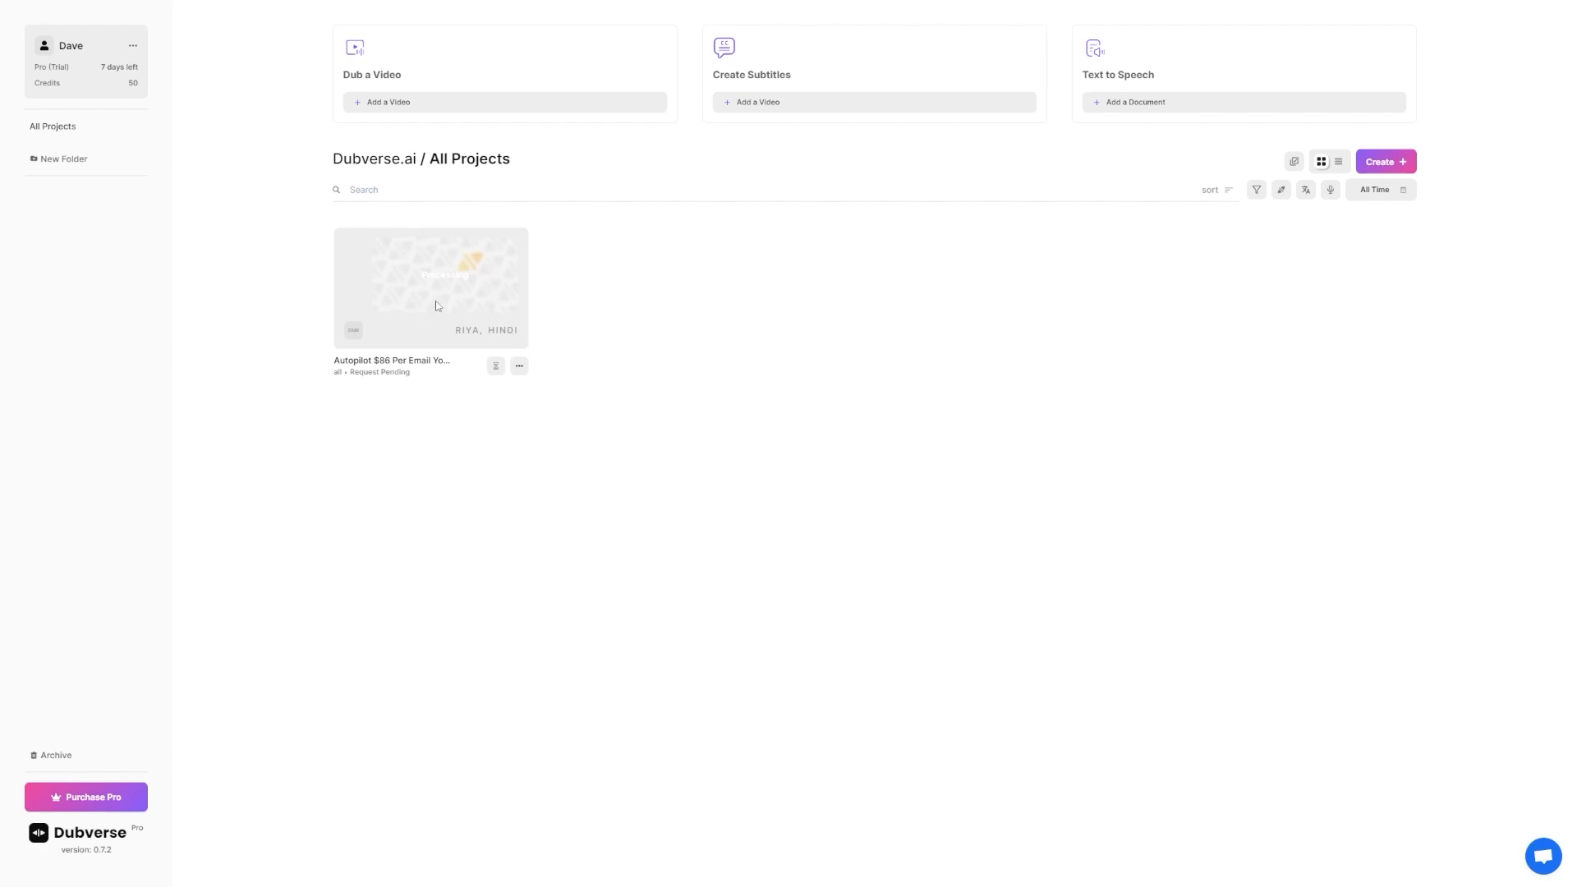
{"action": "mouse_move", "coordinate": [479, 307]}
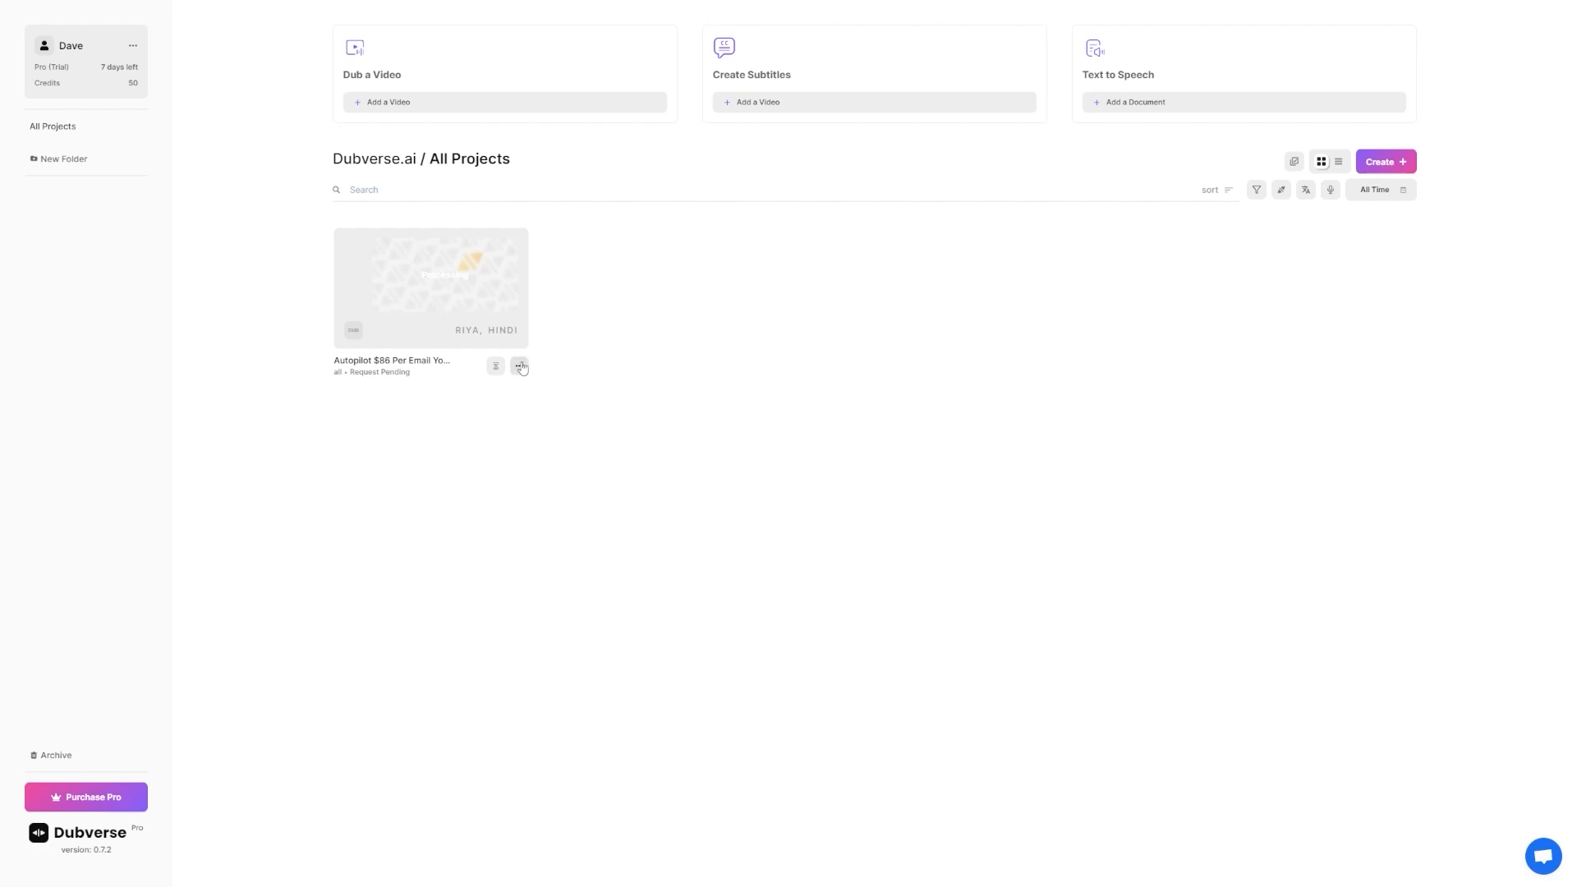
Open the existing Autopilot Hindi dubbing project from its card's options menu
{"action": "left_click", "coordinate": [520, 364]}
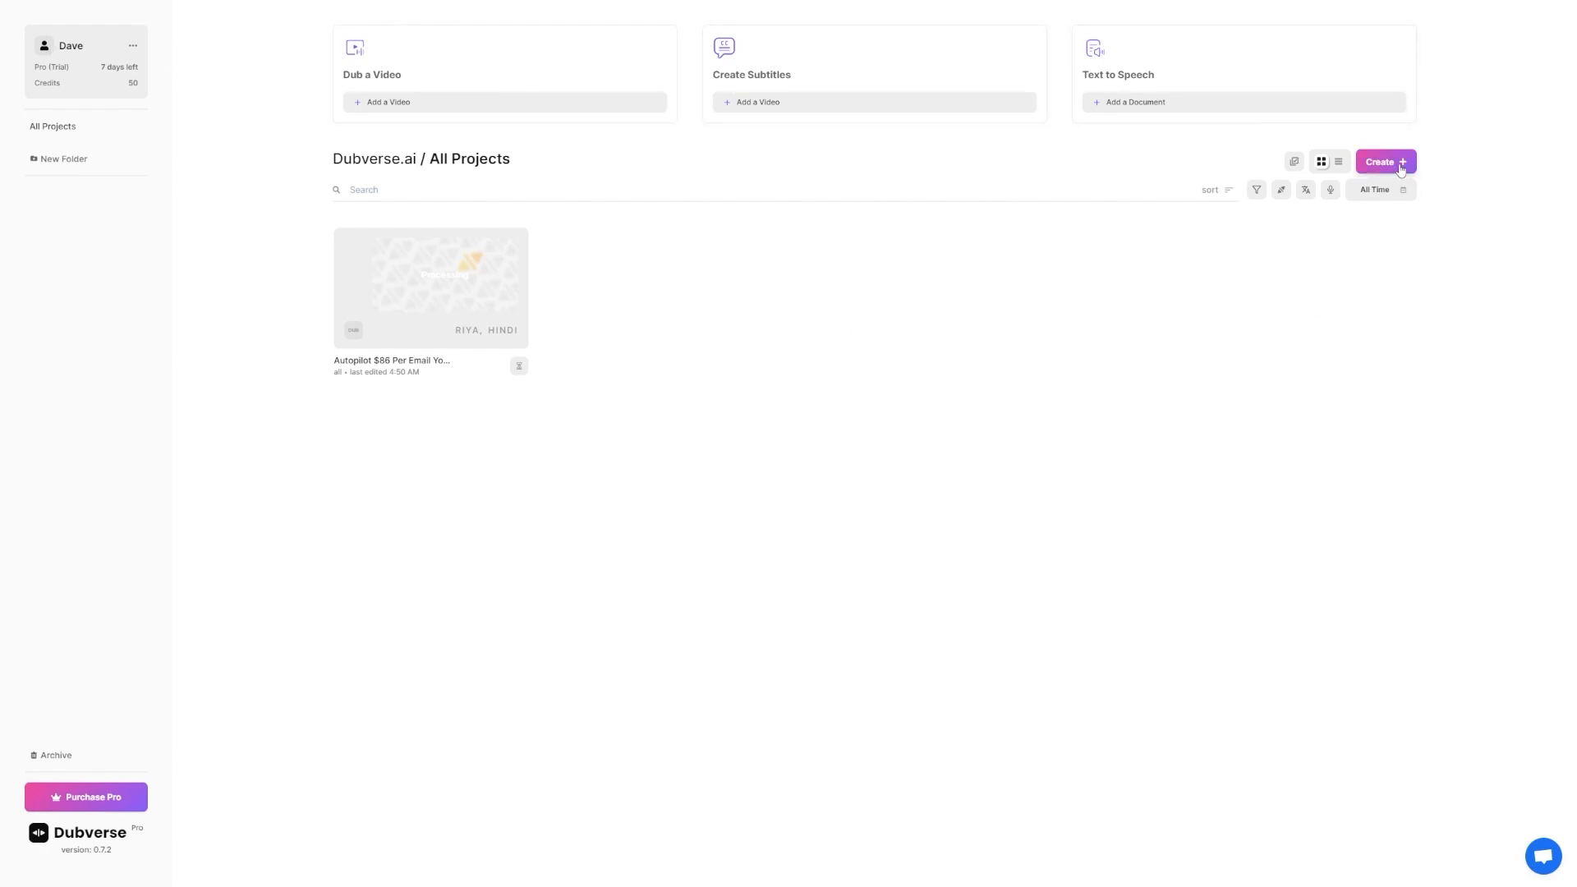
{"action": "left_click", "coordinate": [1384, 162]}
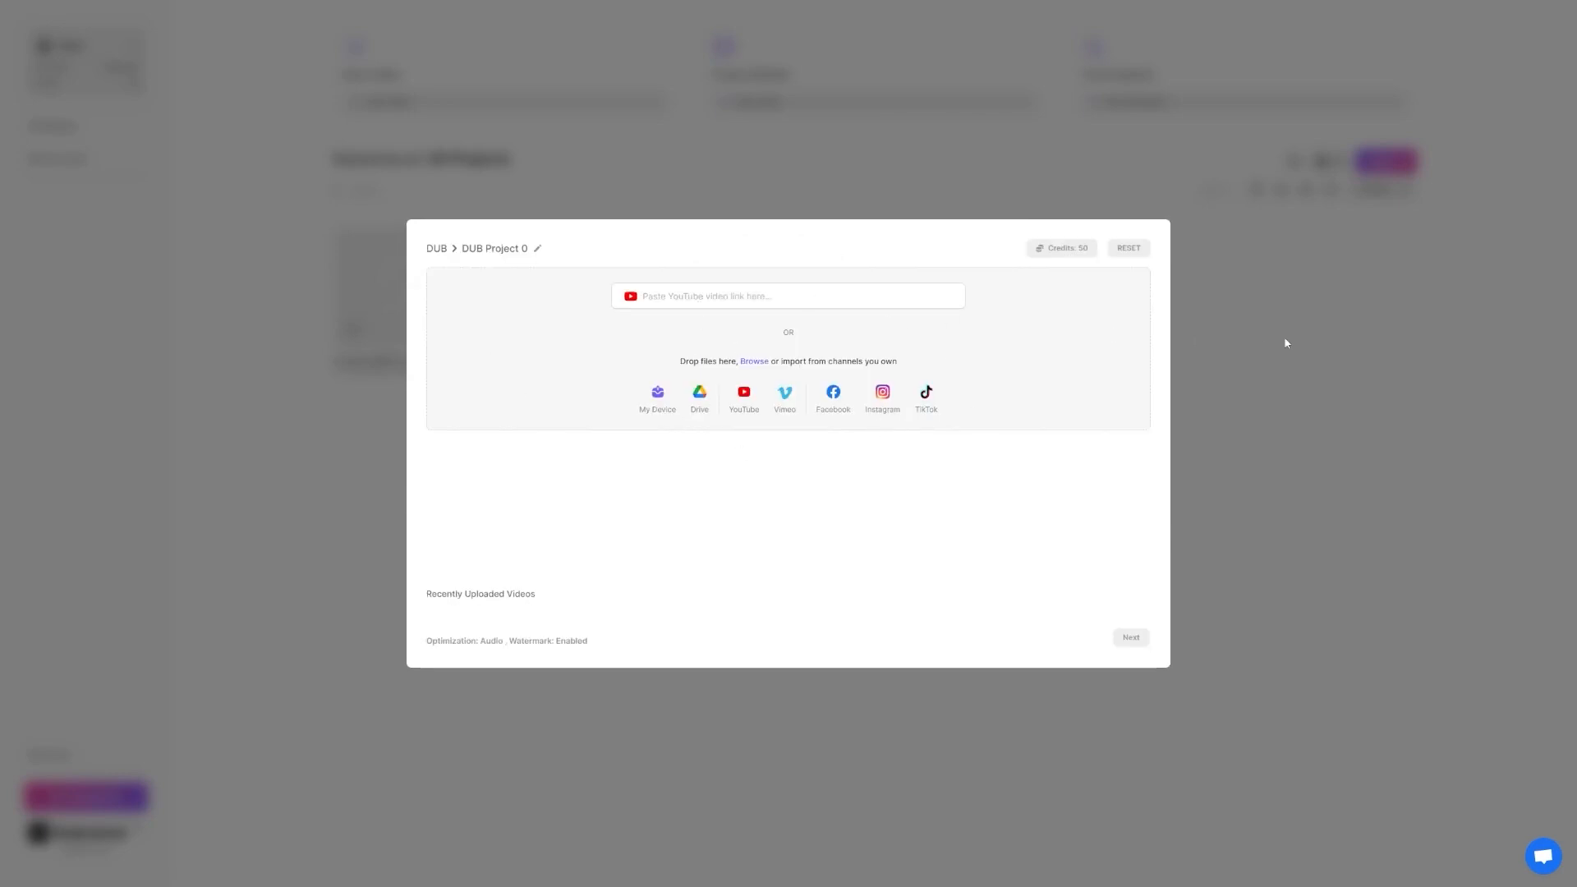
{"action": "left_click", "coordinate": [520, 366]}
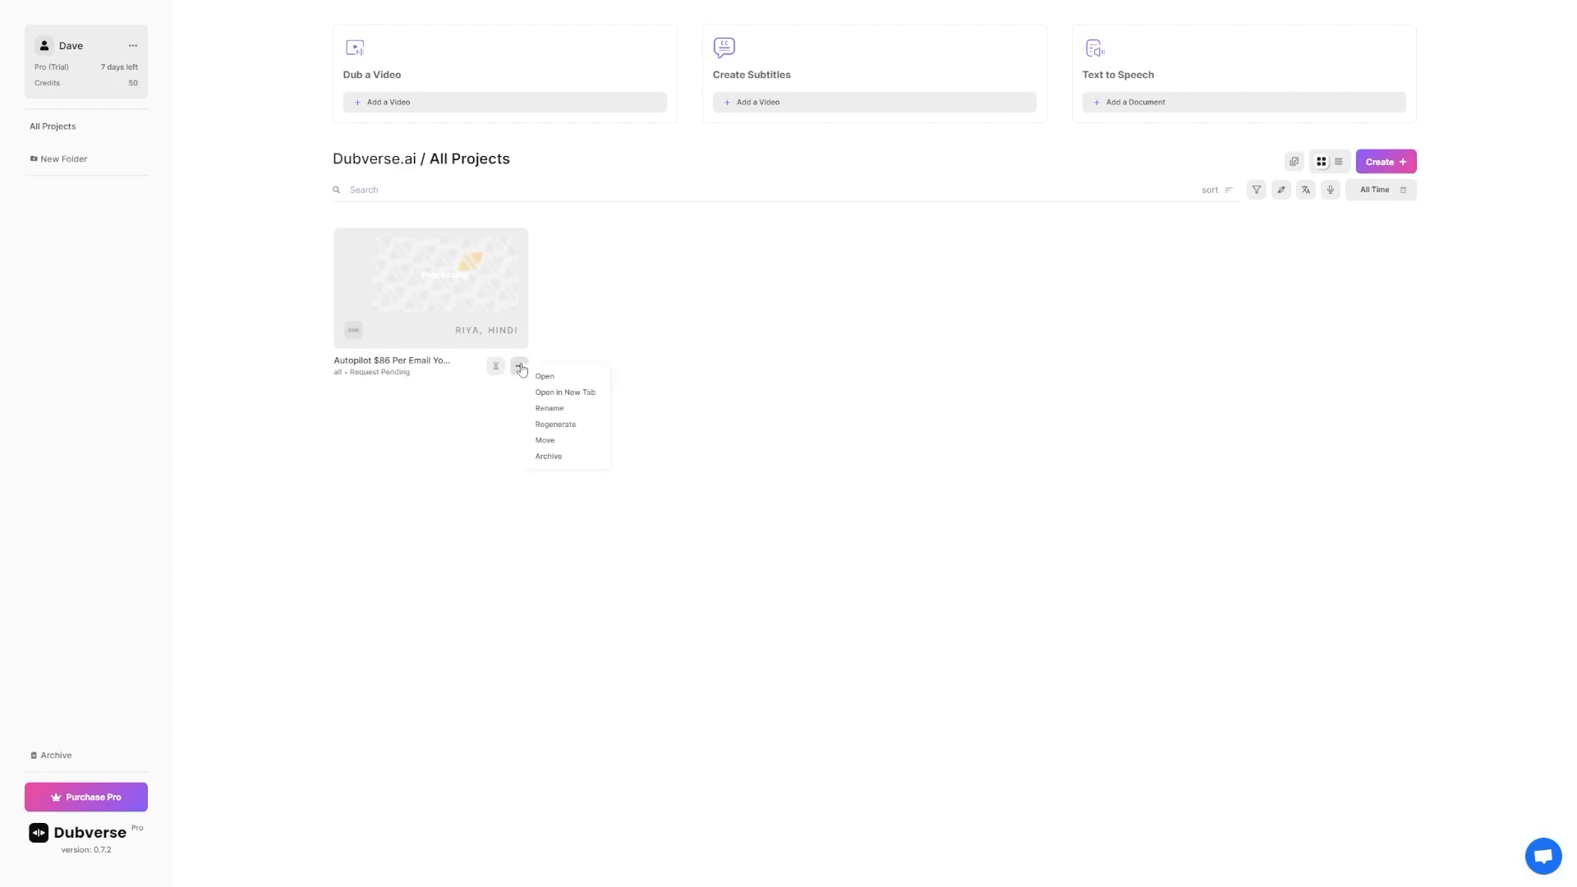
{"action": "left_click", "coordinate": [544, 376]}
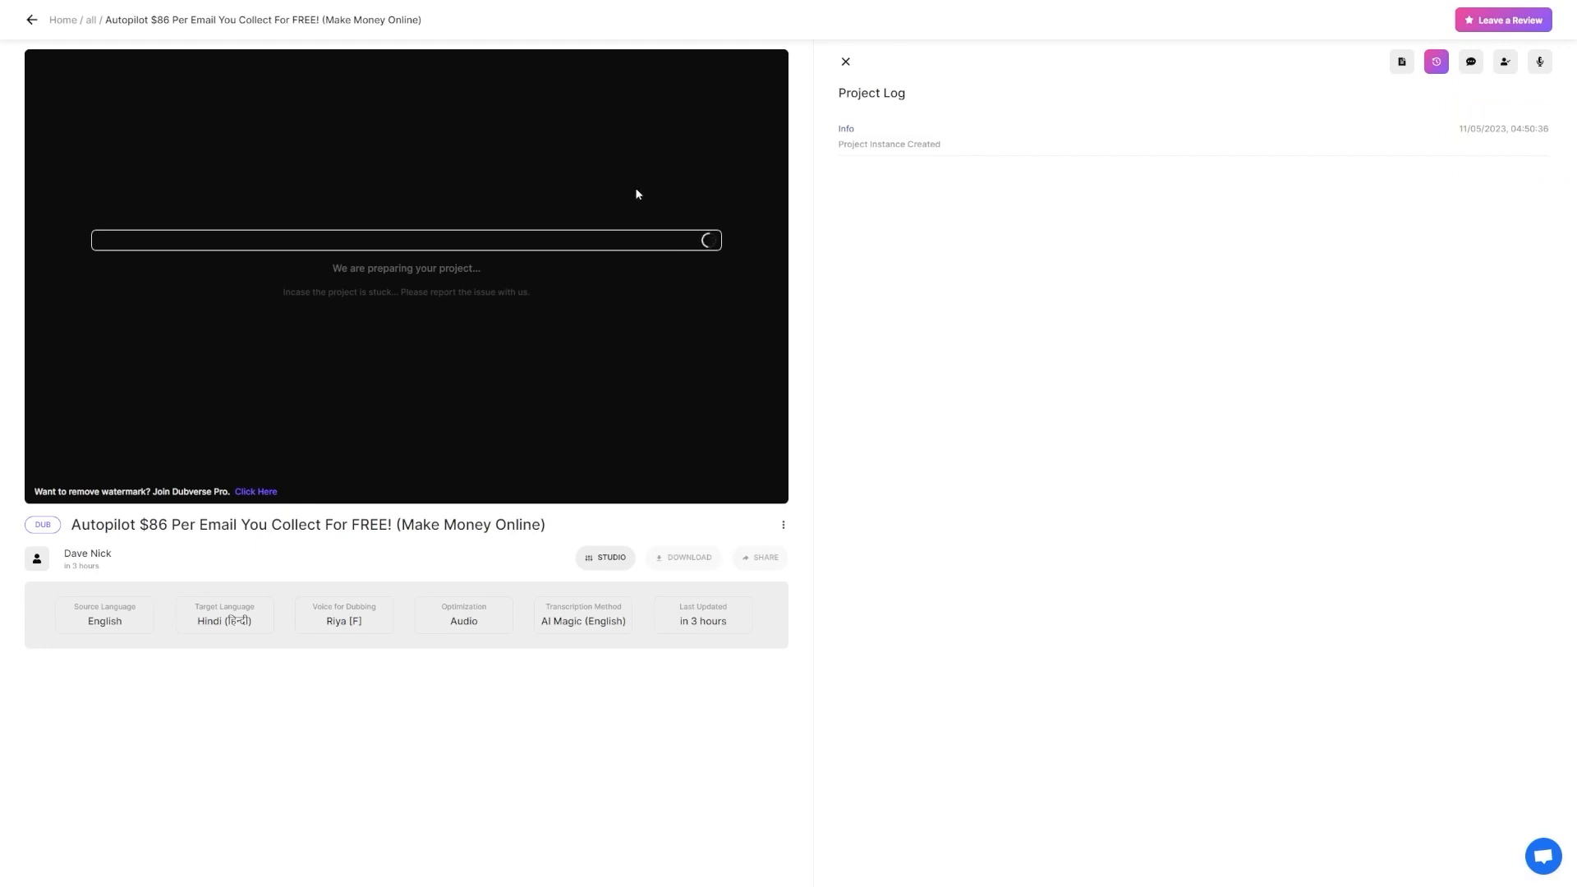
{"action": "mouse_move", "coordinate": [577, 249]}
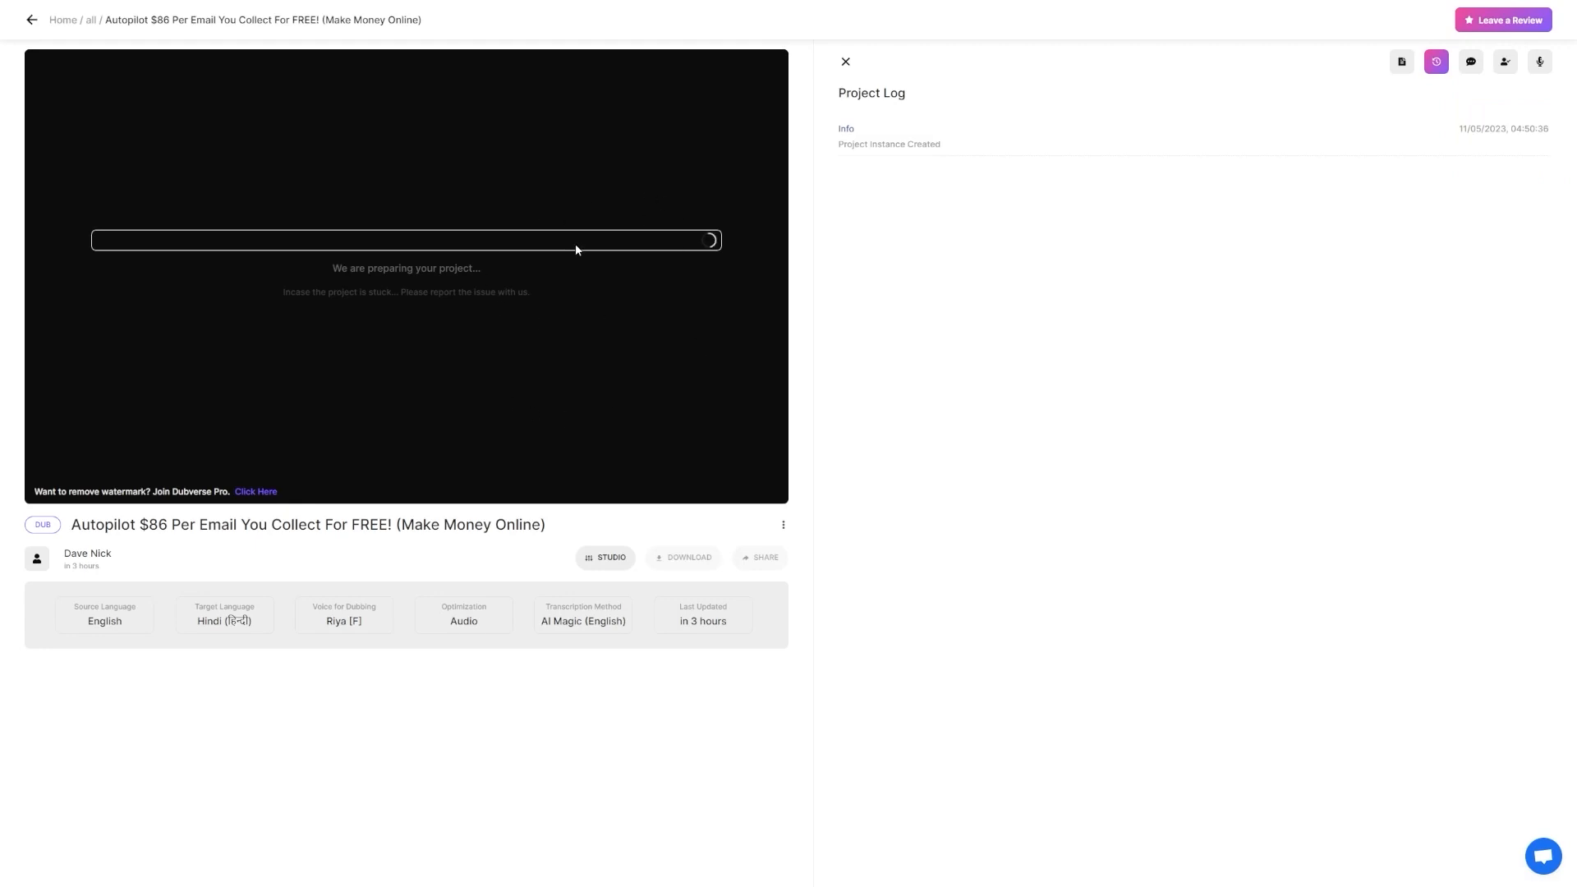